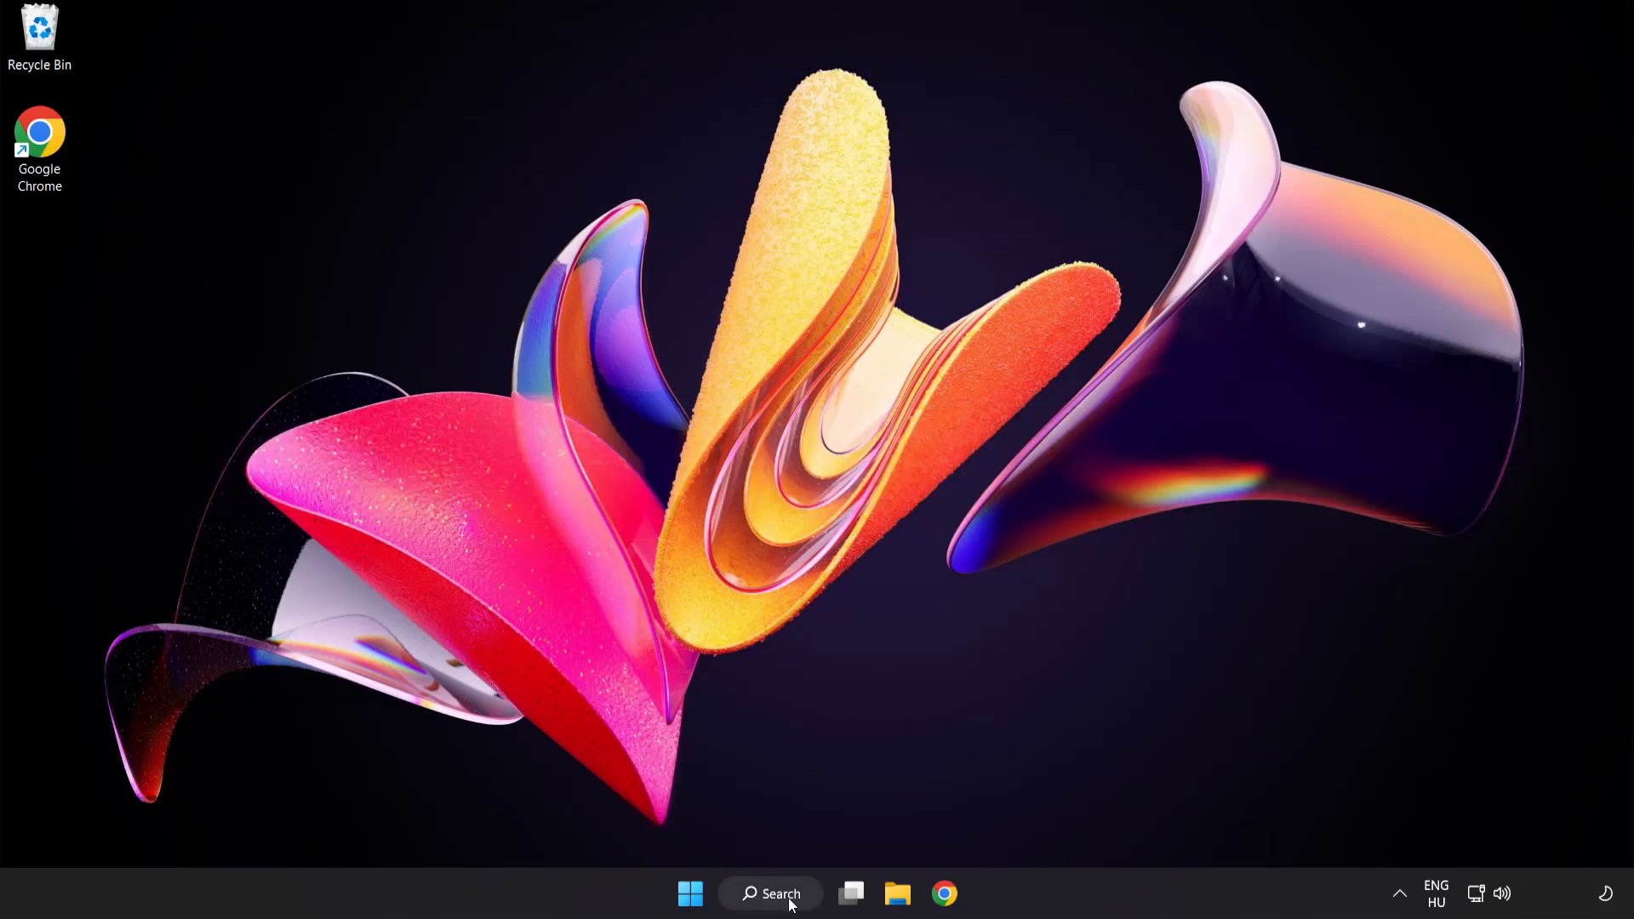
Step: Find Device Manager via search and expand Display adapters to the VMware SVGA 3D adapter
{"action": "left_click", "coordinate": [769, 894]}
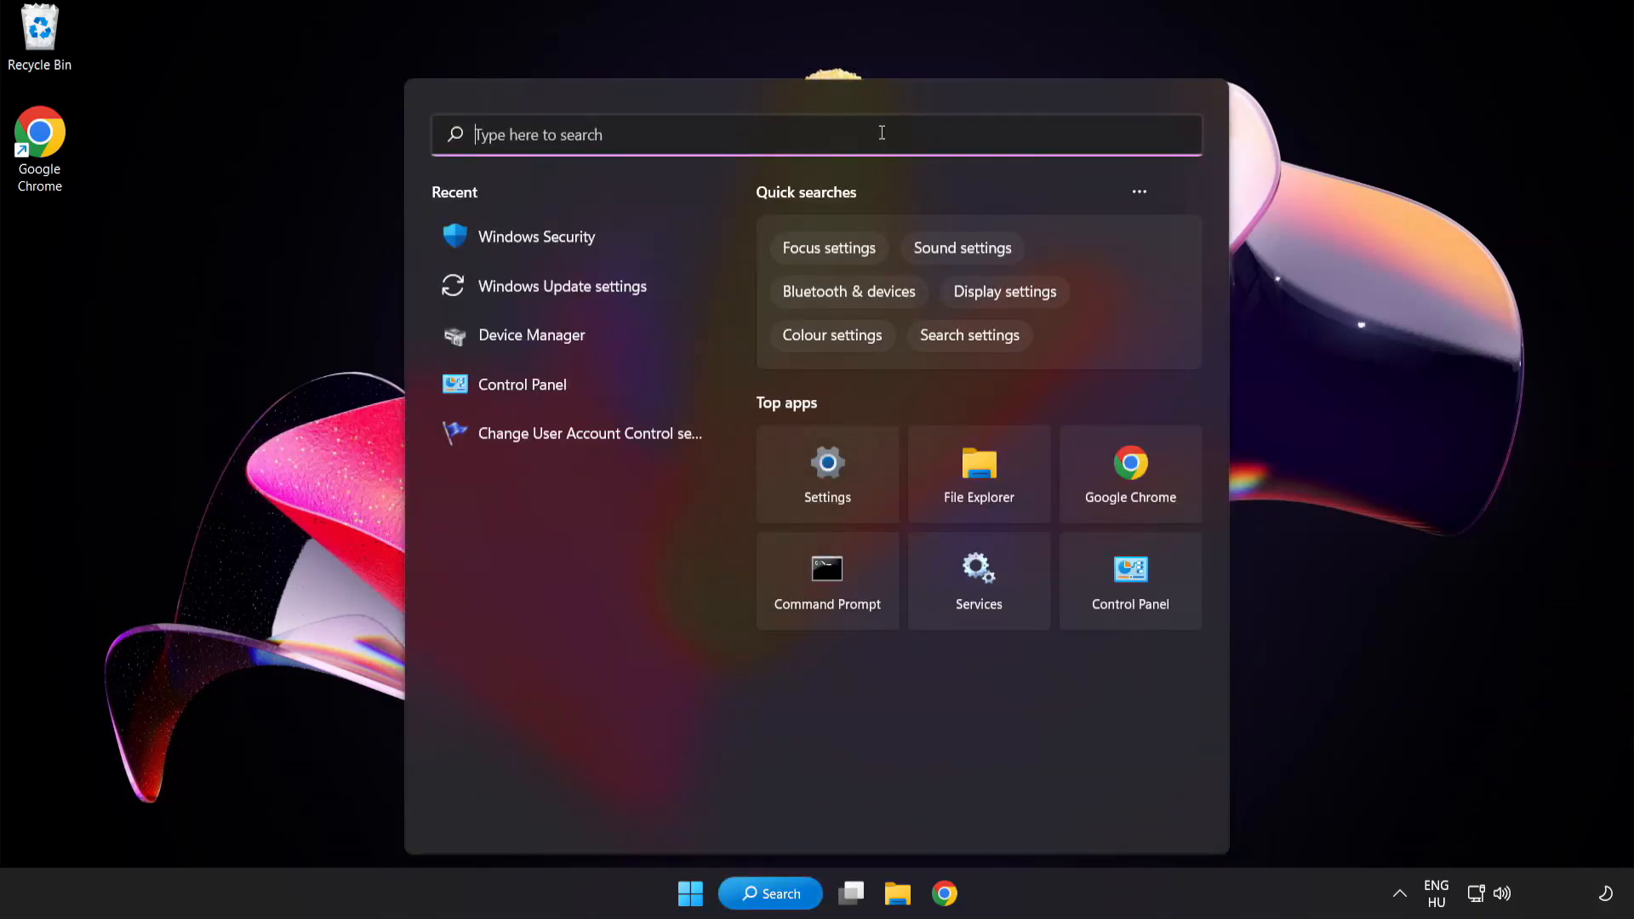
{"action": "type", "text": "device manager"}
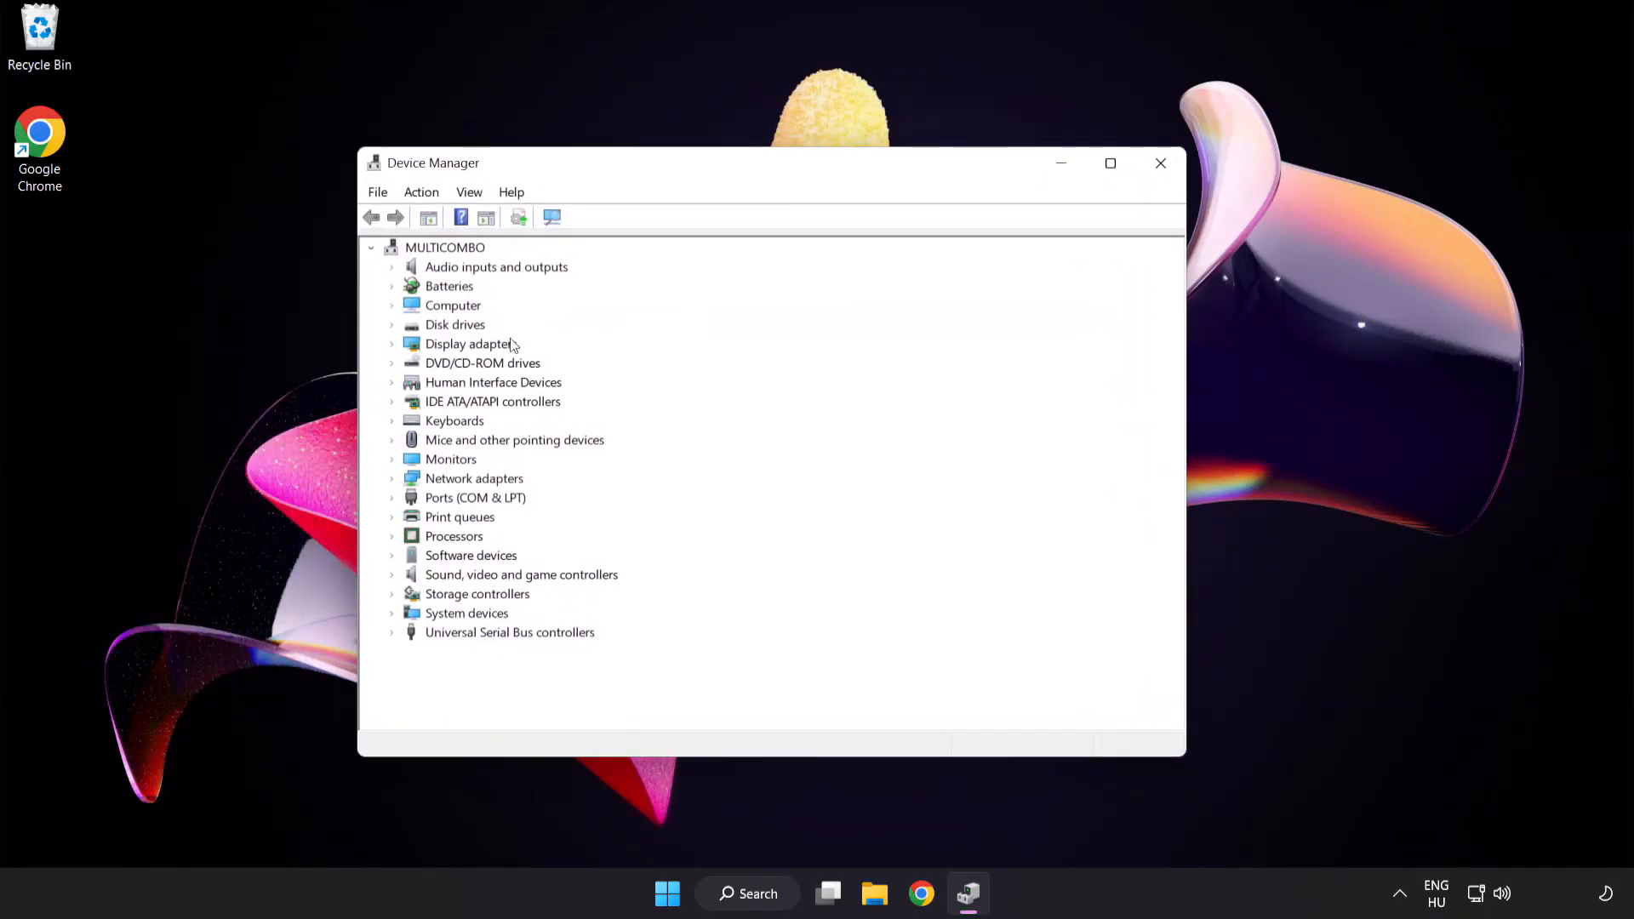
{"action": "left_click", "coordinate": [470, 344]}
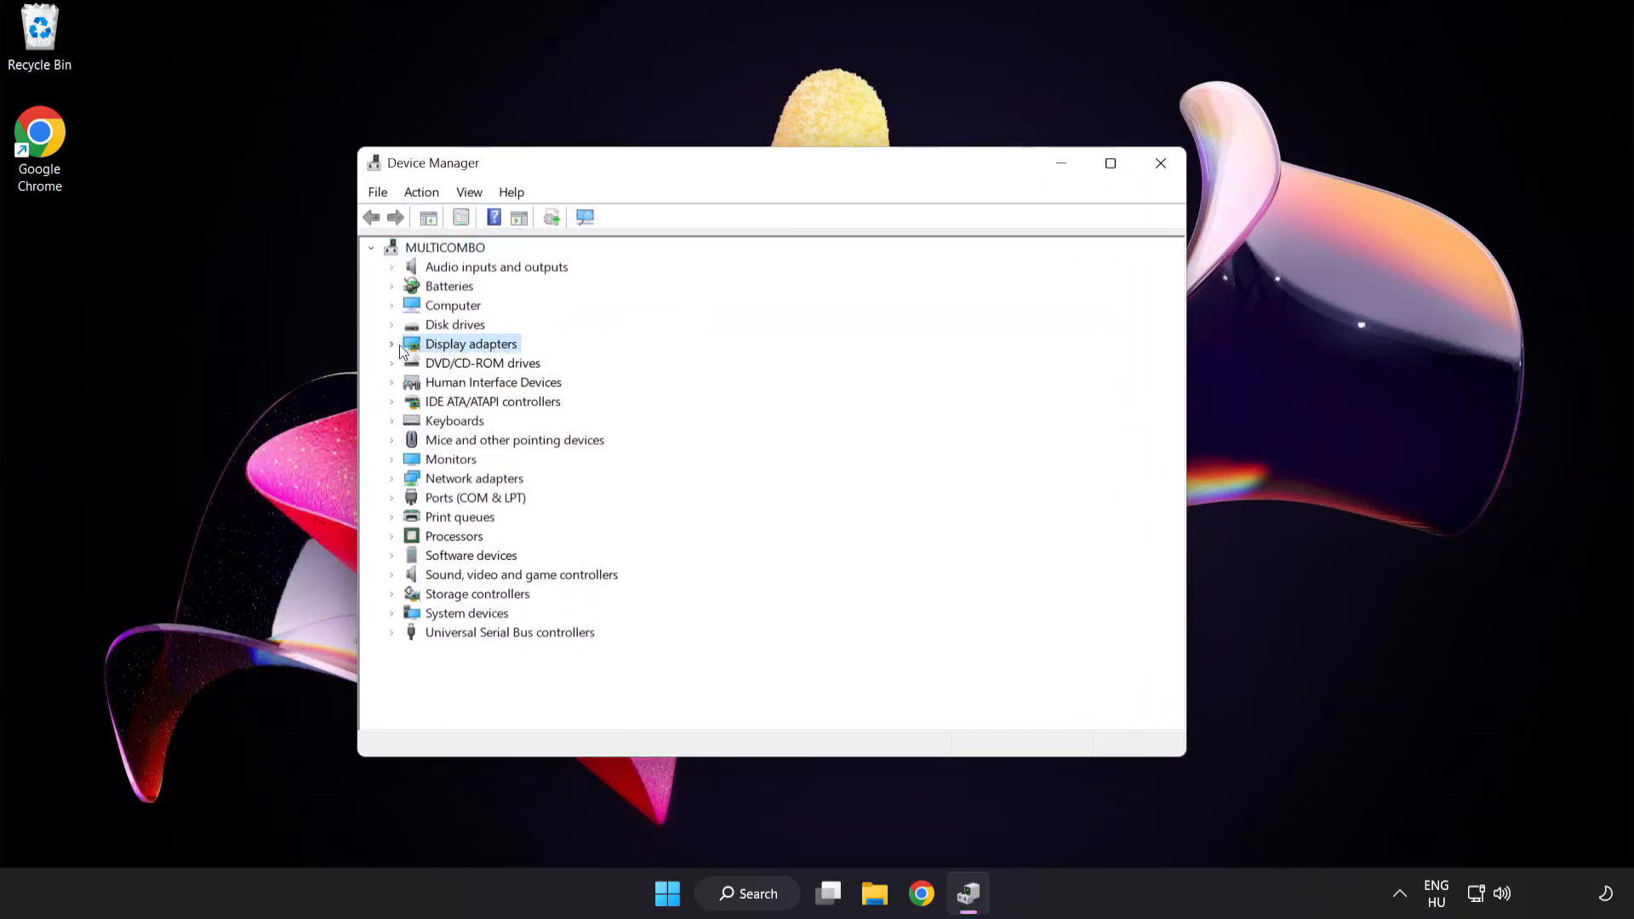
{"action": "left_click", "coordinate": [392, 344]}
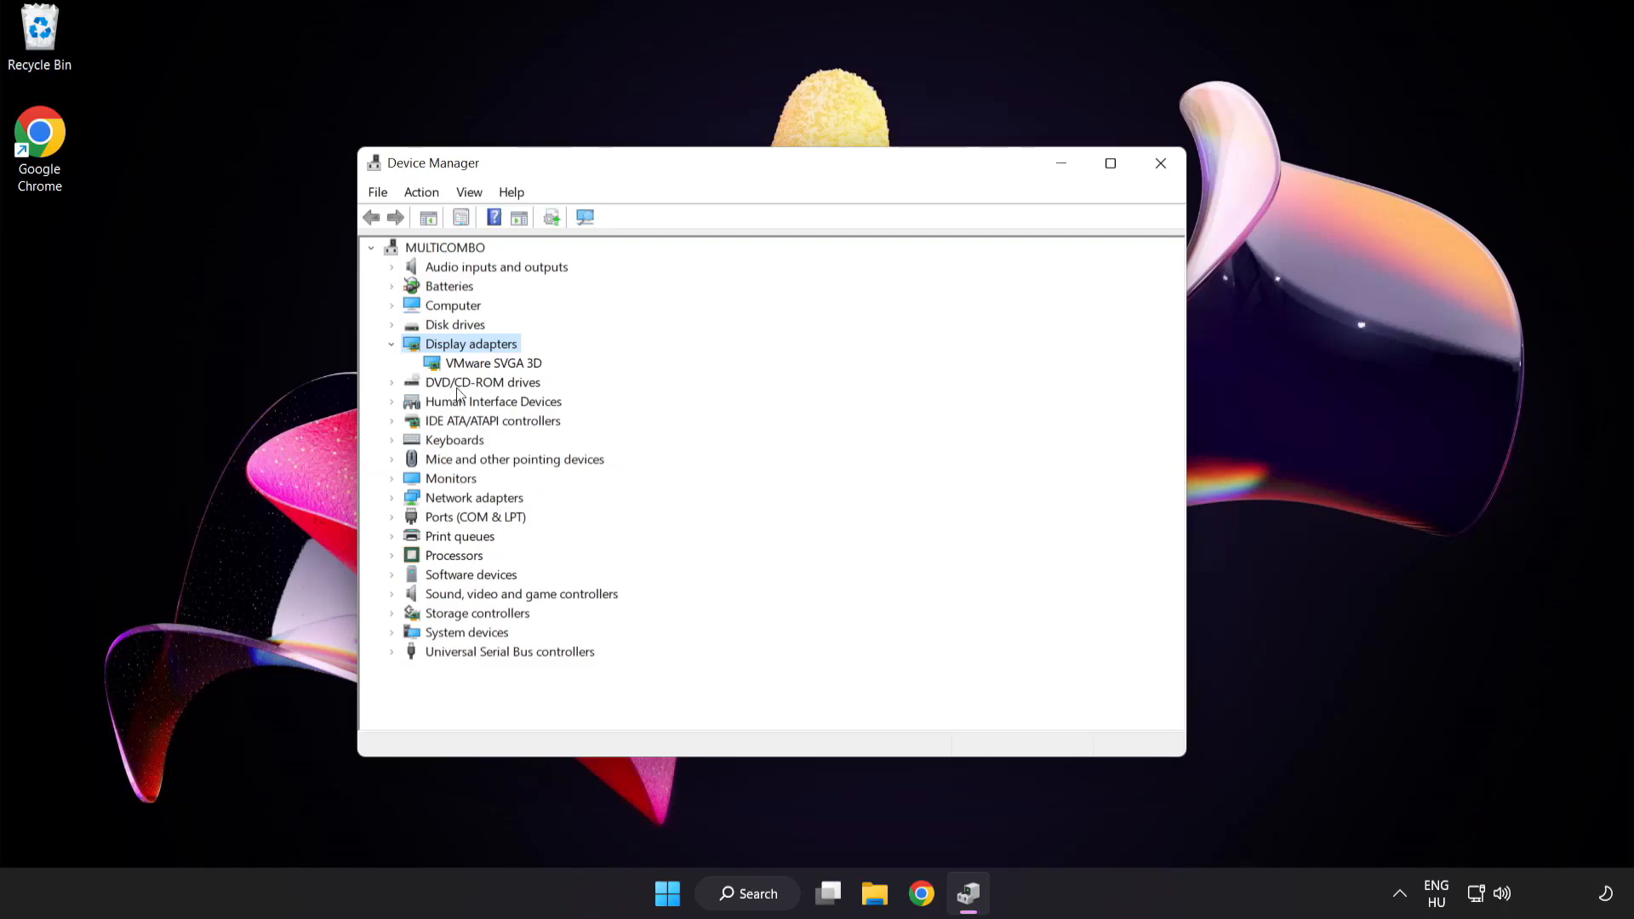
{"action": "left_click", "coordinate": [493, 363]}
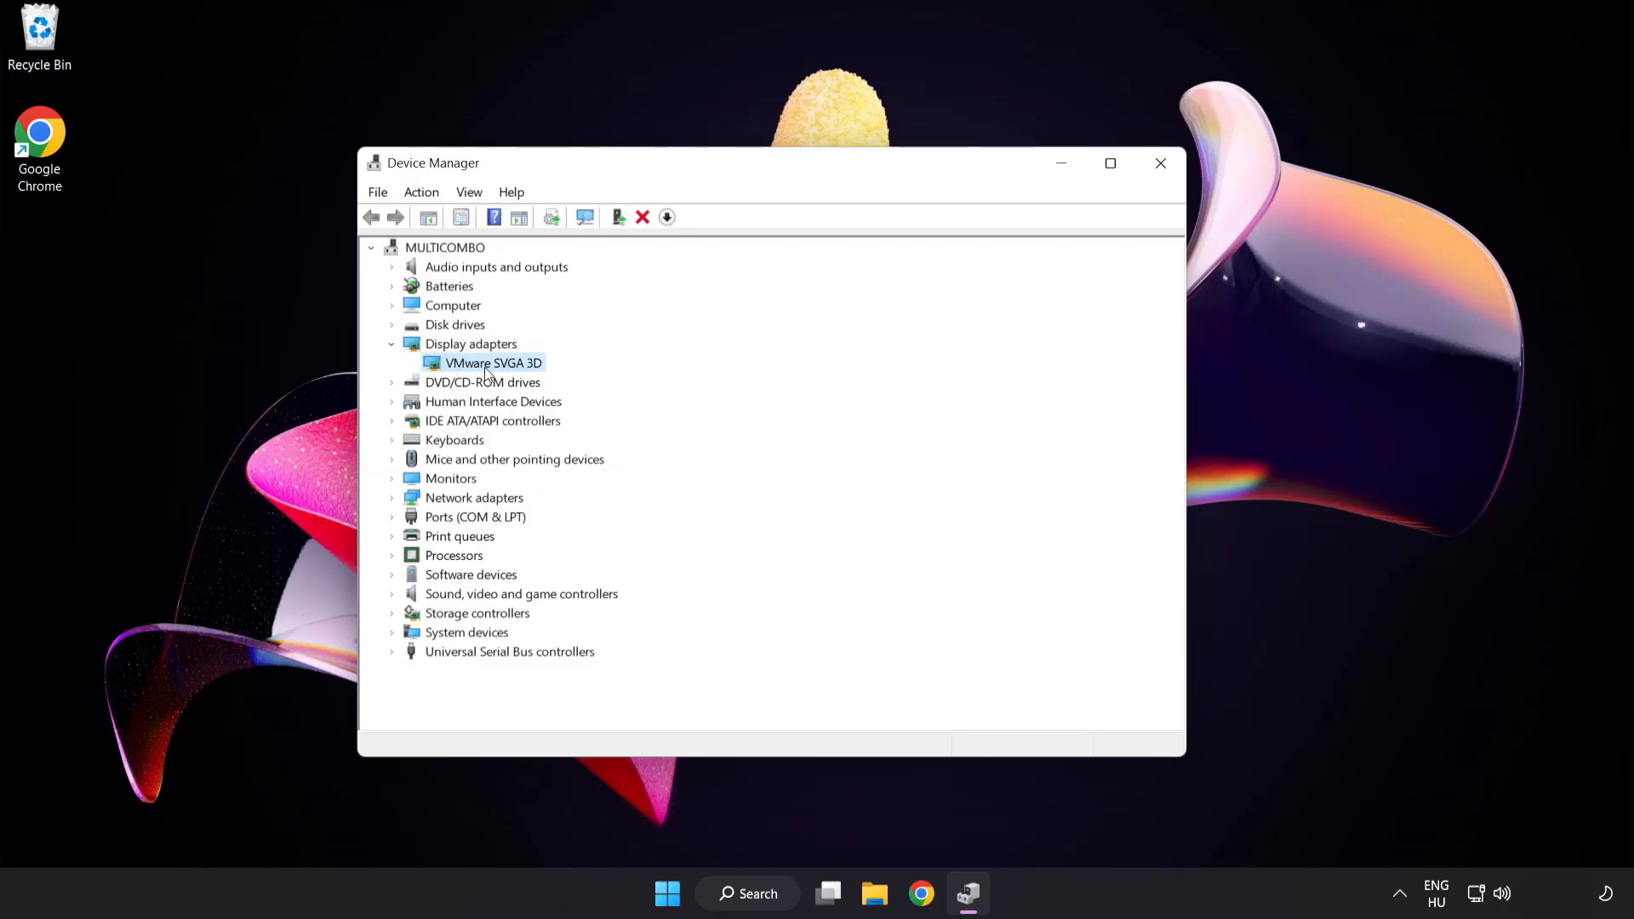
Step: Run an automatic driver update on the adapter; Windows reports the best driver is already installed
{"action": "right_click", "coordinate": [494, 363]}
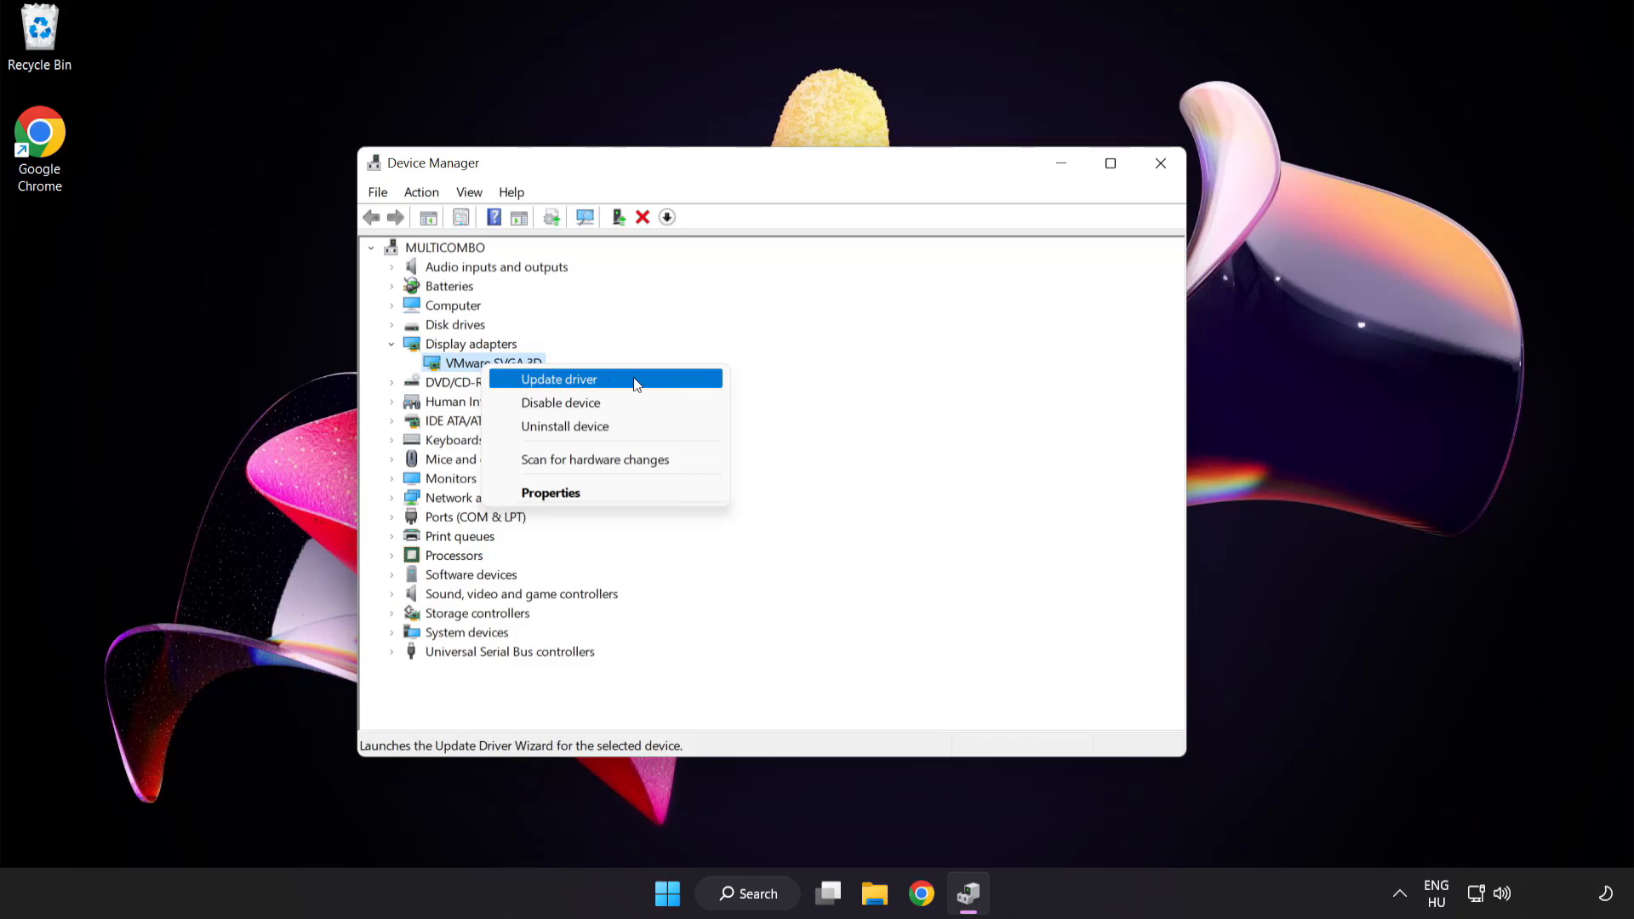
{"action": "left_click", "coordinate": [558, 378]}
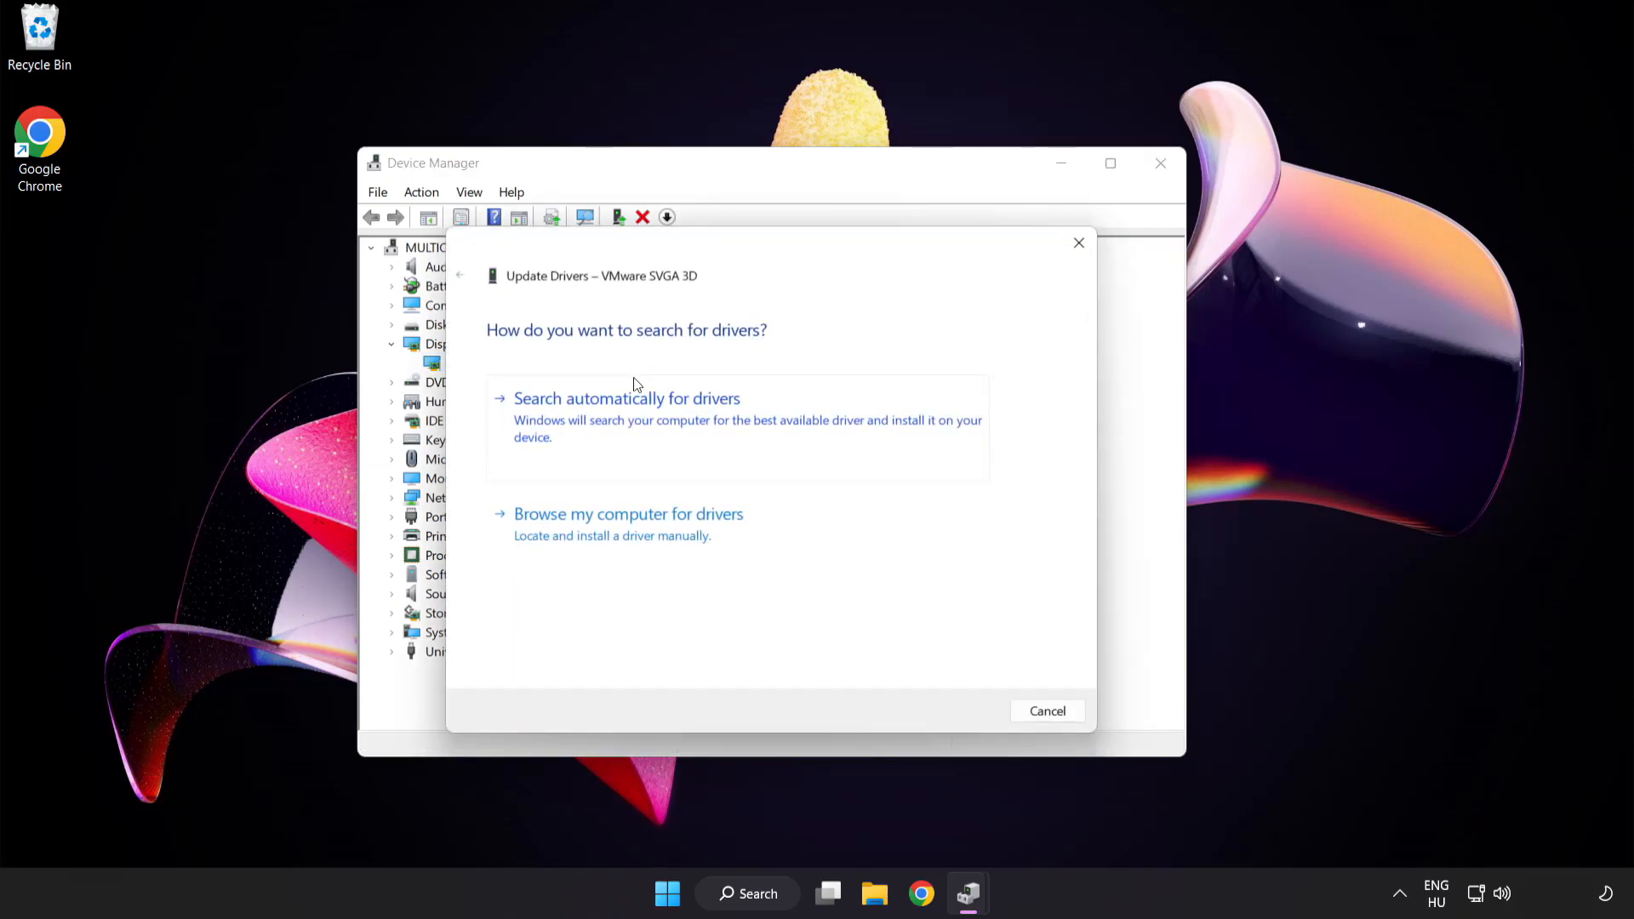
{"action": "mouse_move", "coordinate": [496, 351]}
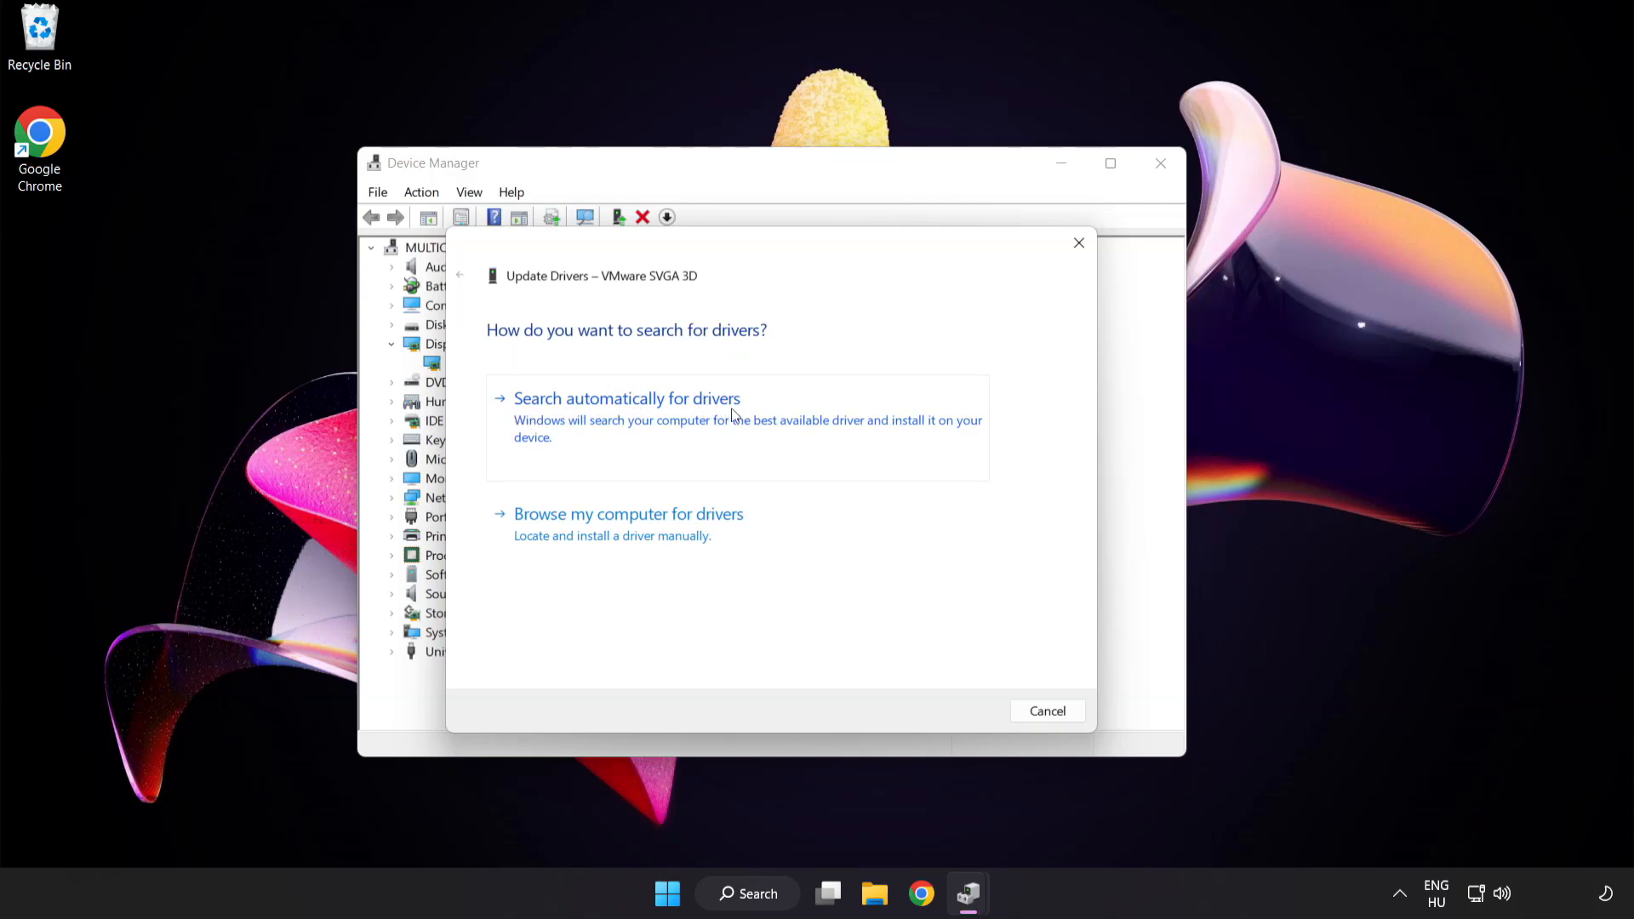
{"action": "mouse_move", "coordinate": [714, 424]}
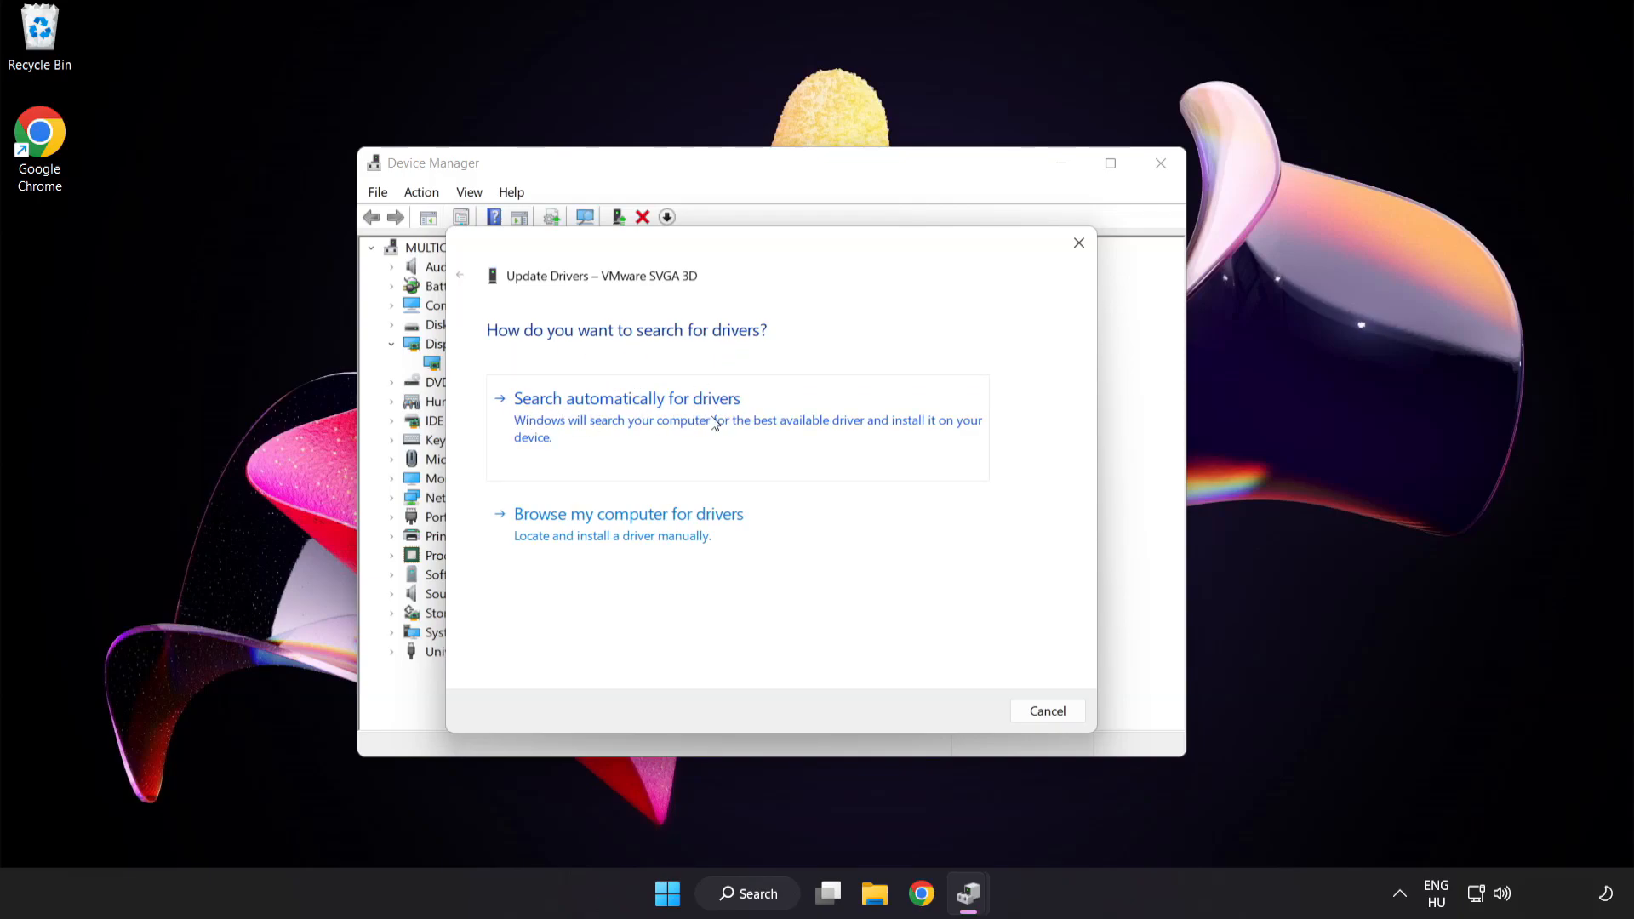
{"action": "left_click", "coordinate": [626, 398]}
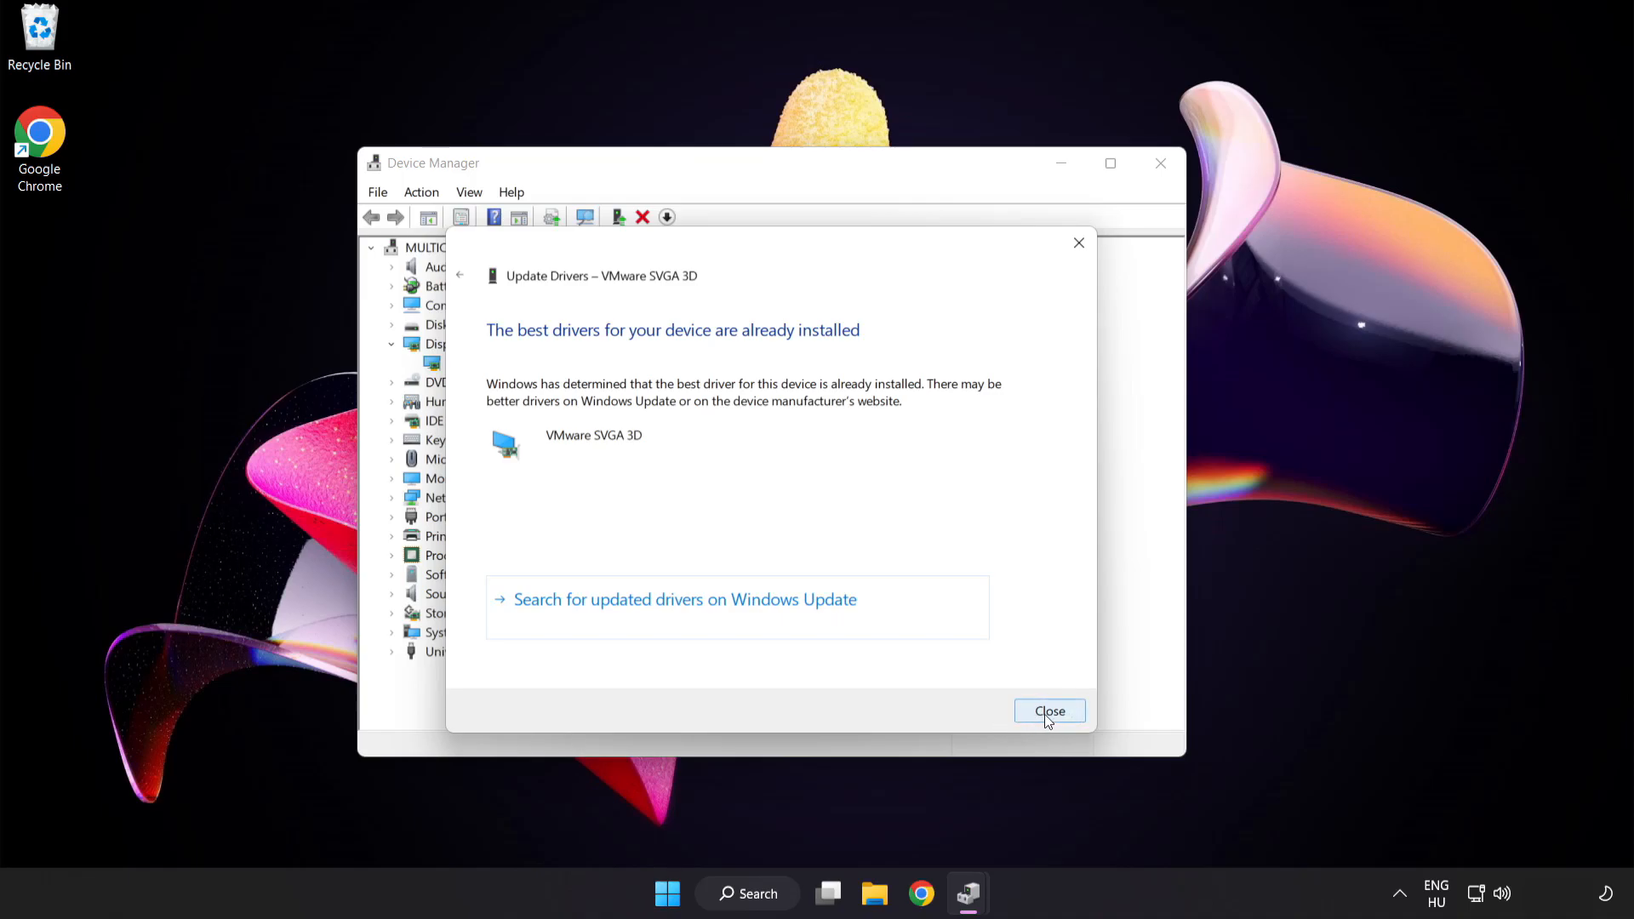
{"action": "left_click", "coordinate": [1048, 712]}
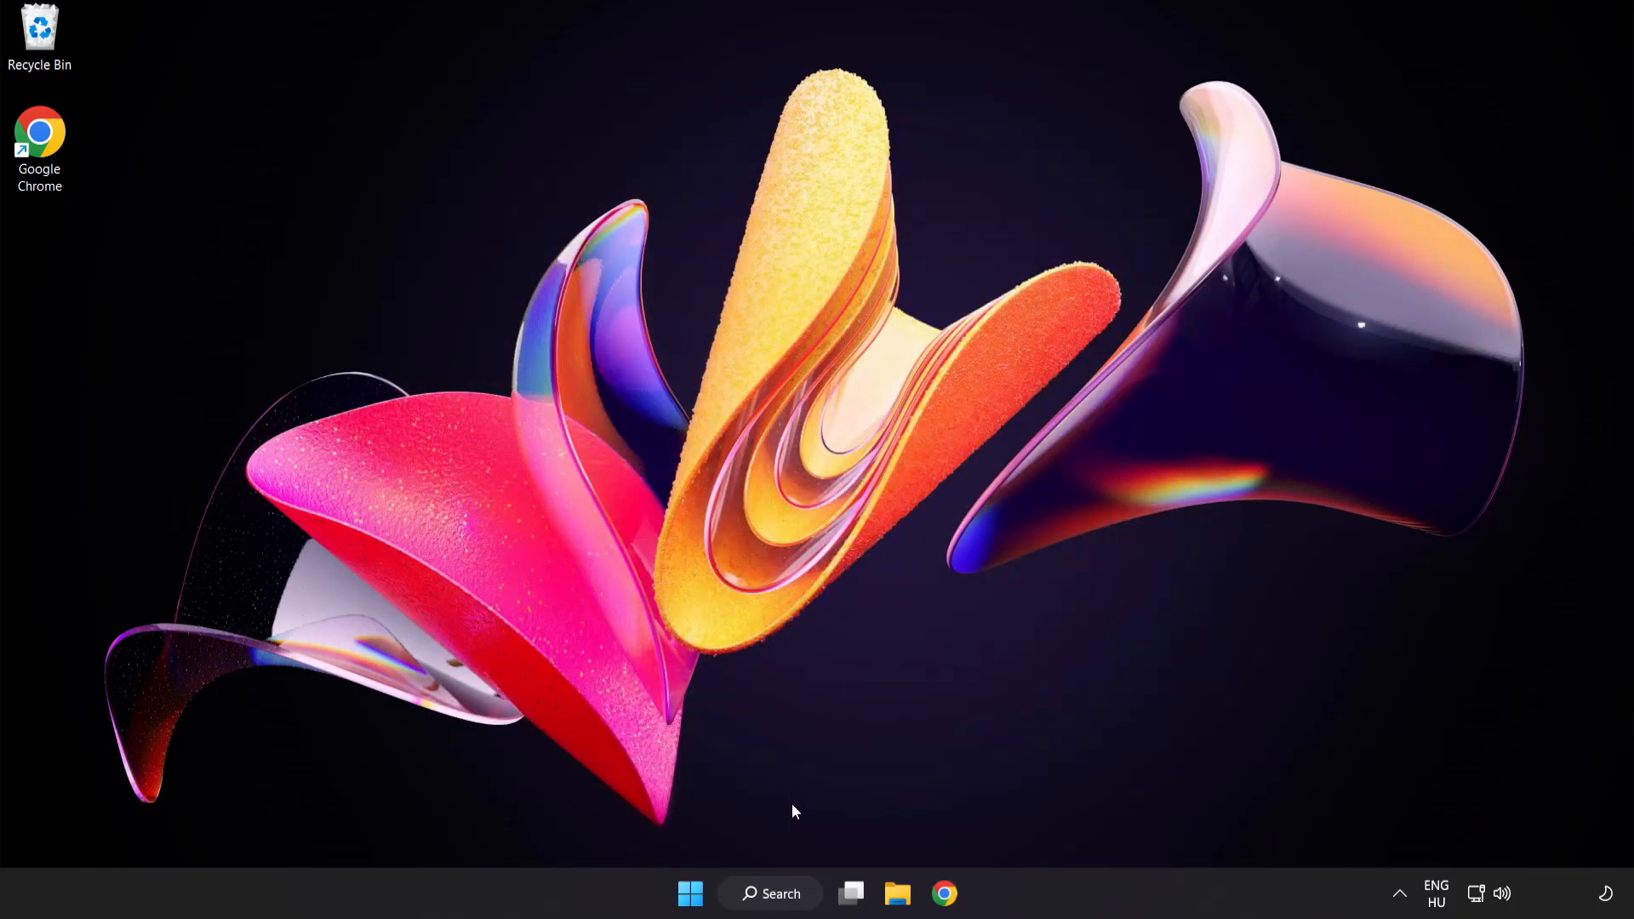
Step: Check Windows Update in Settings, which reports the system is up to date, then close Settings
{"action": "left_click", "coordinate": [772, 893]}
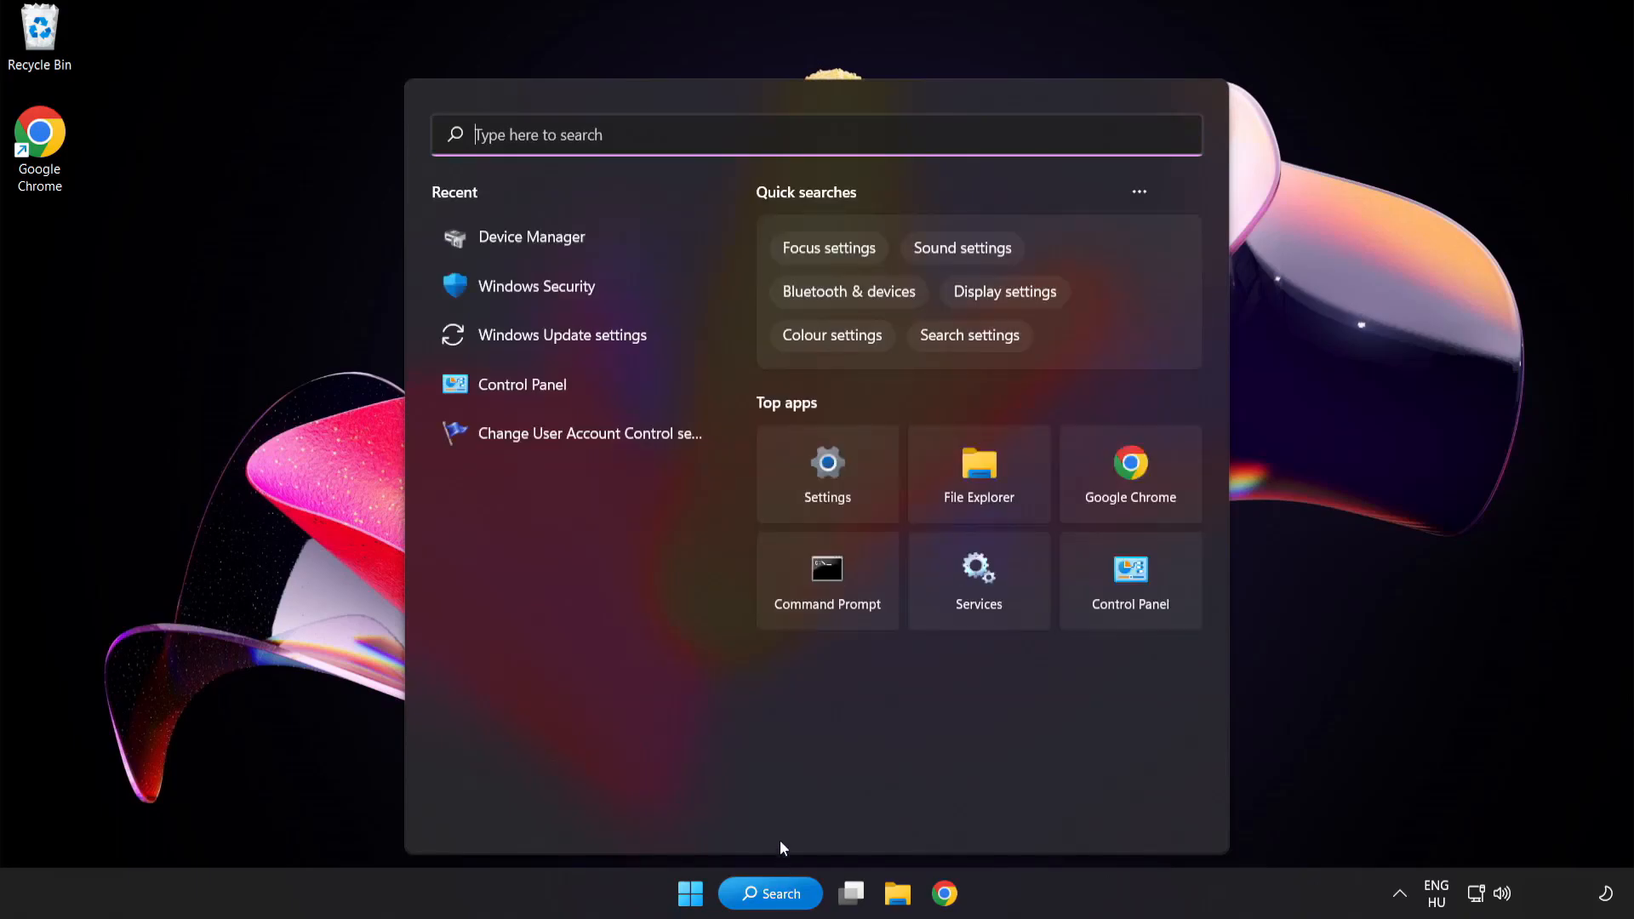
{"action": "type", "text": "update"}
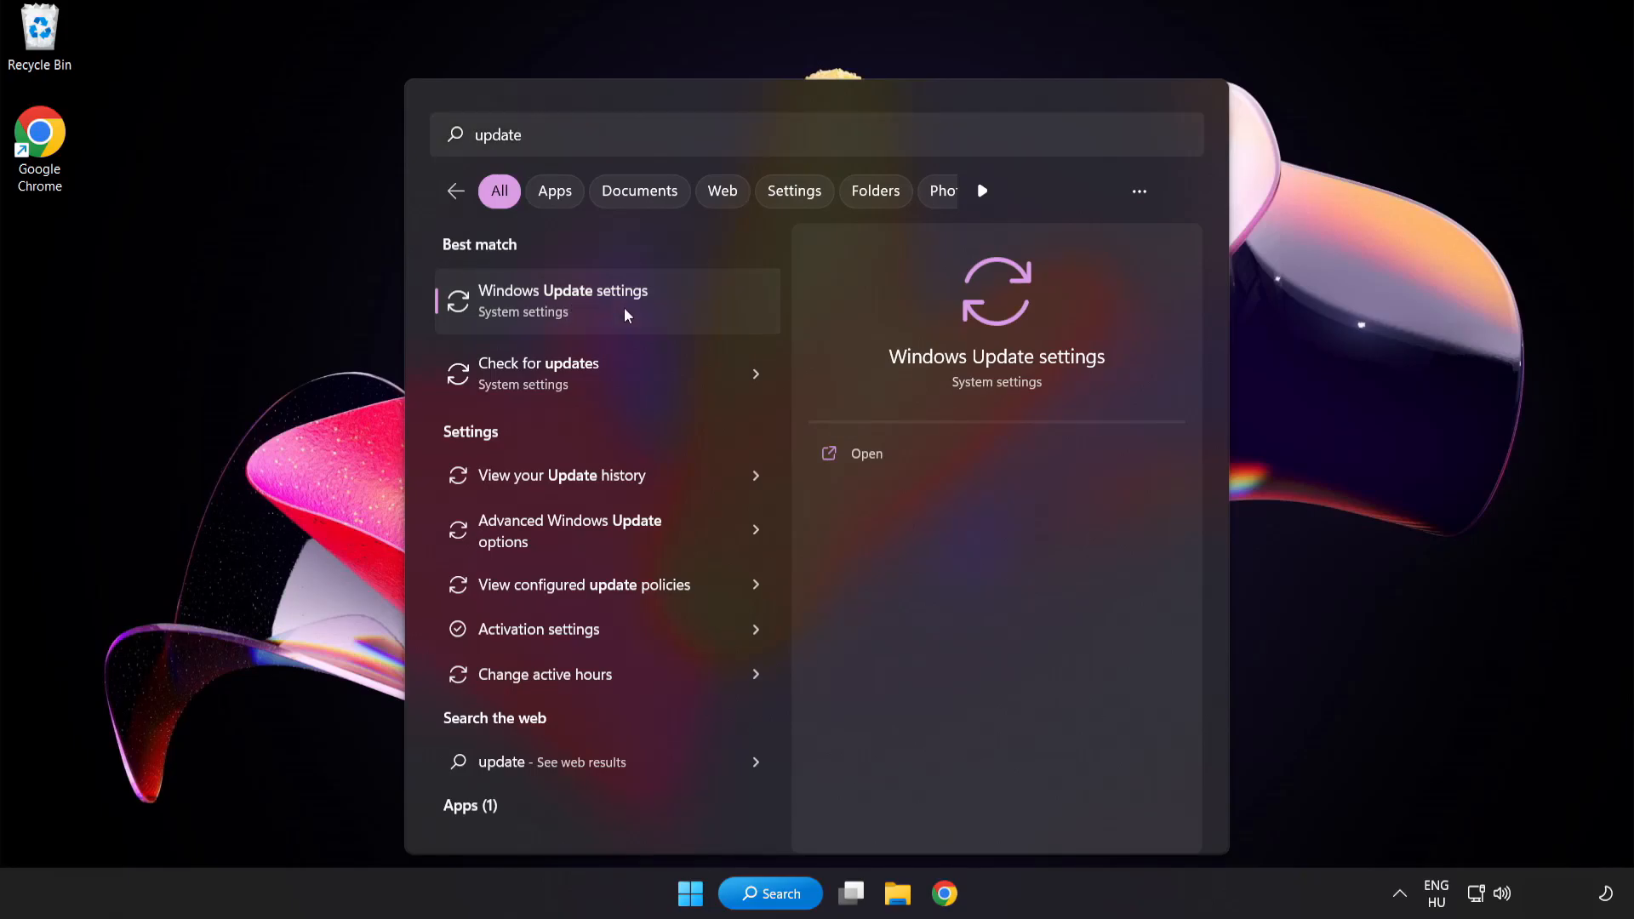
{"action": "left_click", "coordinate": [564, 301]}
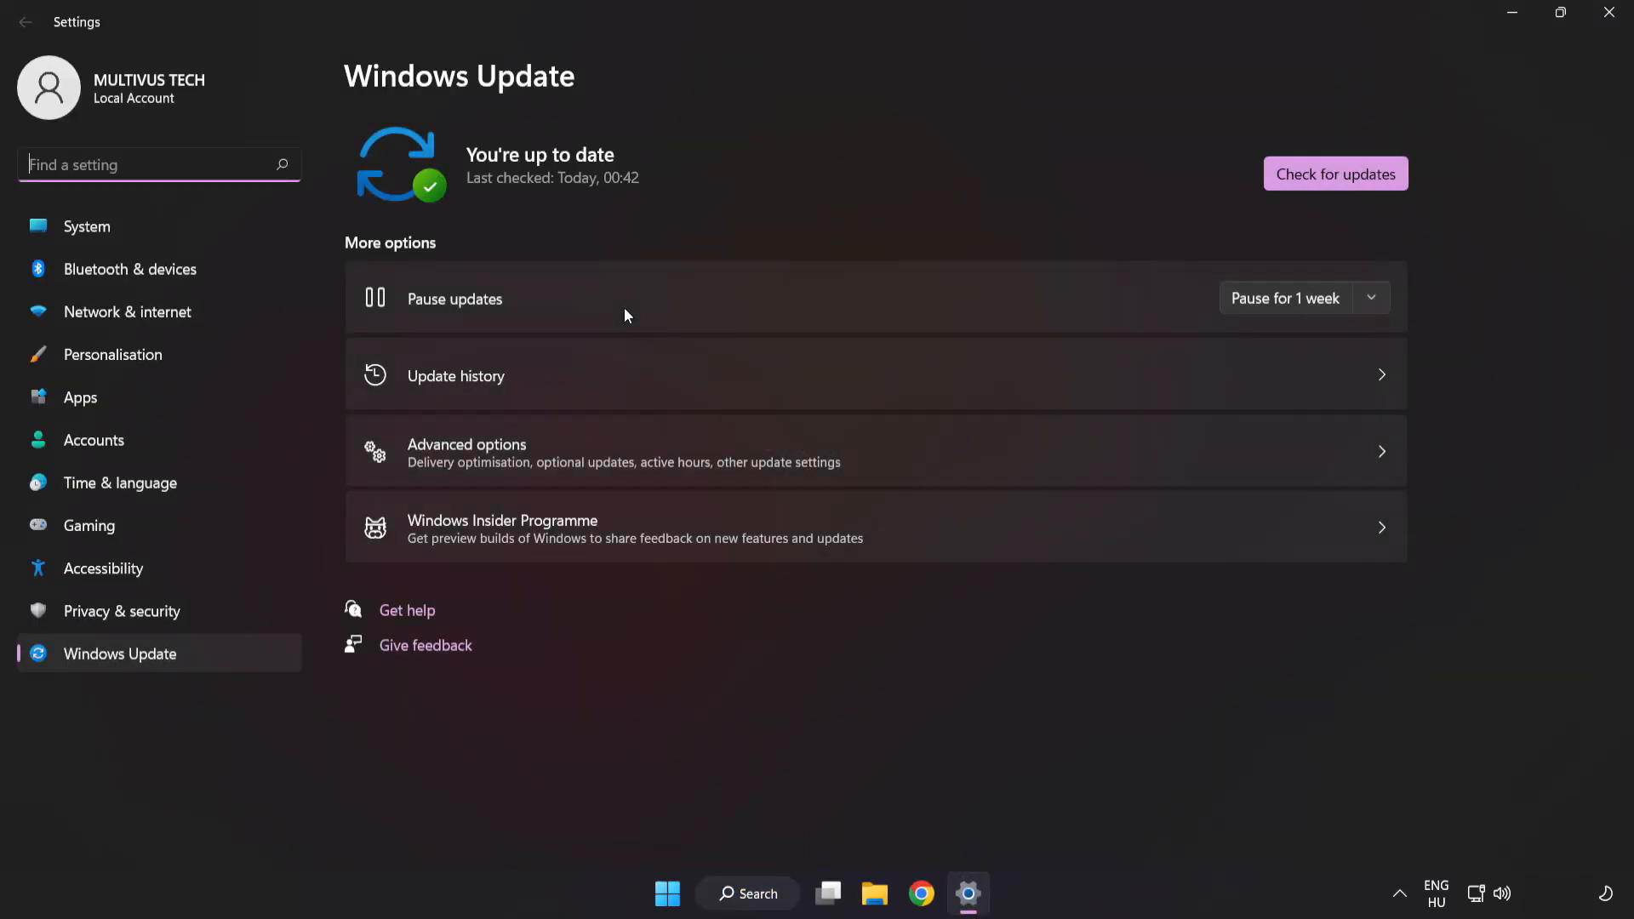
{"action": "mouse_move", "coordinate": [1006, 155]}
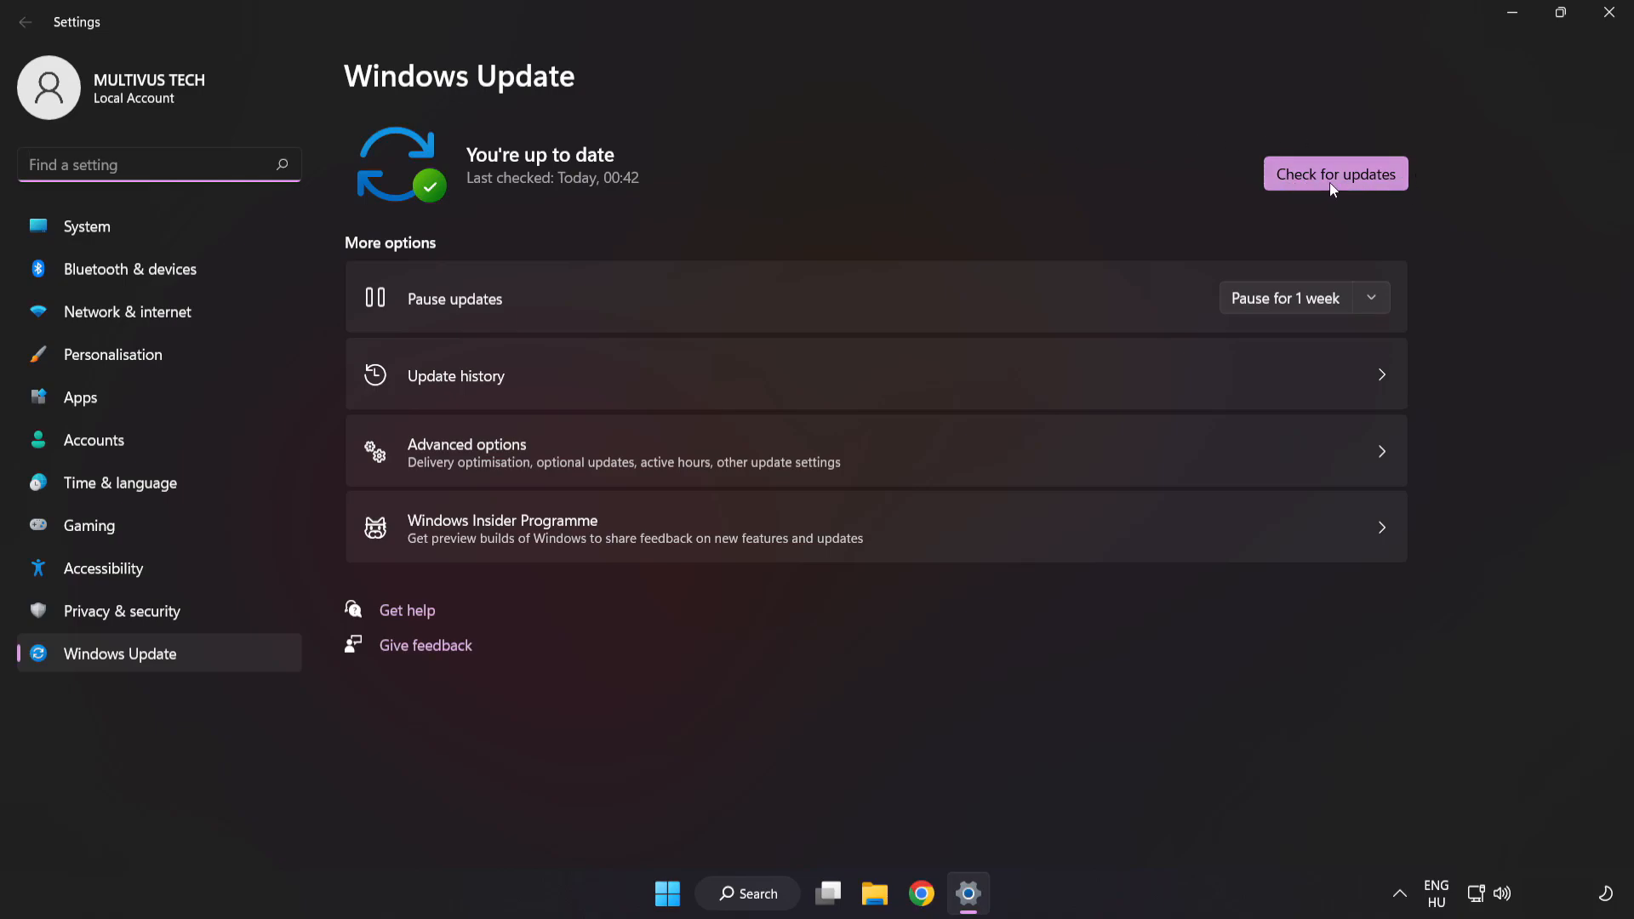
{"action": "left_click", "coordinate": [1335, 173]}
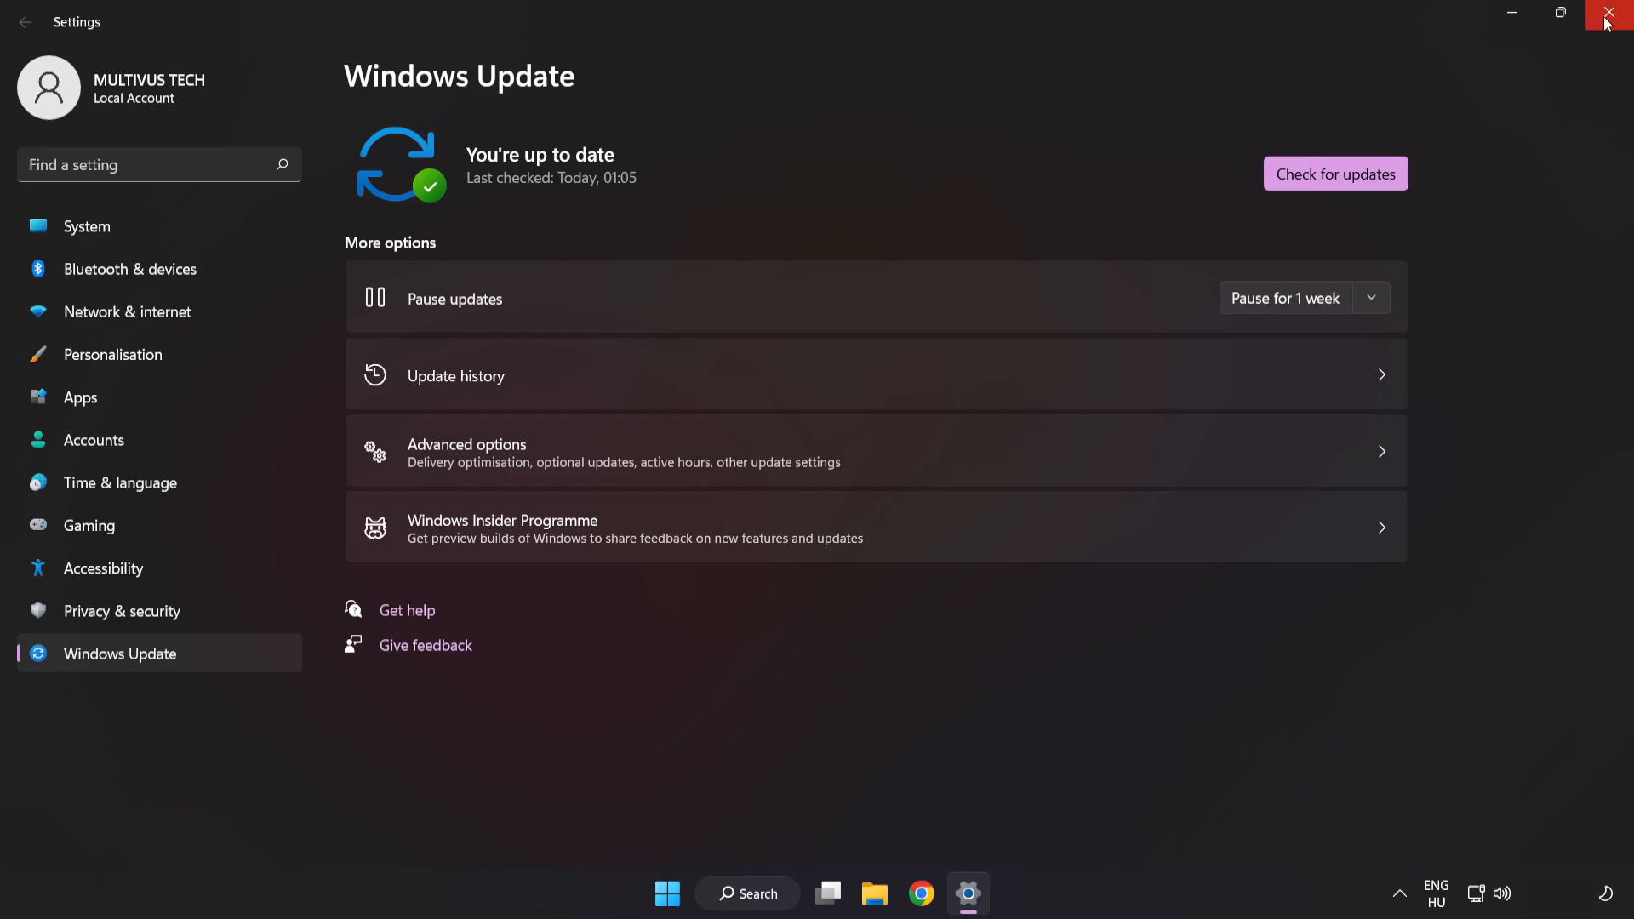
{"action": "left_click", "coordinate": [1614, 14]}
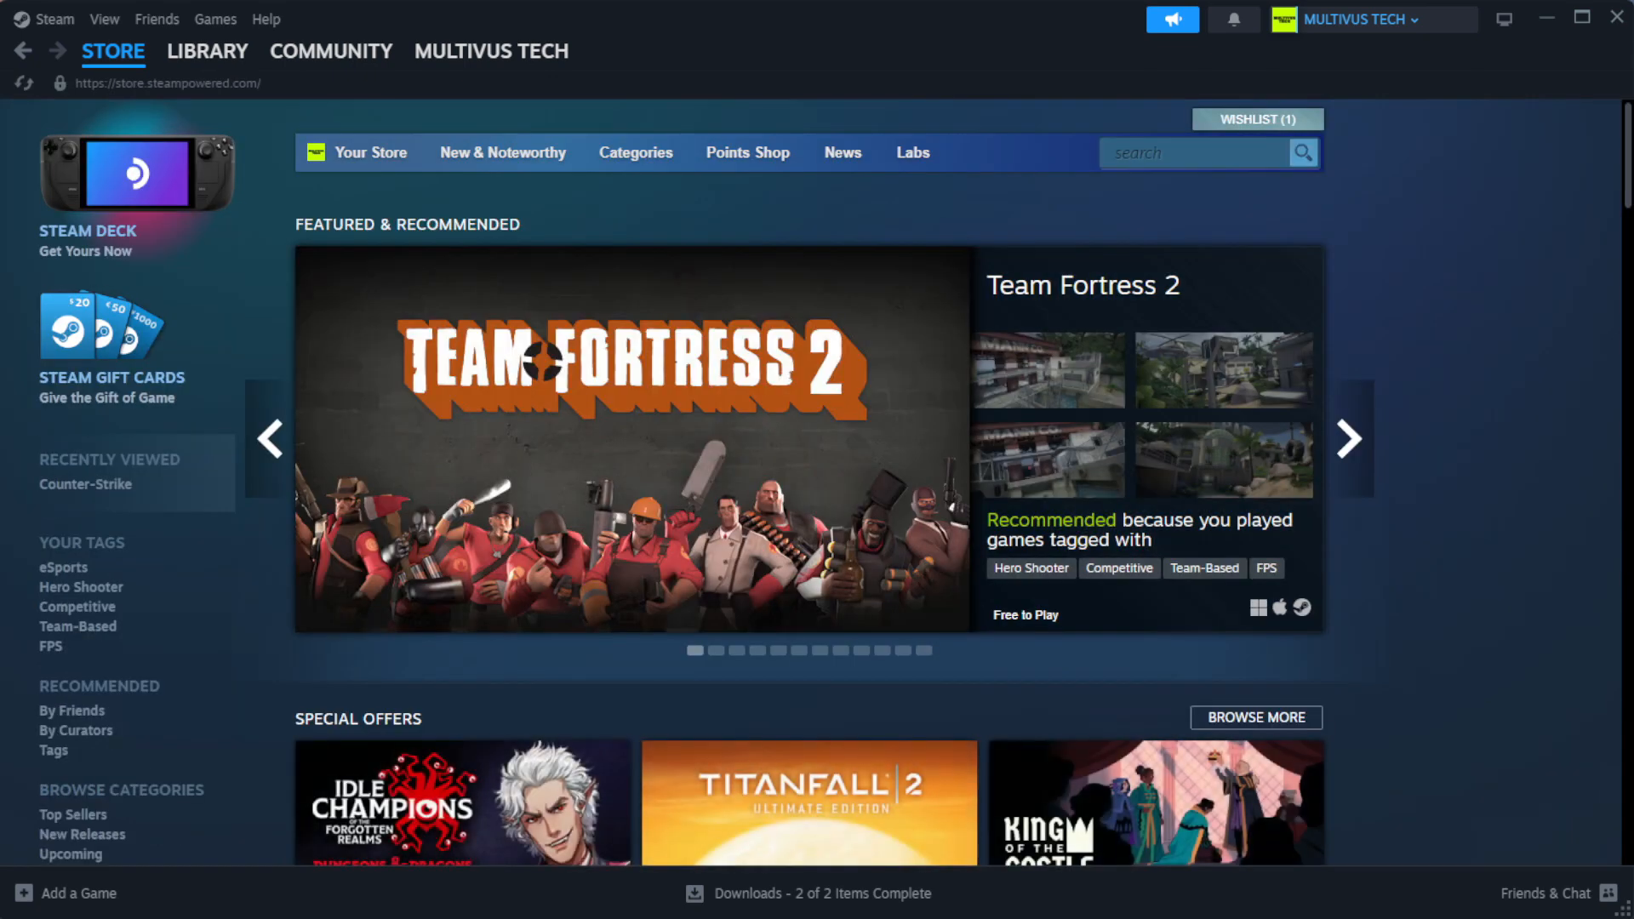
Step: Verify the game's installed files from its Steam Library properties; all 1039 files validate
{"action": "left_click", "coordinate": [206, 51]}
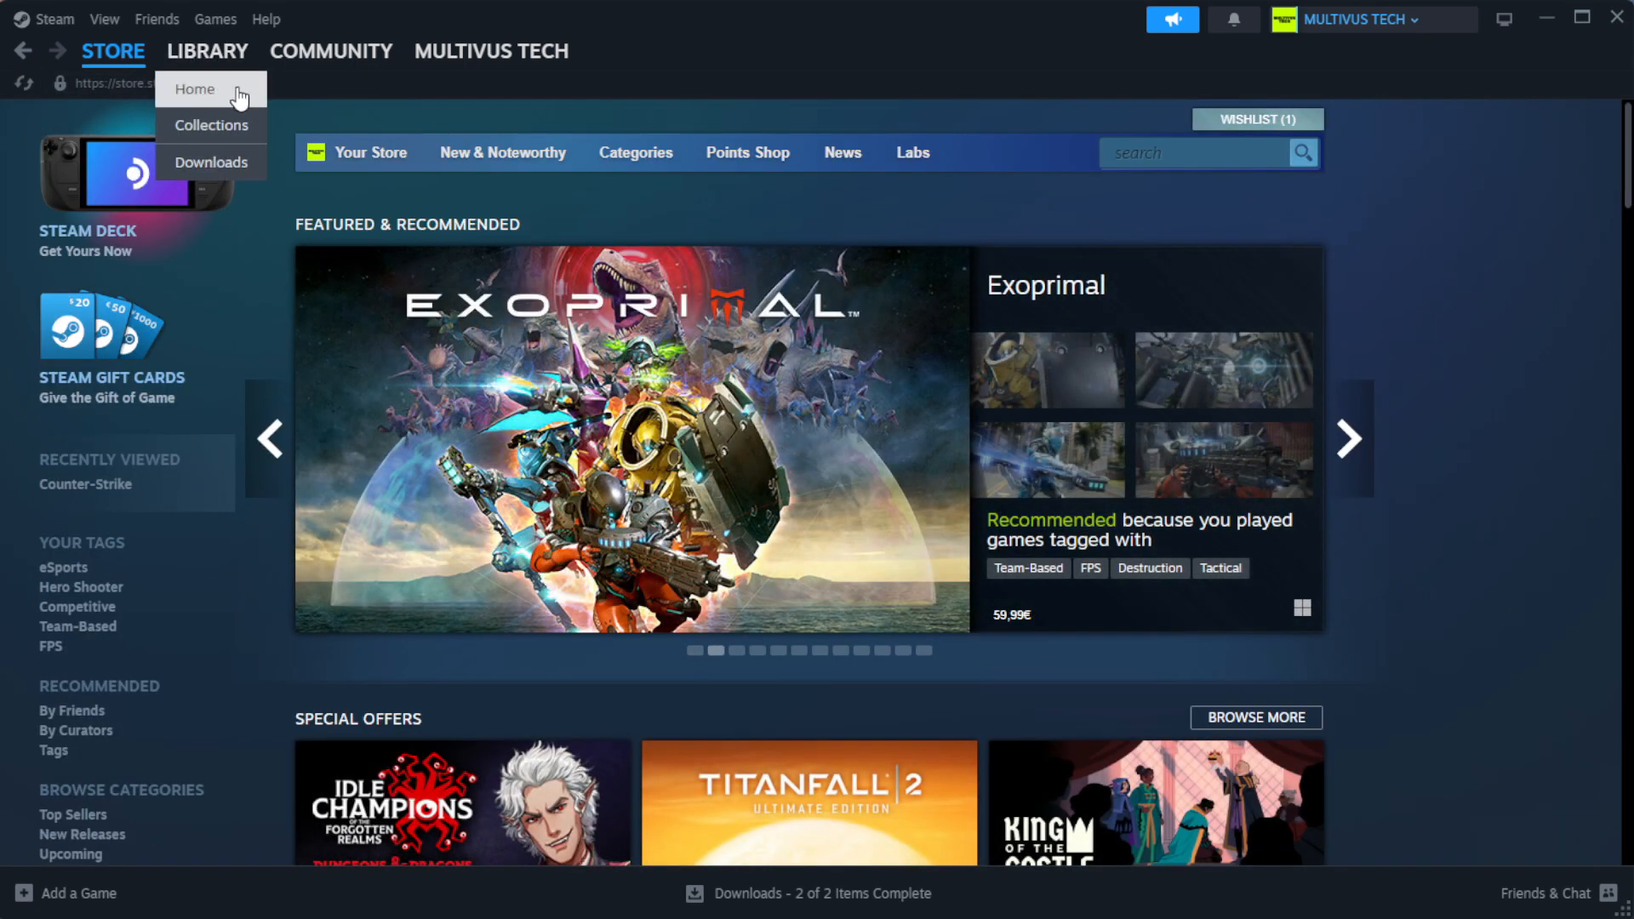
{"action": "left_click", "coordinate": [194, 89]}
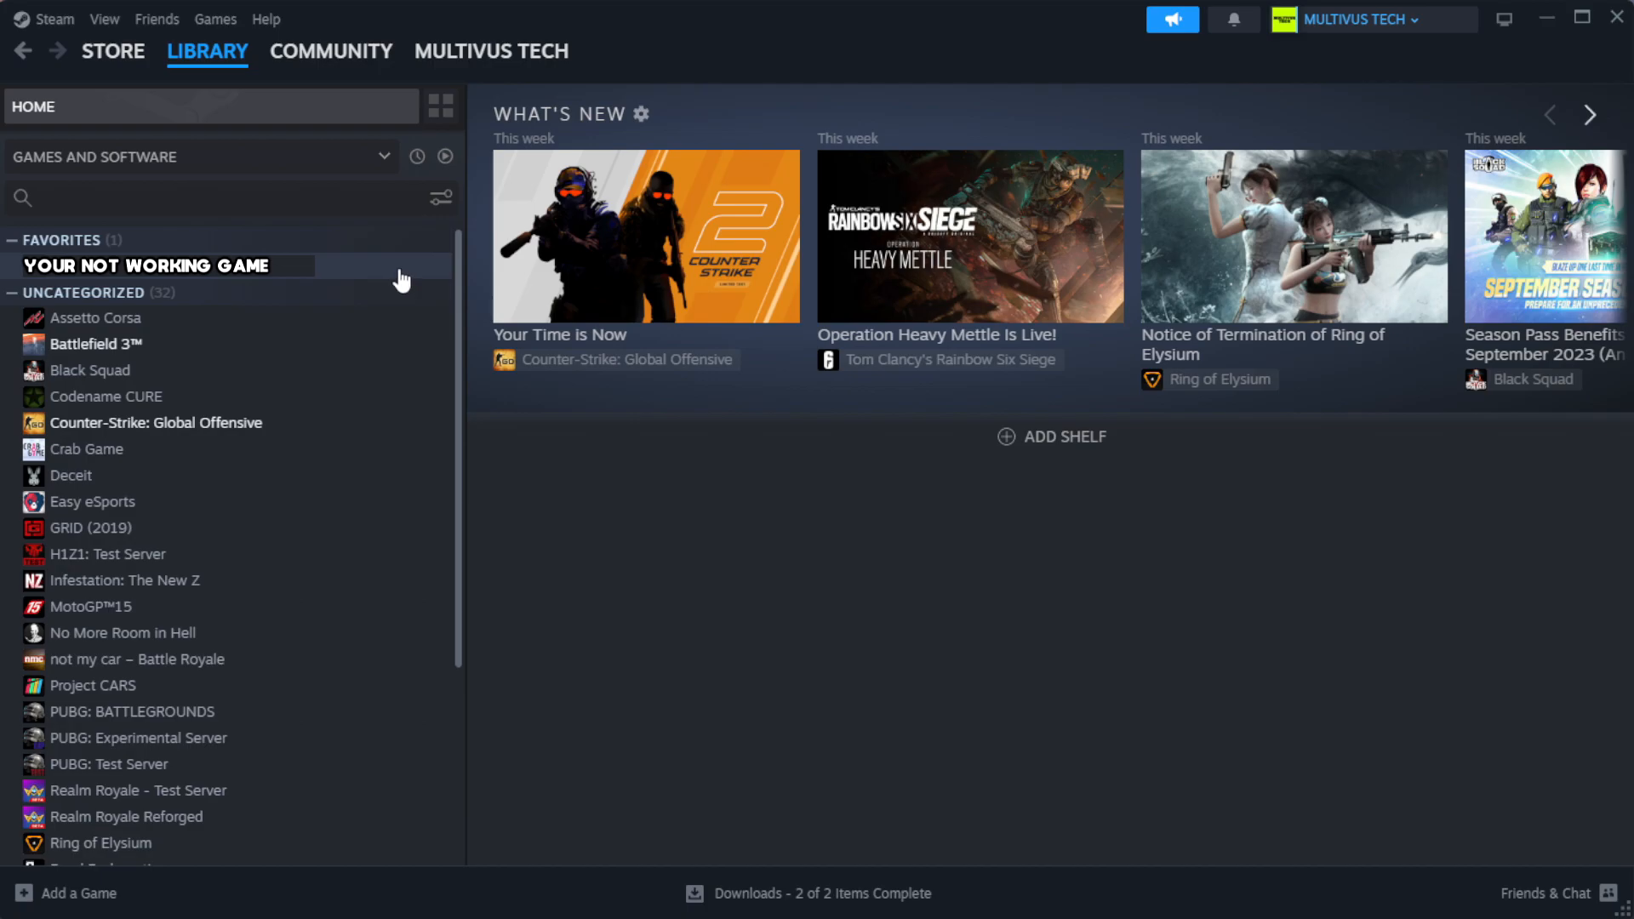
{"action": "right_click", "coordinate": [147, 266]}
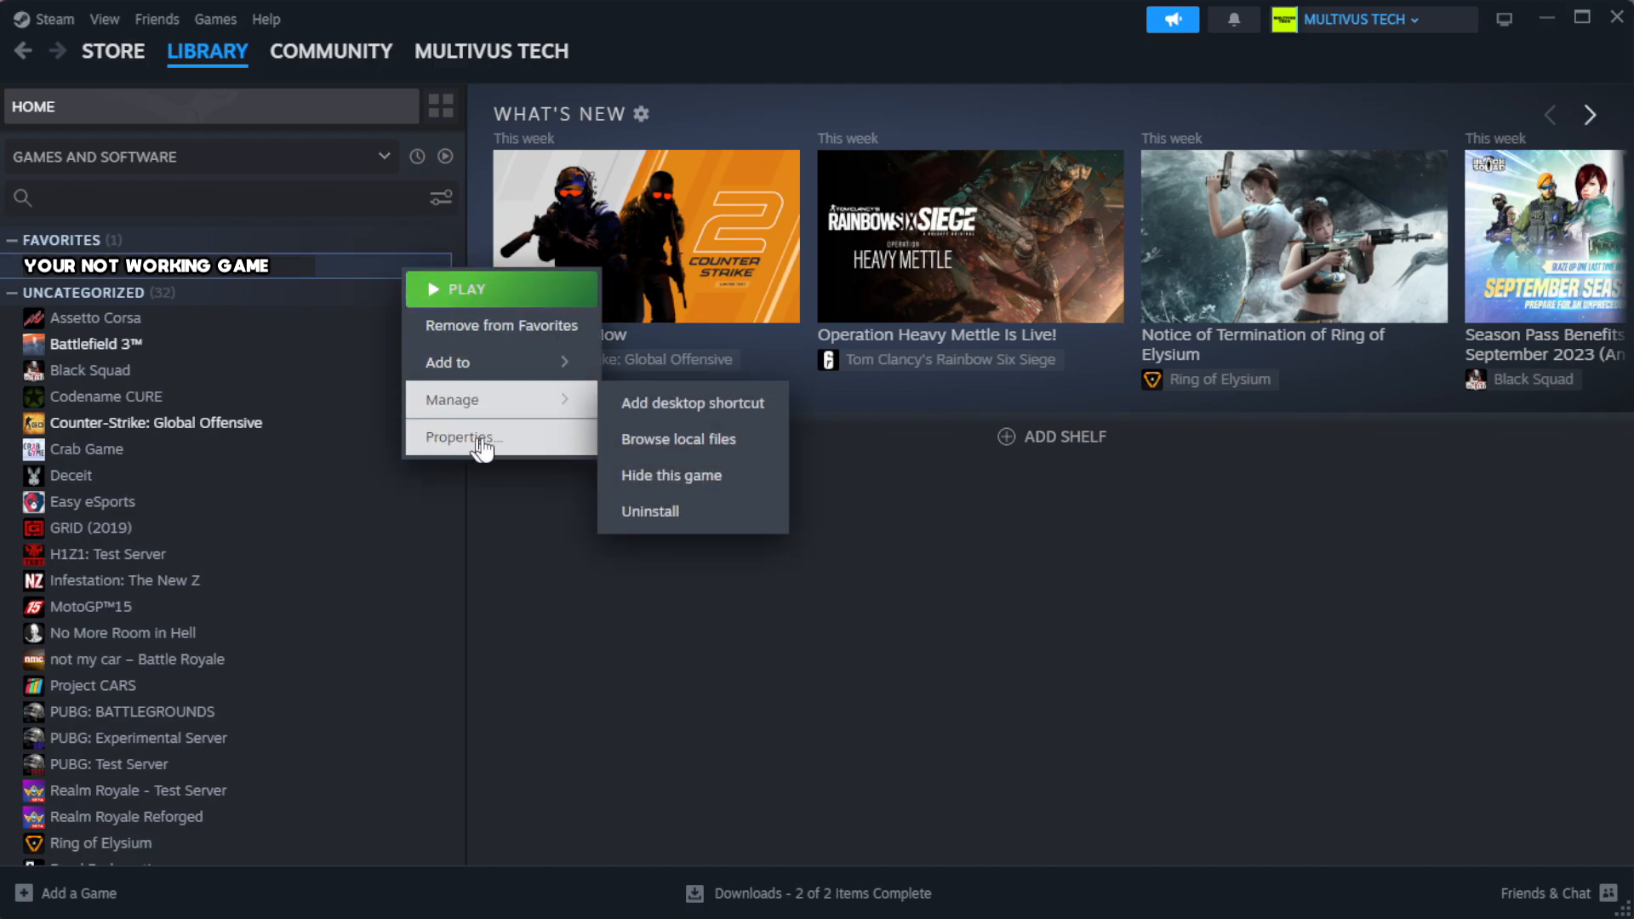
{"action": "left_click", "coordinate": [461, 438]}
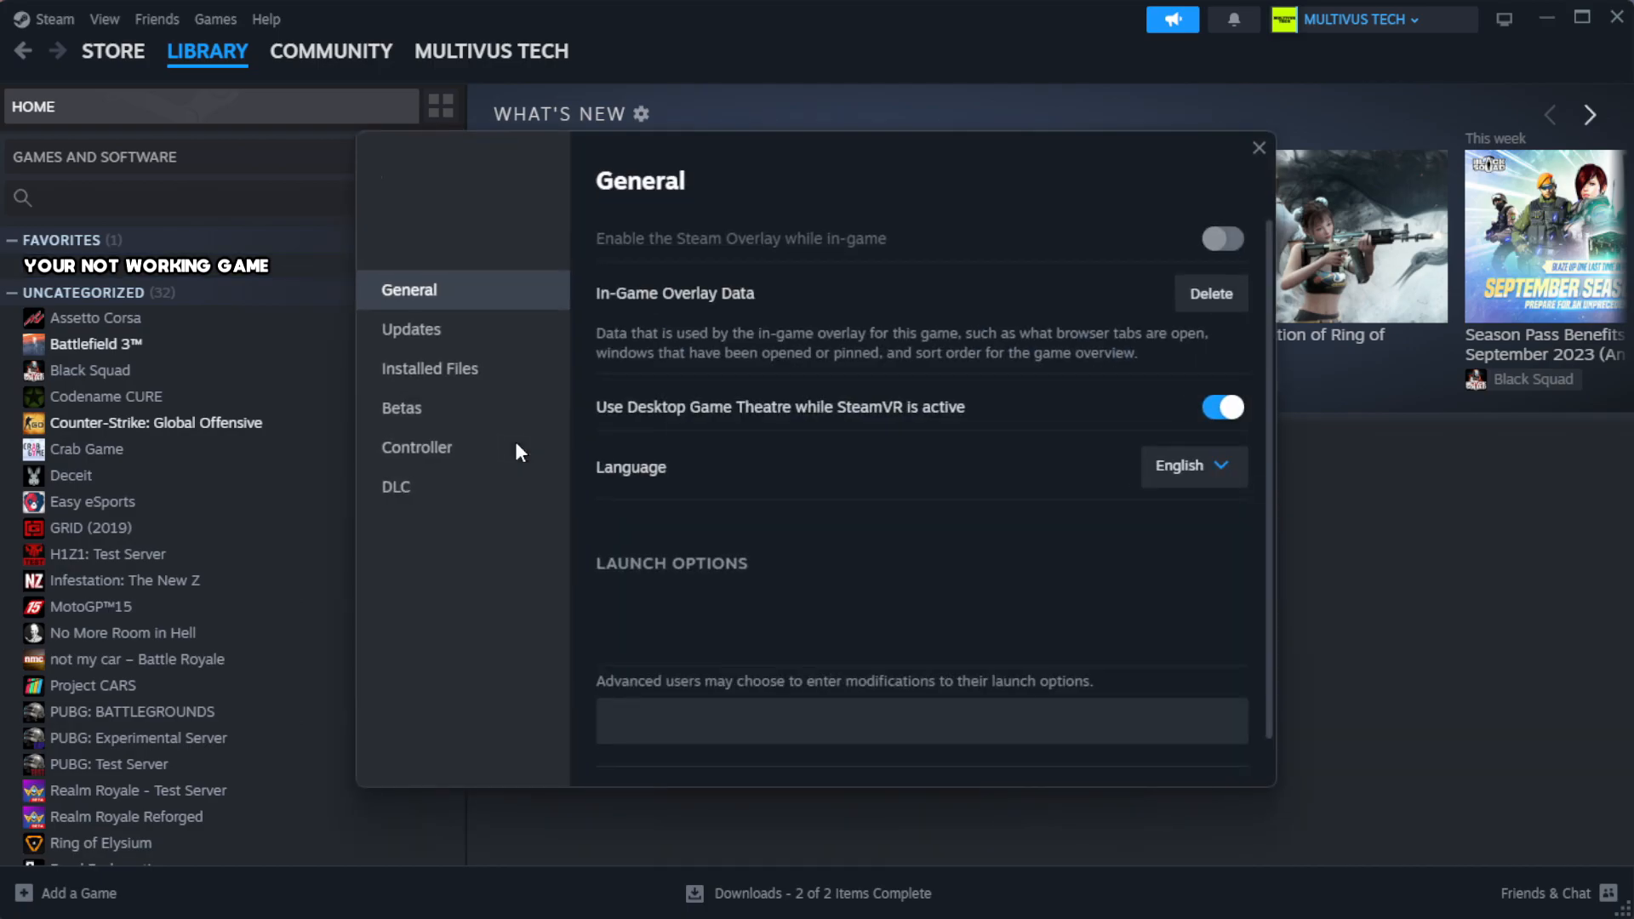
{"action": "mouse_move", "coordinate": [462, 447]}
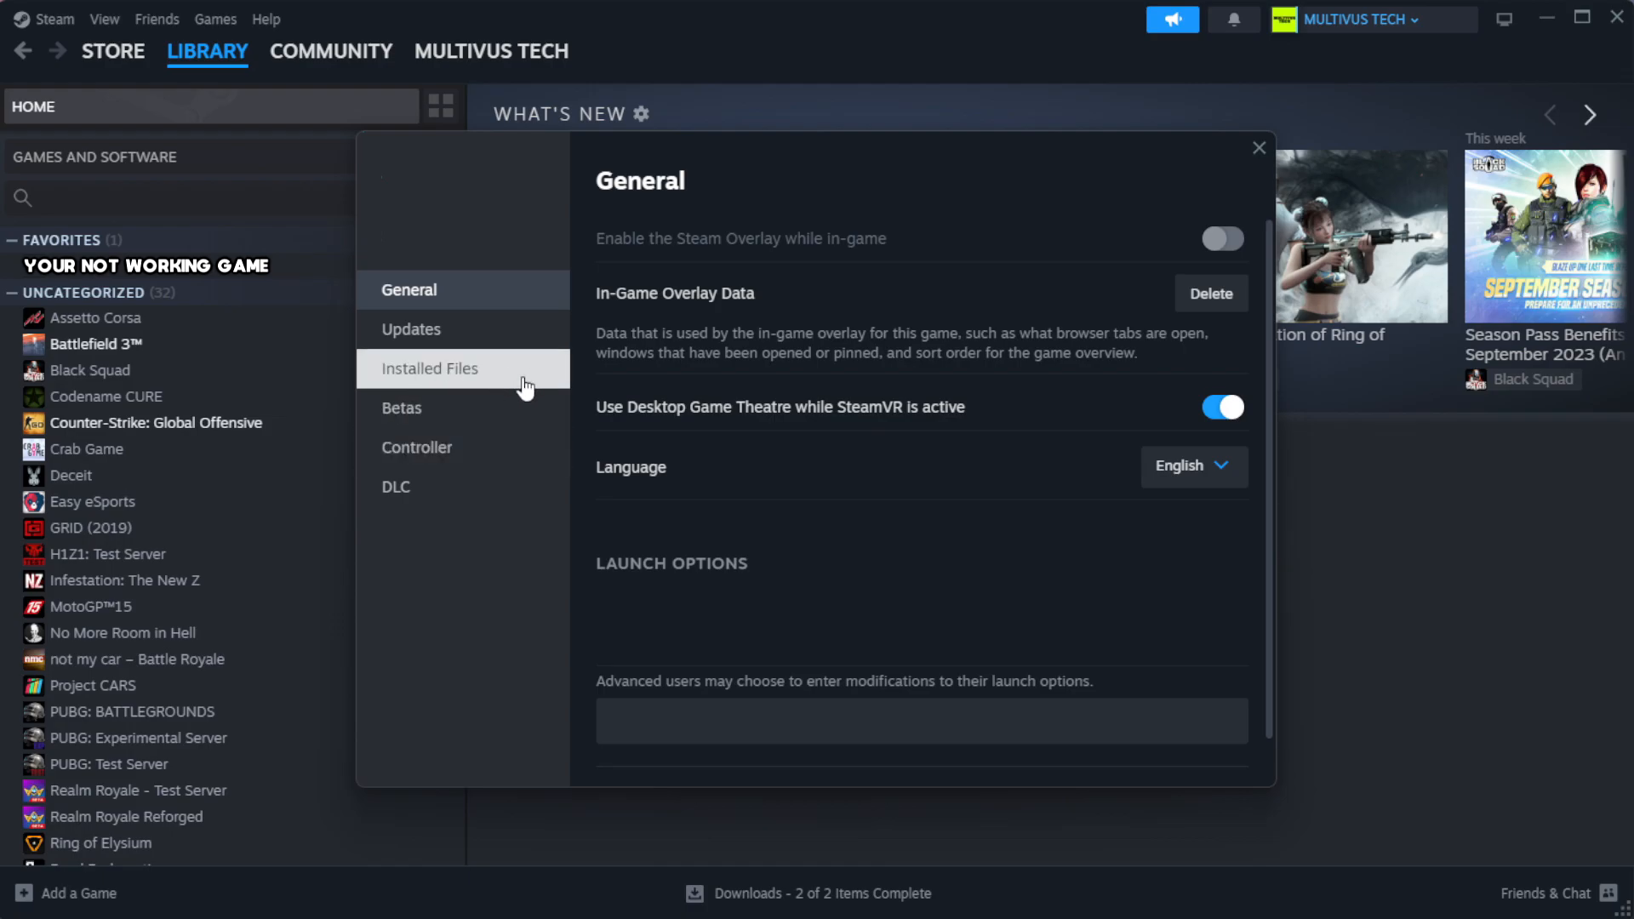
{"action": "left_click", "coordinate": [429, 368]}
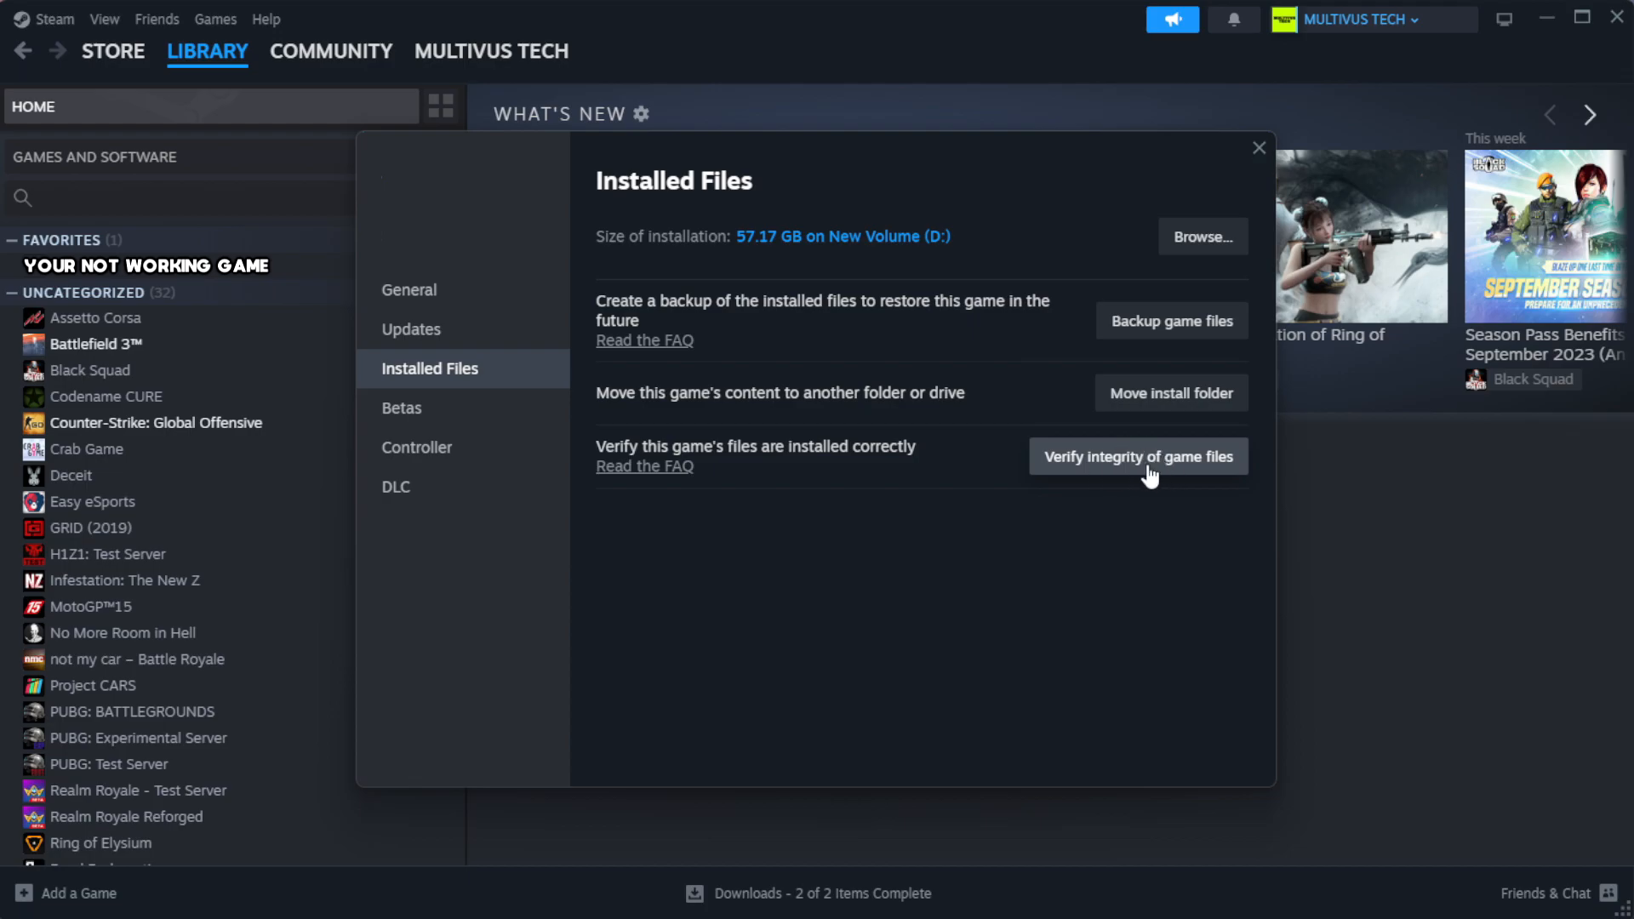
{"action": "left_click", "coordinate": [1137, 456]}
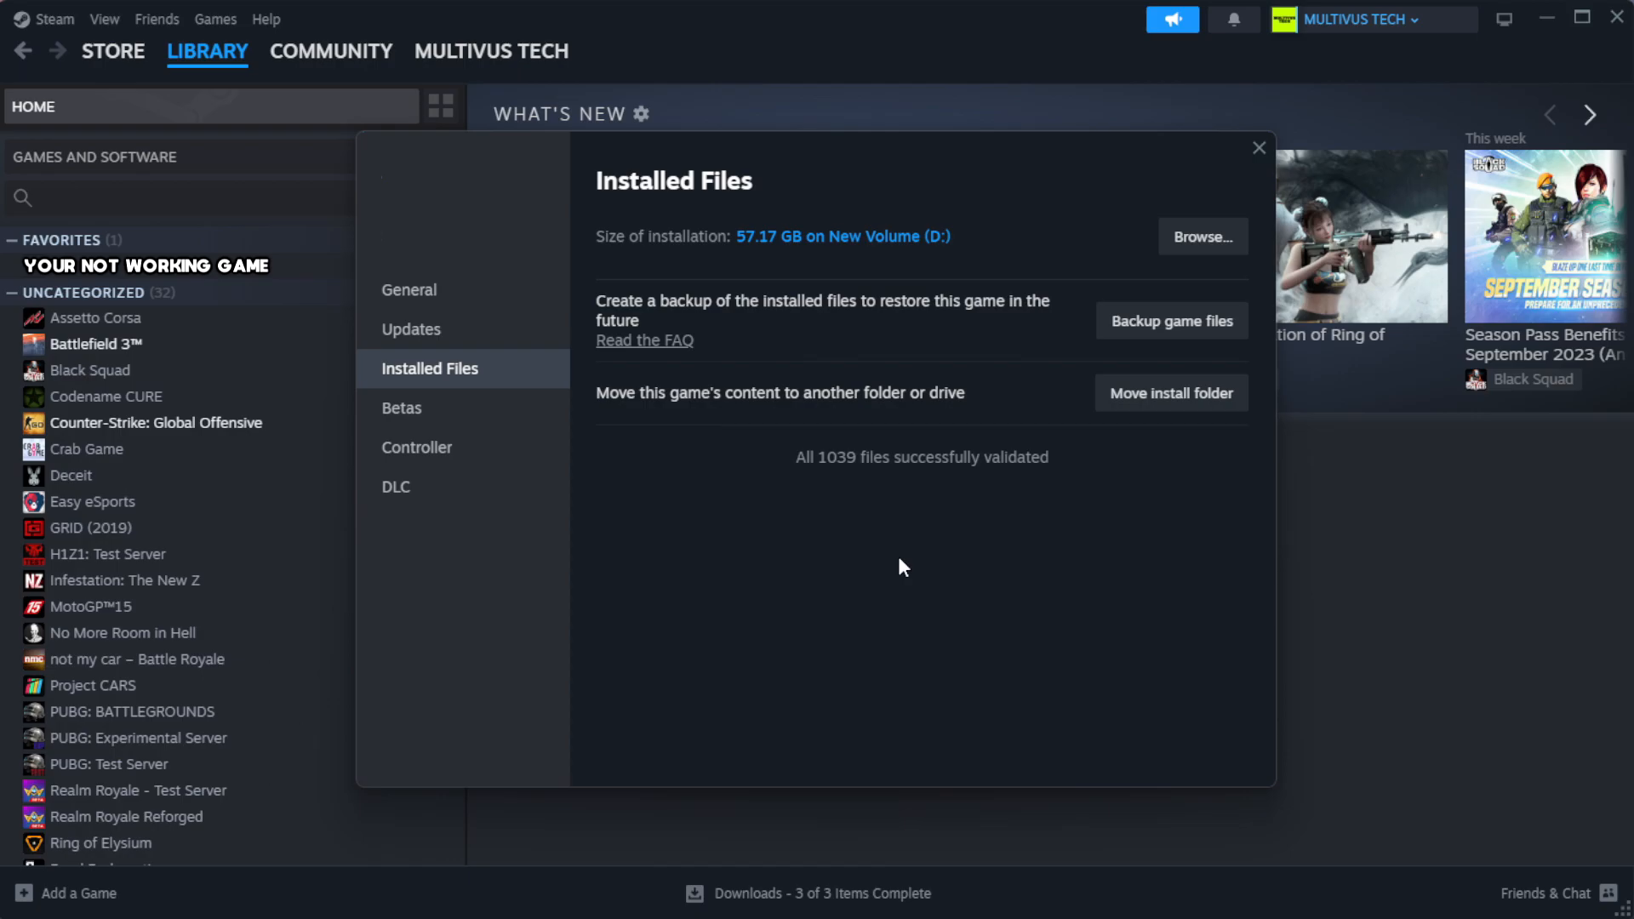
{"action": "mouse_move", "coordinate": [841, 521]}
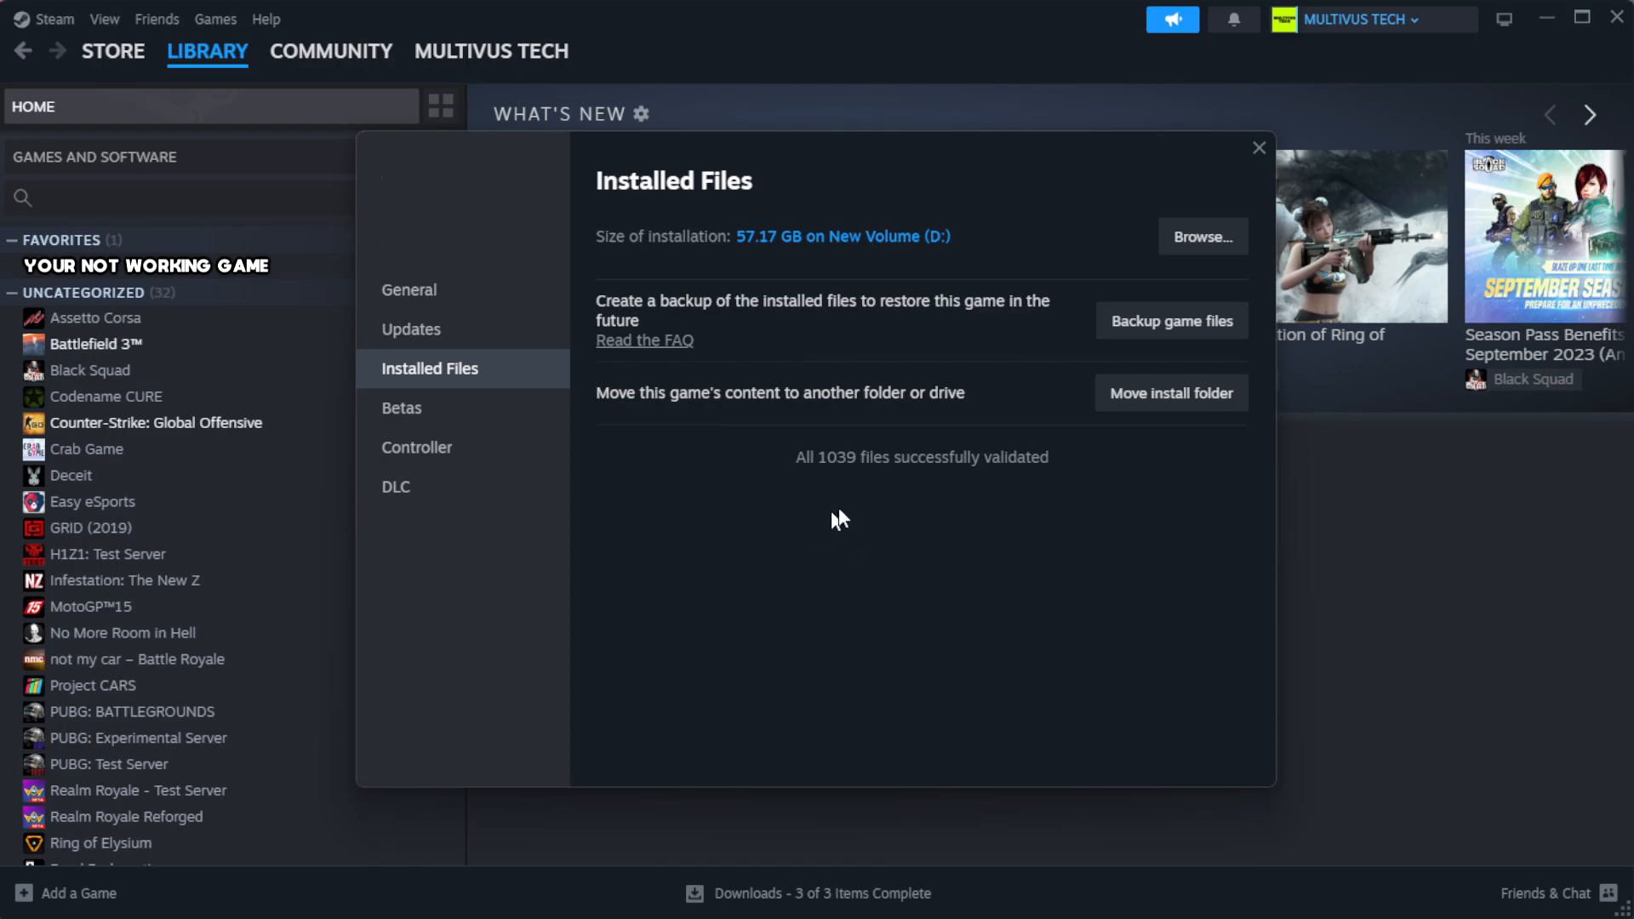
{"action": "mouse_move", "coordinate": [1197, 504]}
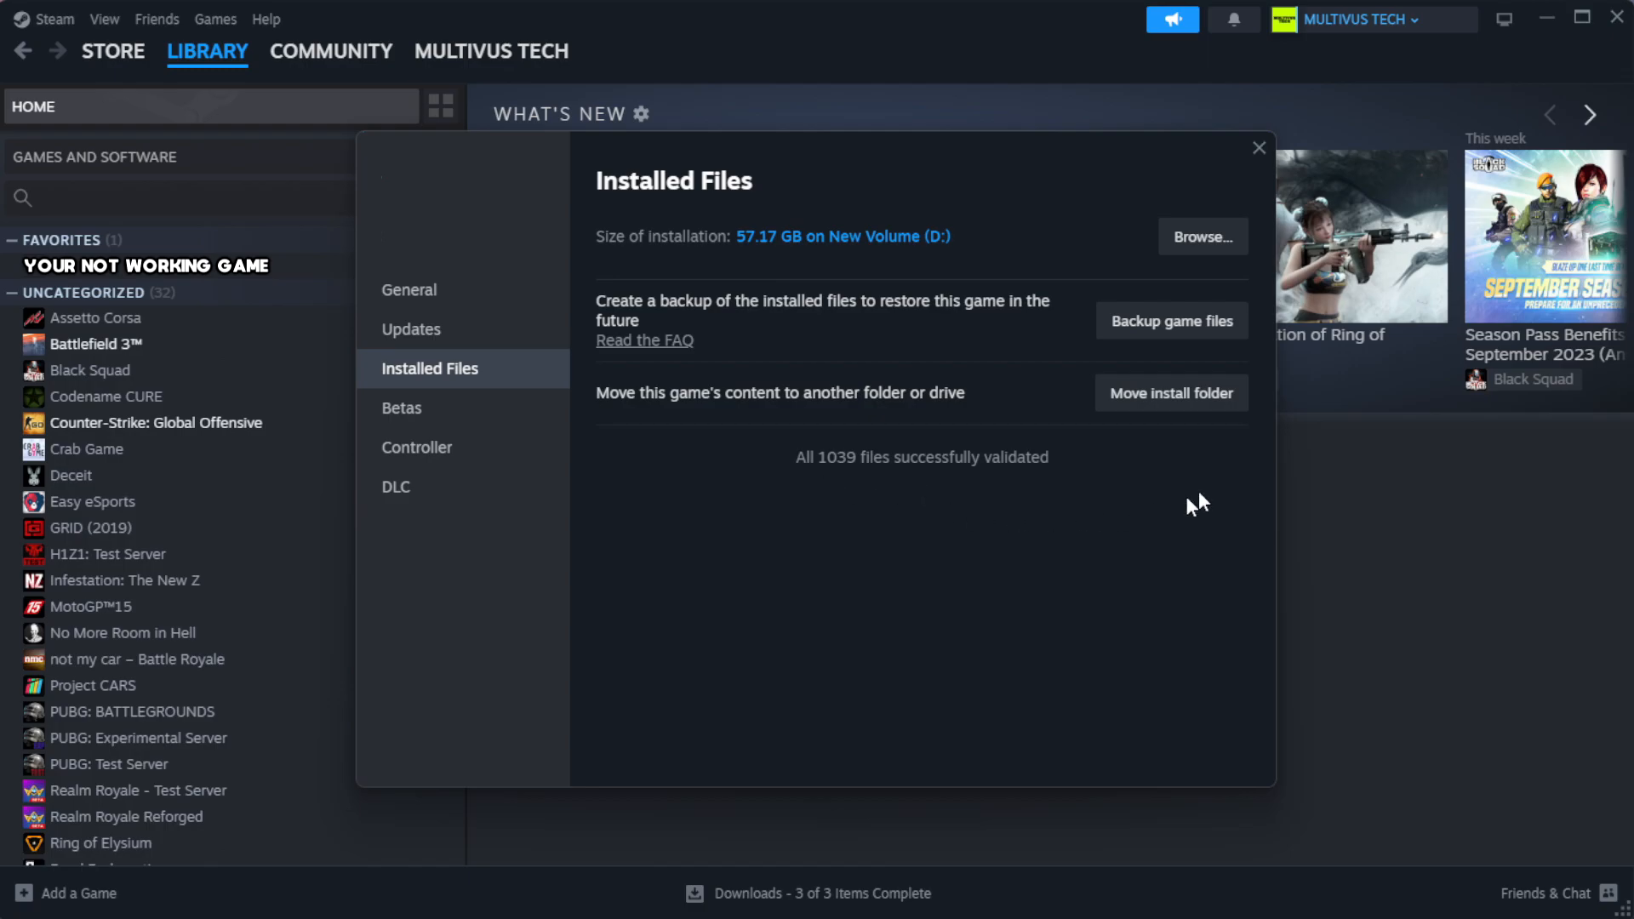
{"action": "mouse_move", "coordinate": [1200, 237]}
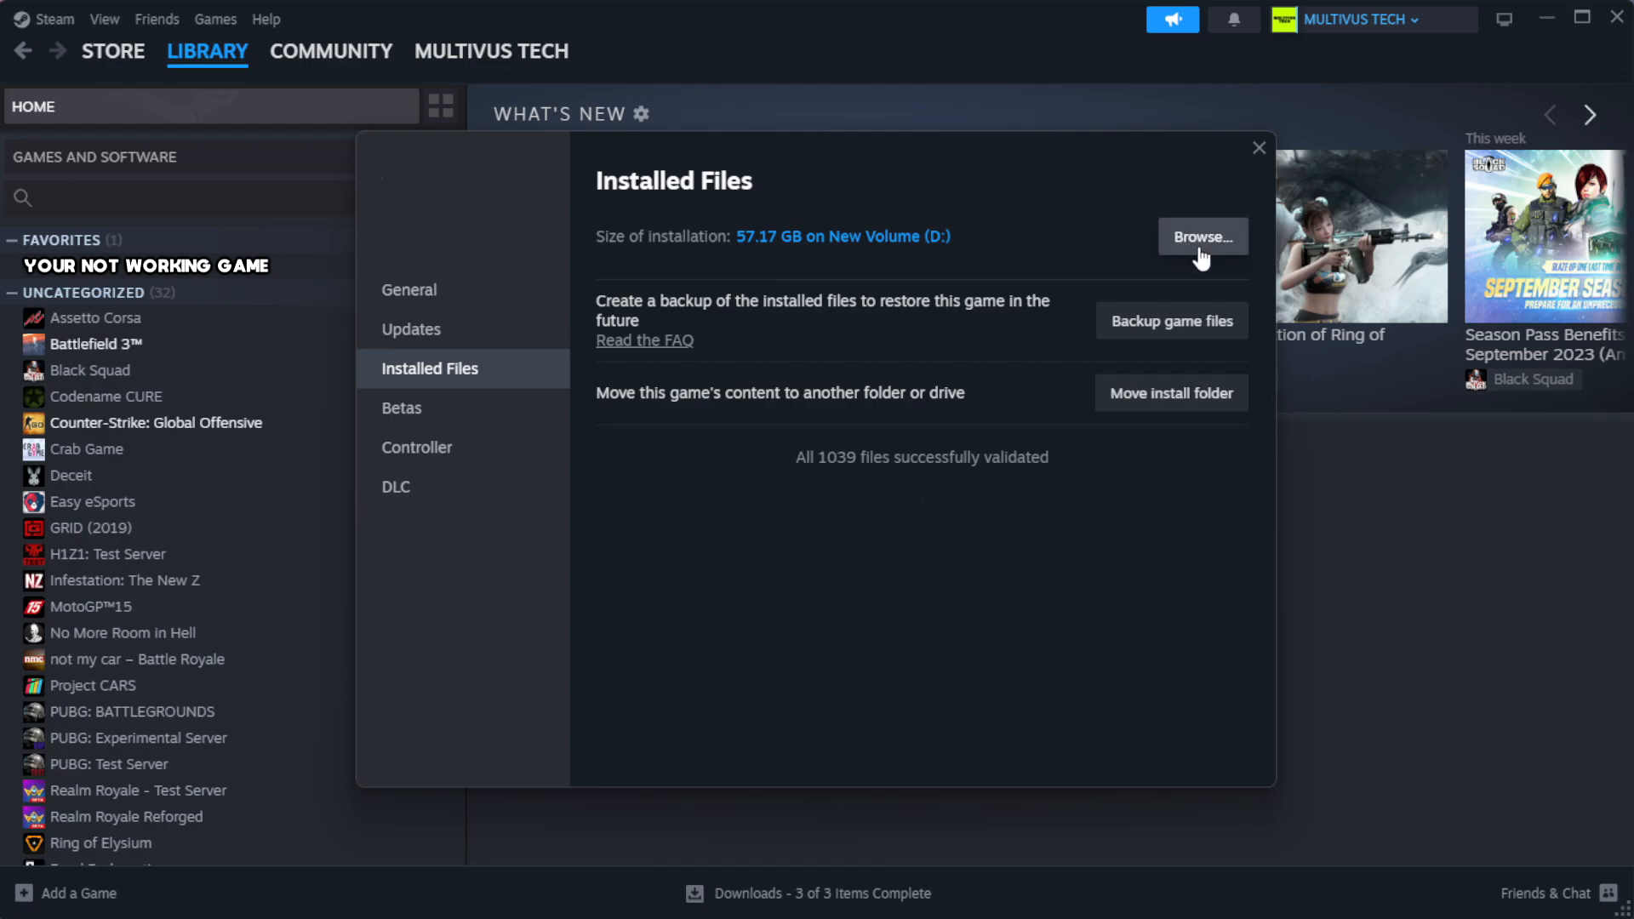
Step: Locate the game's launch shortcut in File Explorer and bring up its Compatibility properties
{"action": "left_click", "coordinate": [1200, 236]}
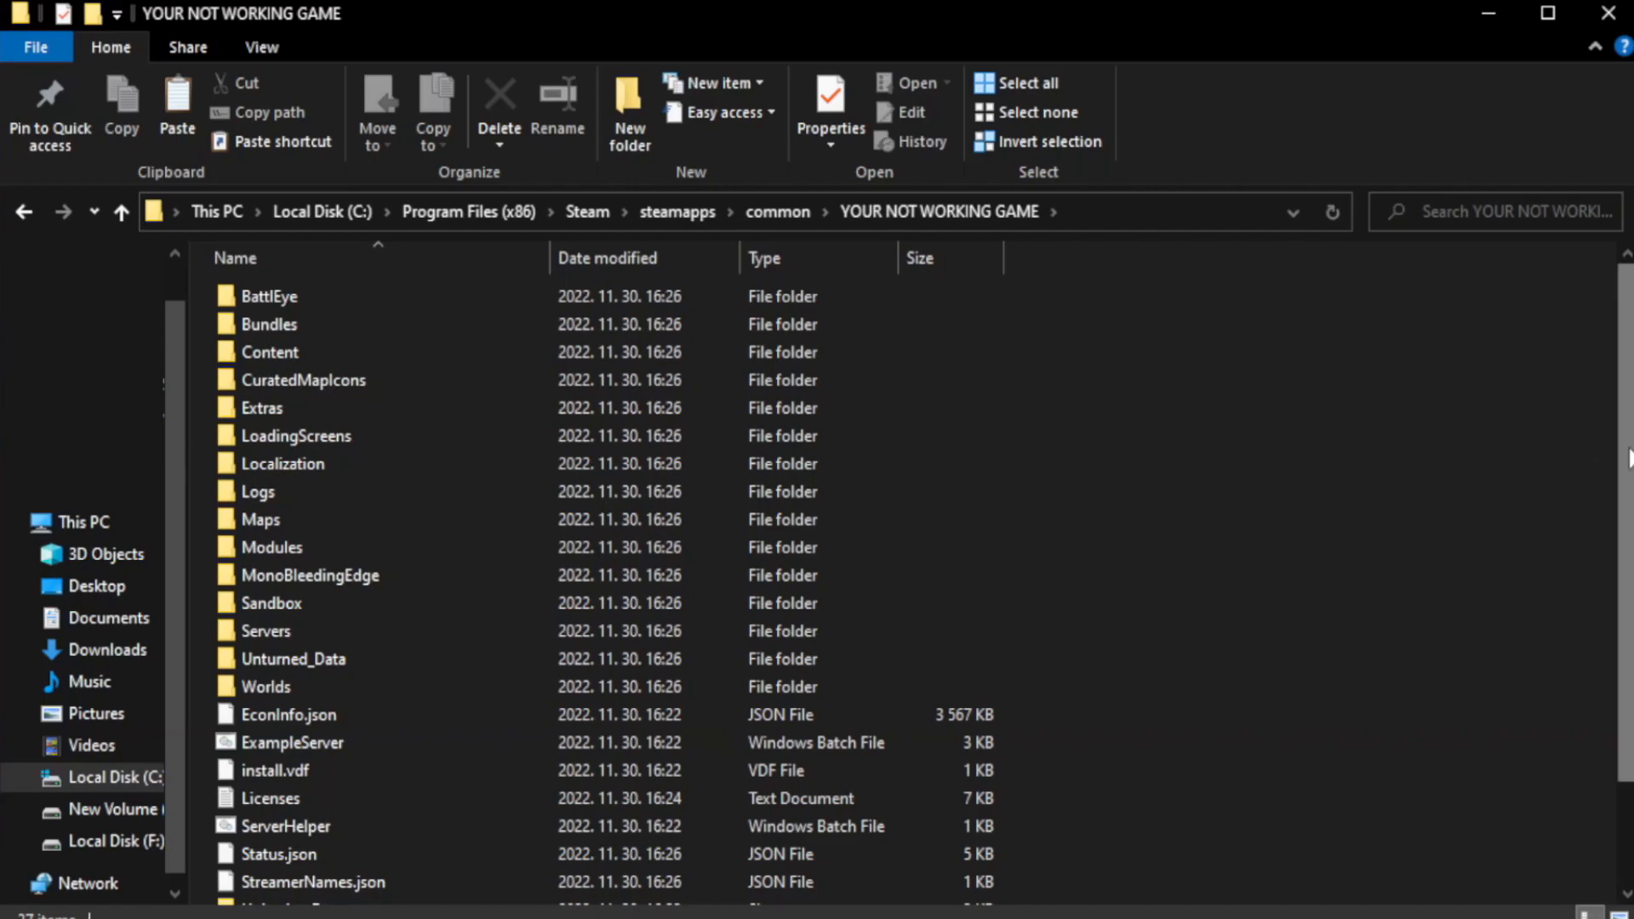
{"action": "scroll", "scroll_direction": "down", "scroll_amount": 3}
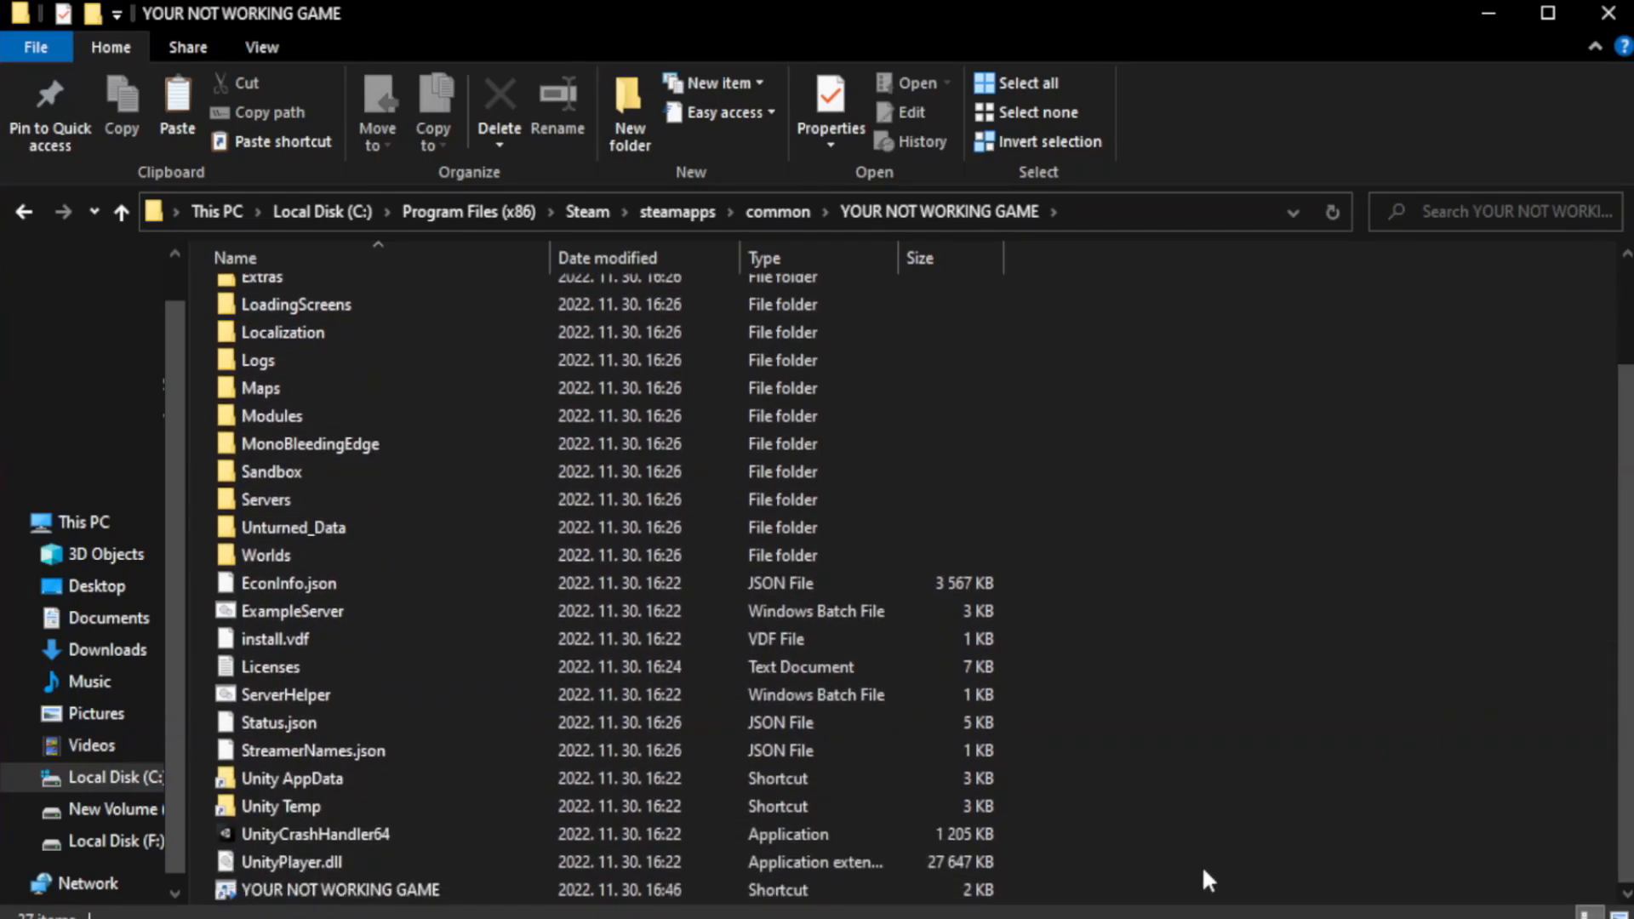
{"action": "left_click", "coordinate": [341, 889]}
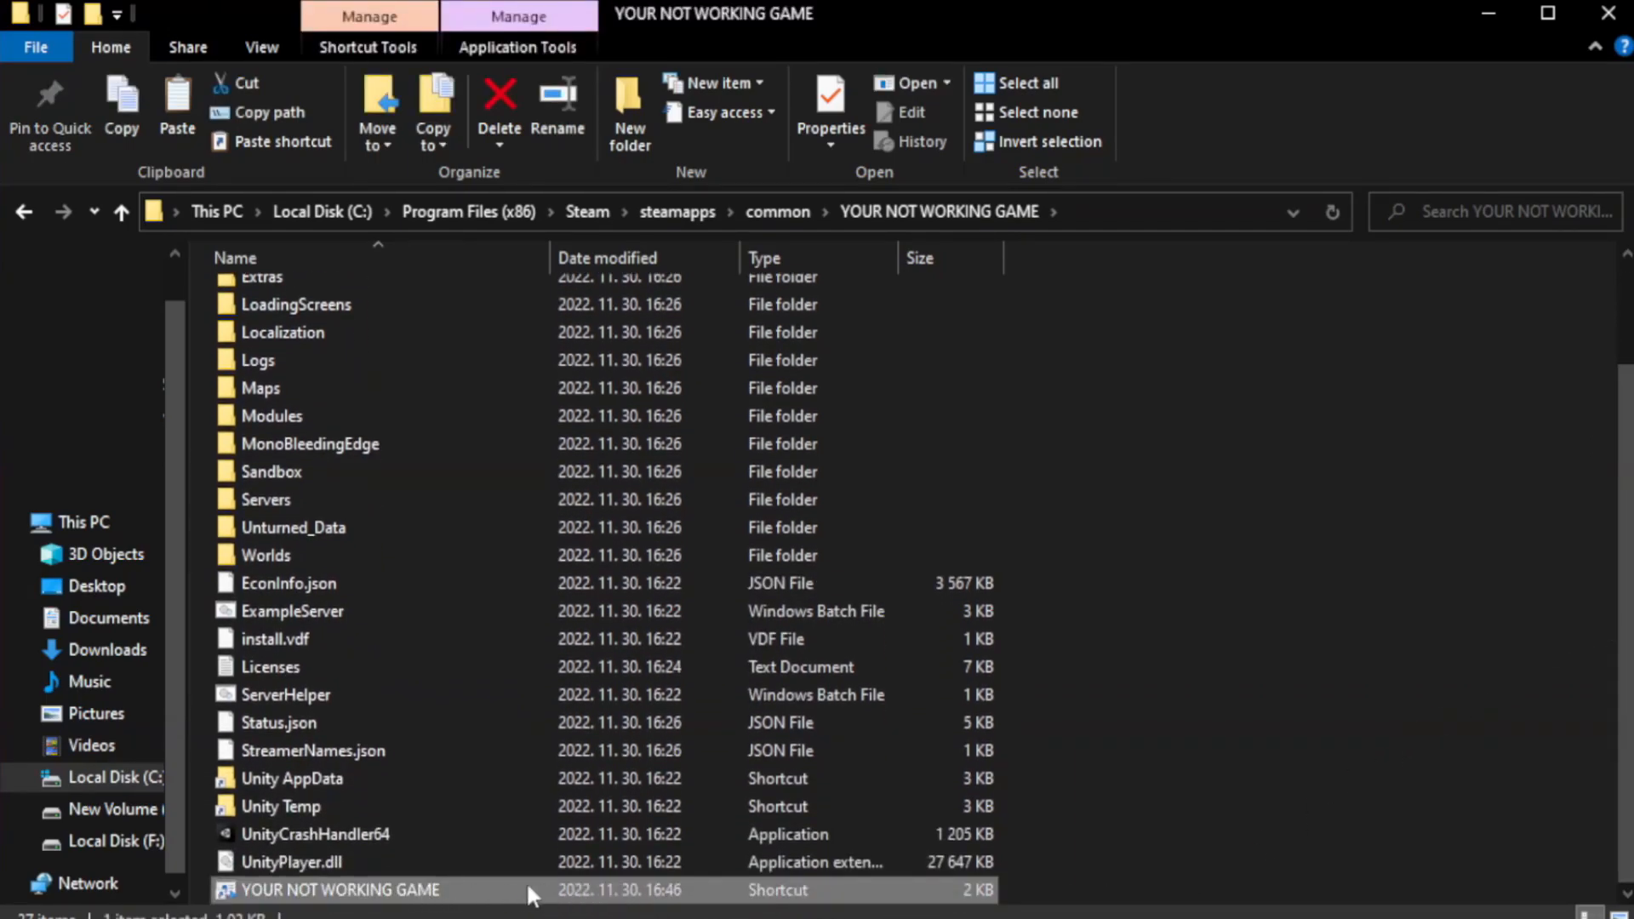
{"action": "right_click", "coordinate": [339, 891]}
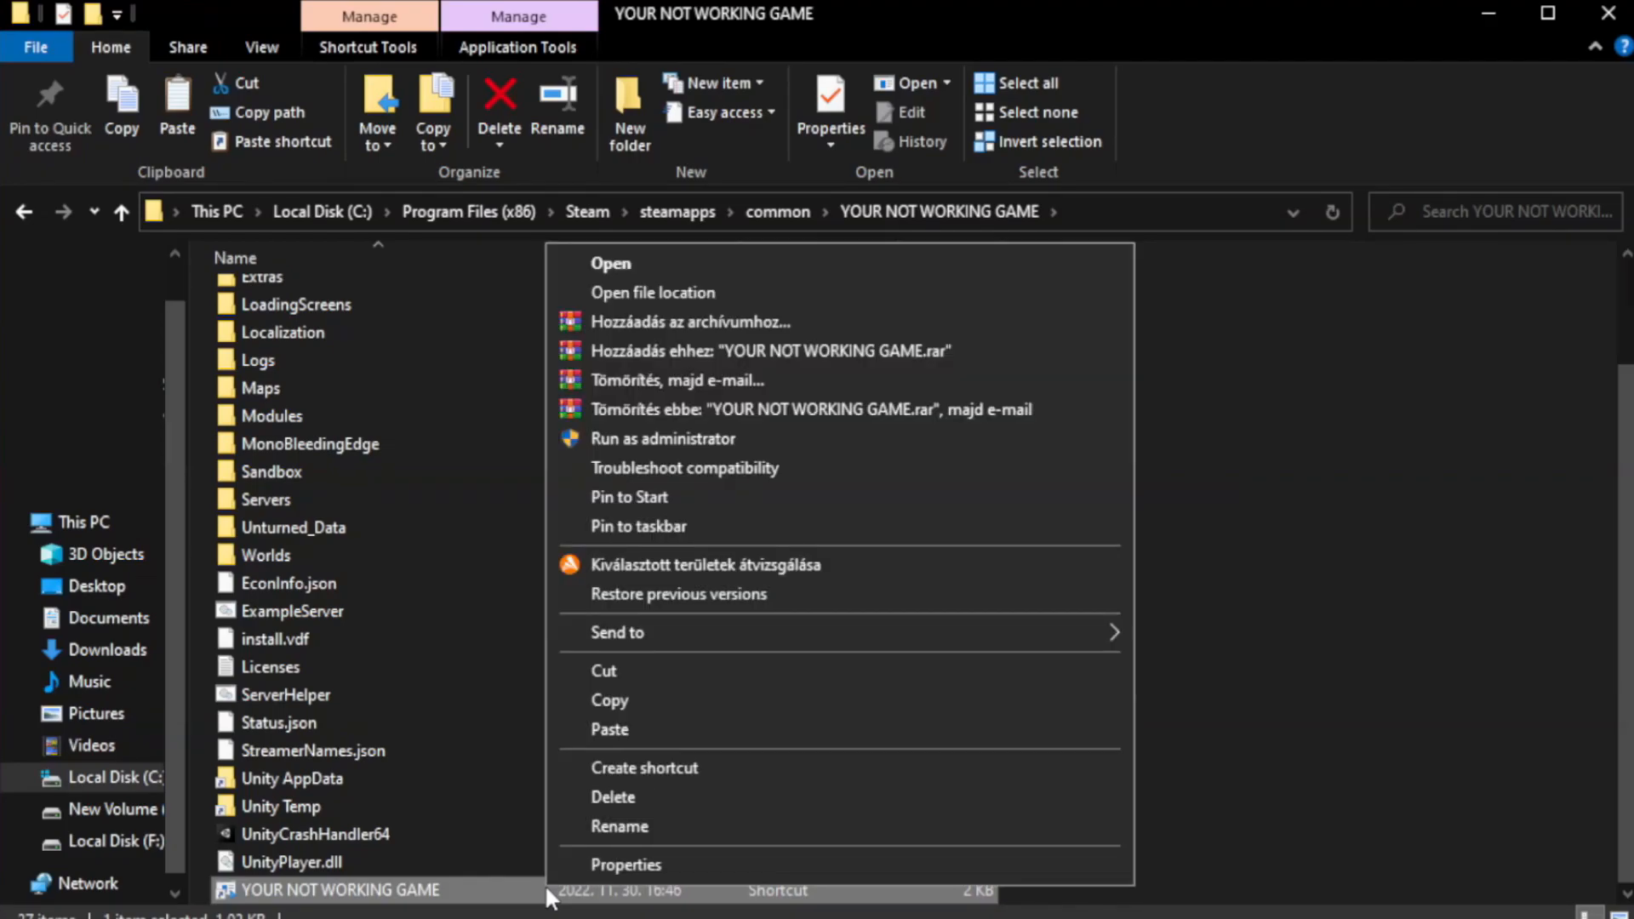
{"action": "mouse_move", "coordinate": [840, 874]}
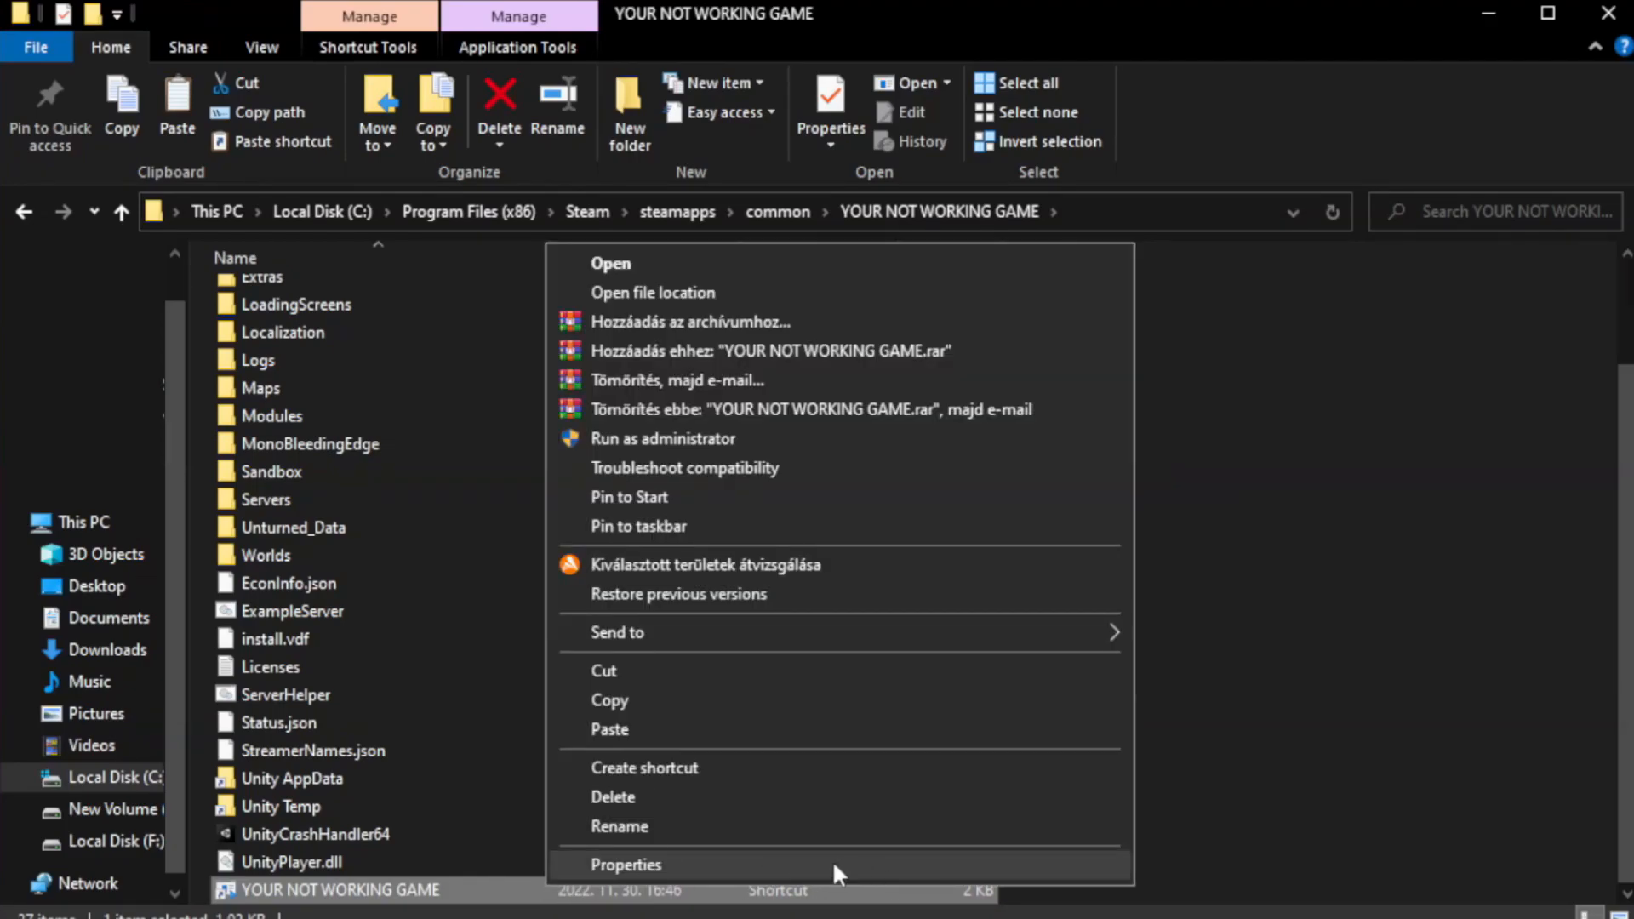
{"action": "left_click", "coordinate": [624, 865]}
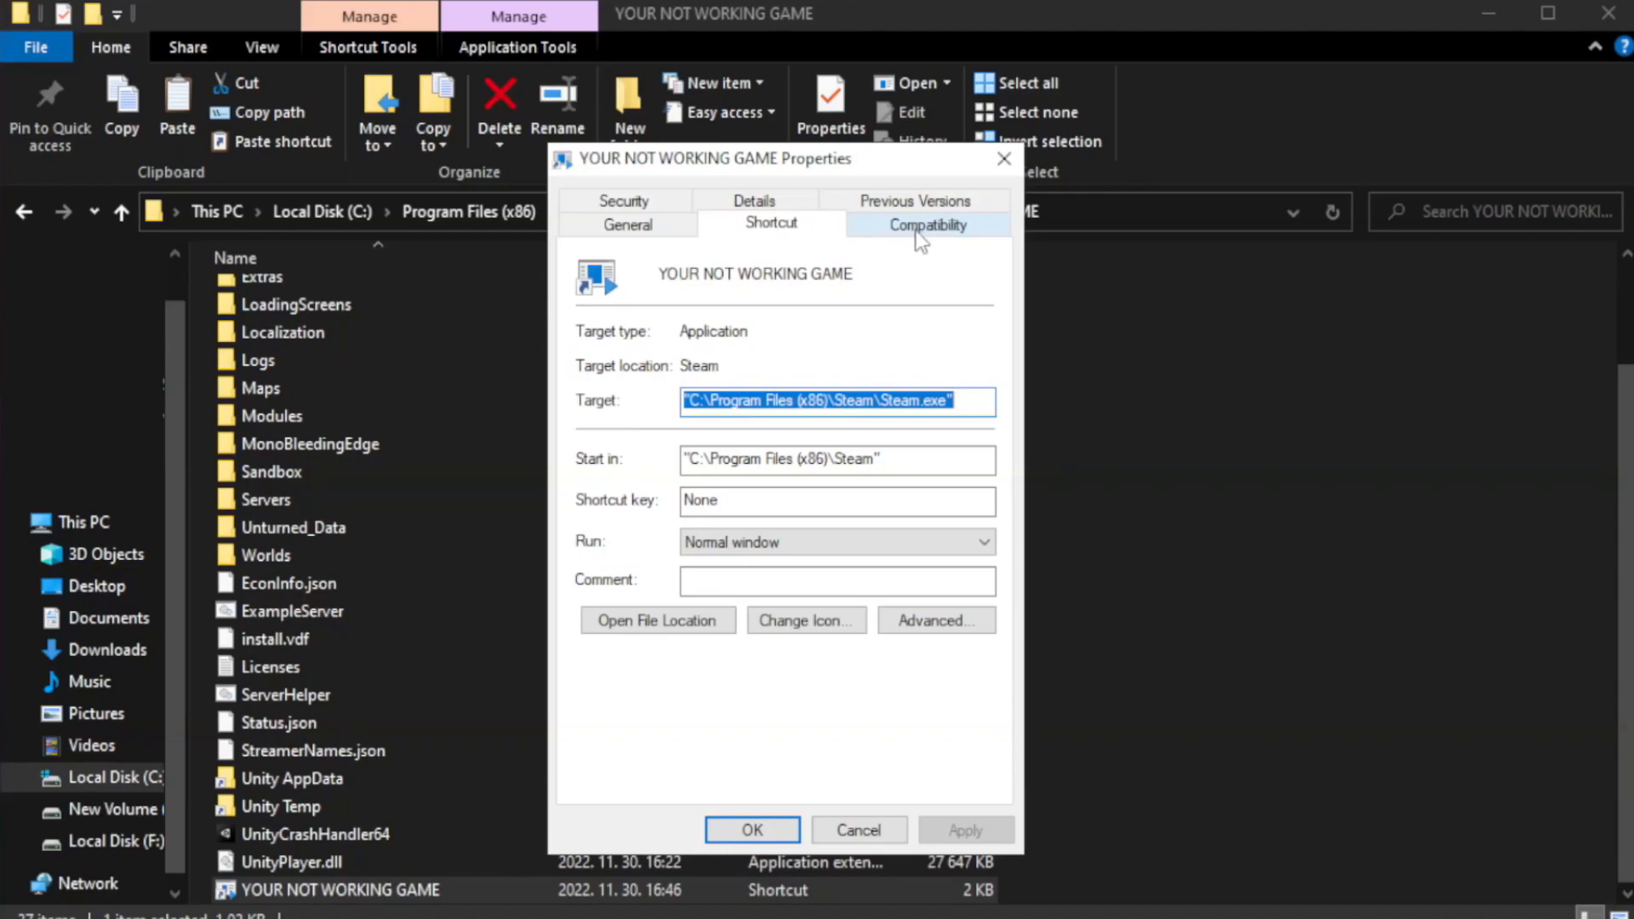
{"action": "left_click", "coordinate": [926, 223]}
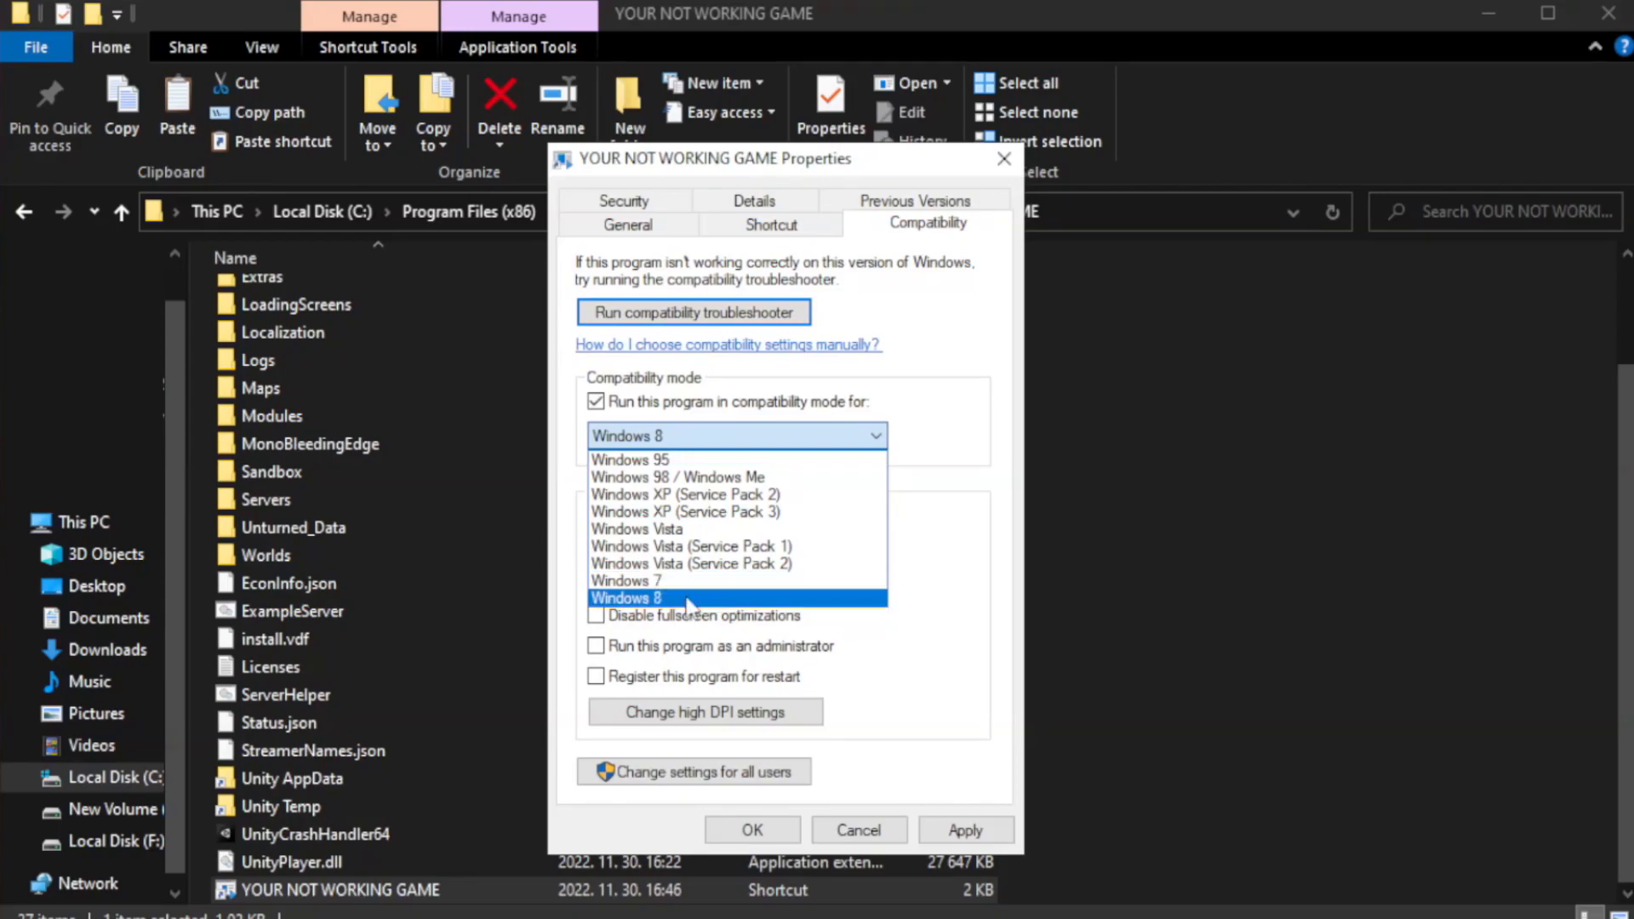
Step: Set Windows 8 compatibility mode, disable fullscreen optimizations, run as administrator, and apply
{"action": "left_click", "coordinate": [624, 598]}
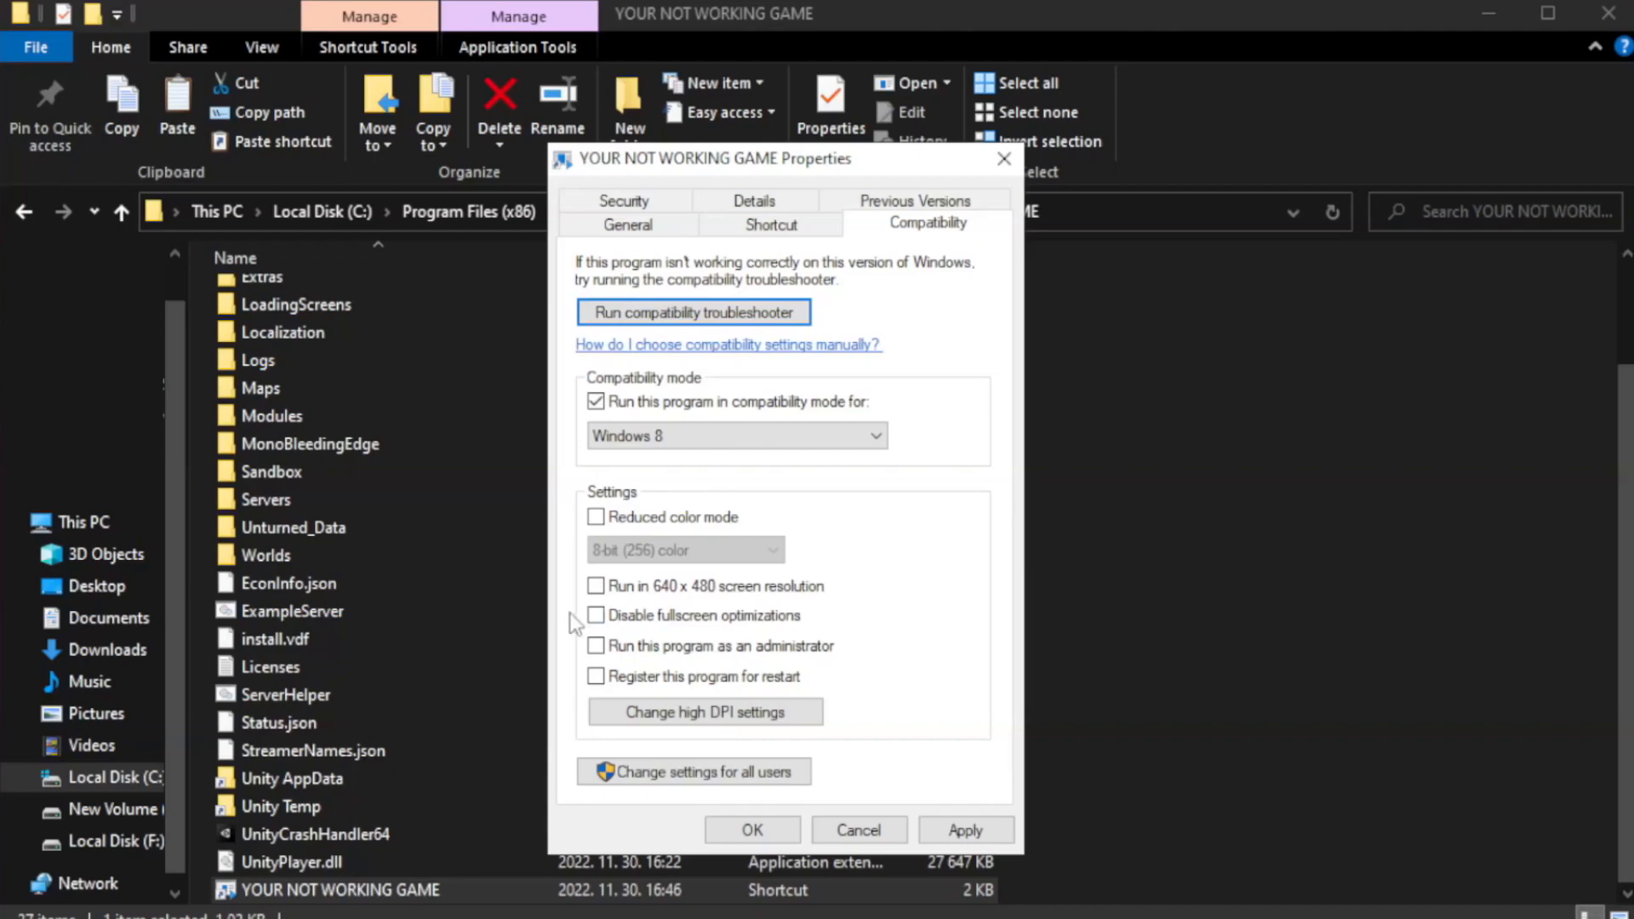
{"action": "left_click", "coordinate": [596, 614]}
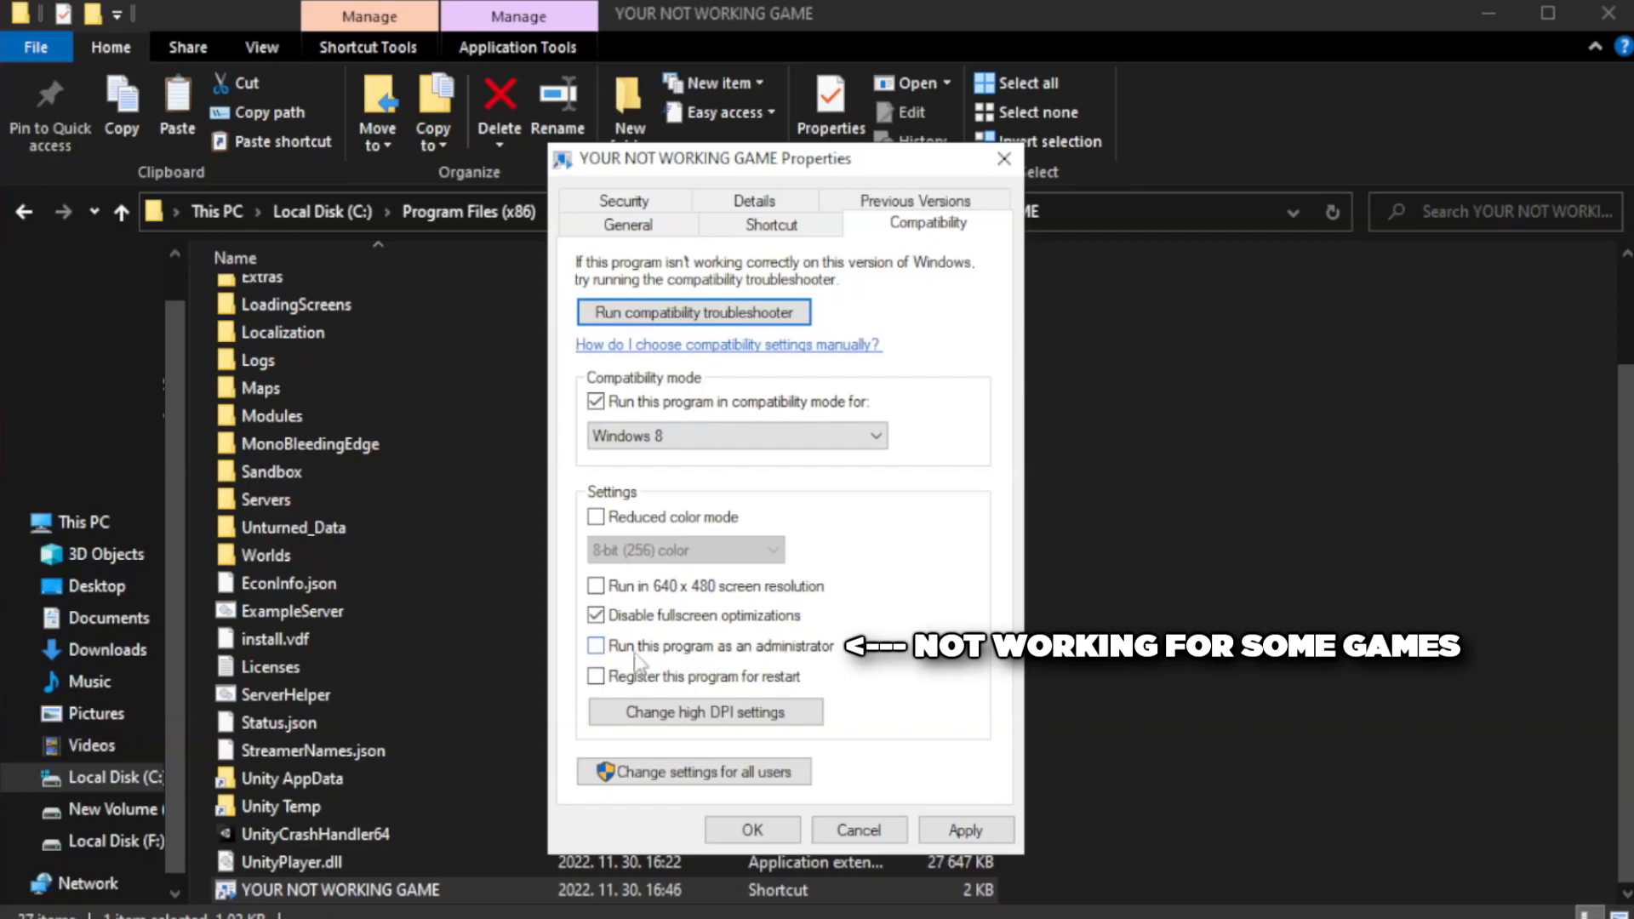
{"action": "left_click", "coordinate": [596, 647]}
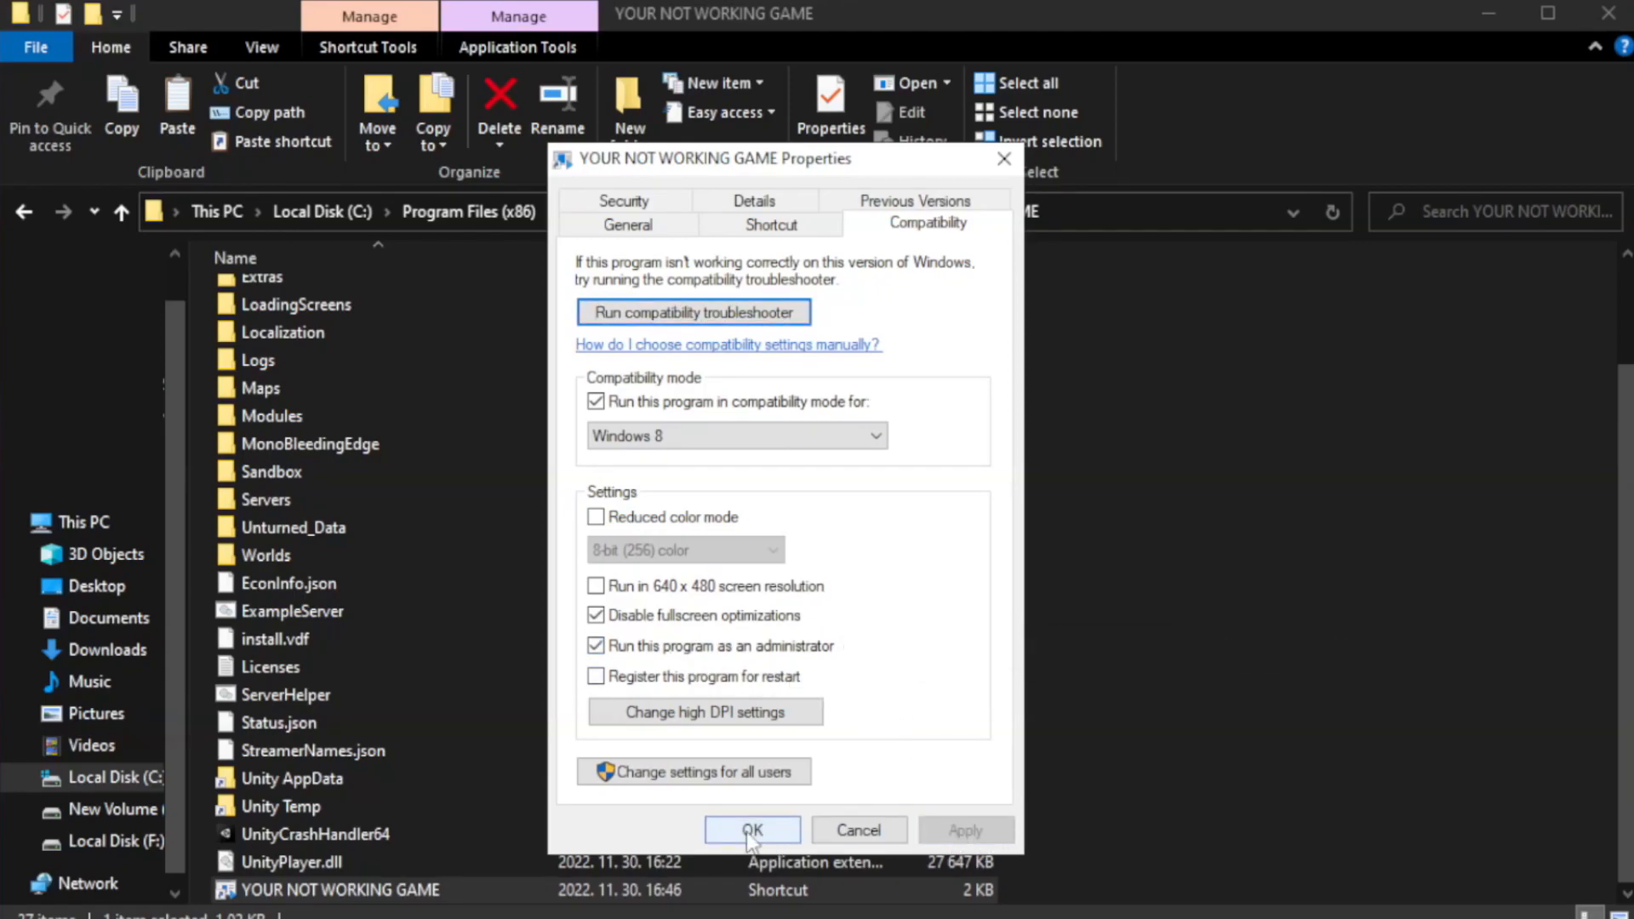
{"action": "left_click", "coordinate": [751, 830]}
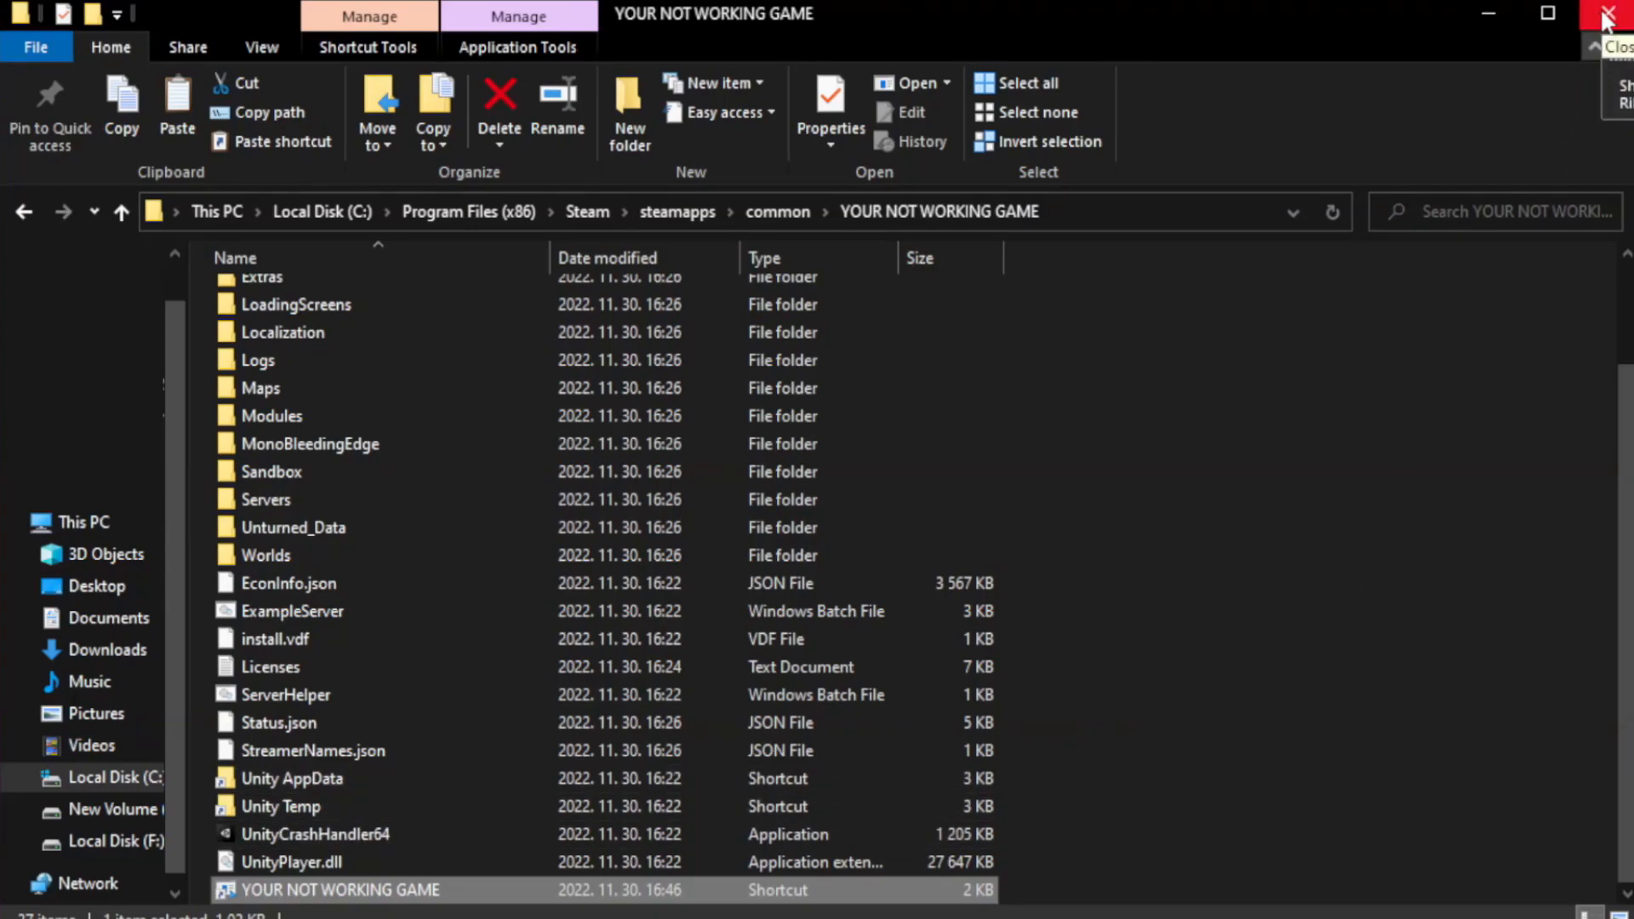
{"action": "left_click", "coordinate": [1614, 13]}
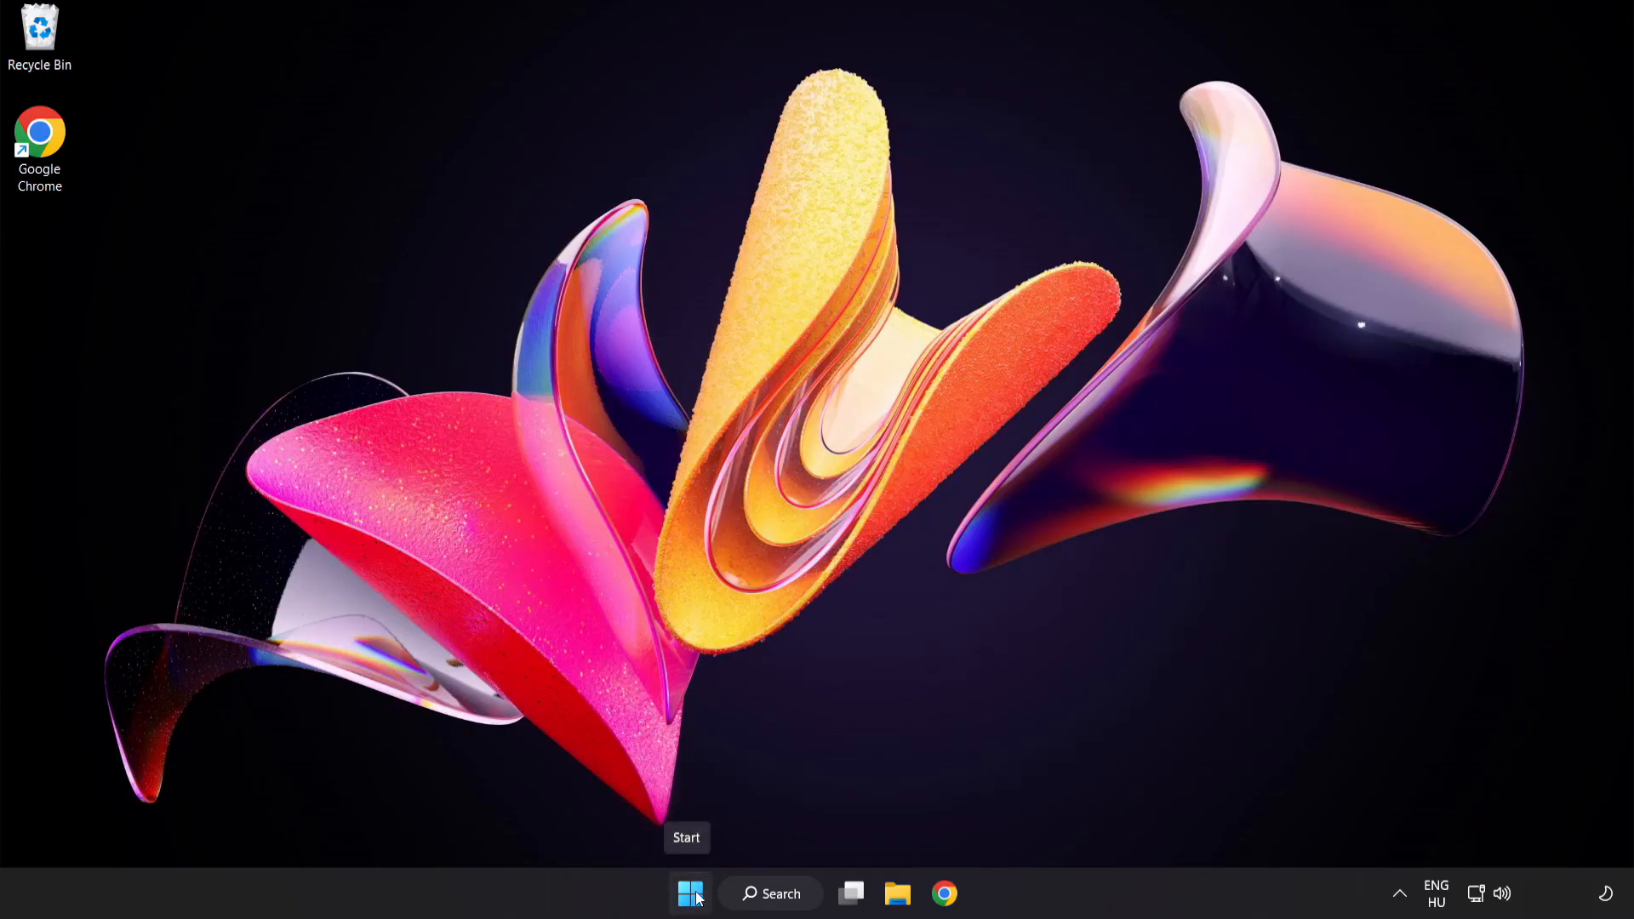
Step: Launch Task Manager from the Start menu and show the Startup apps list
{"action": "right_click", "coordinate": [690, 894]}
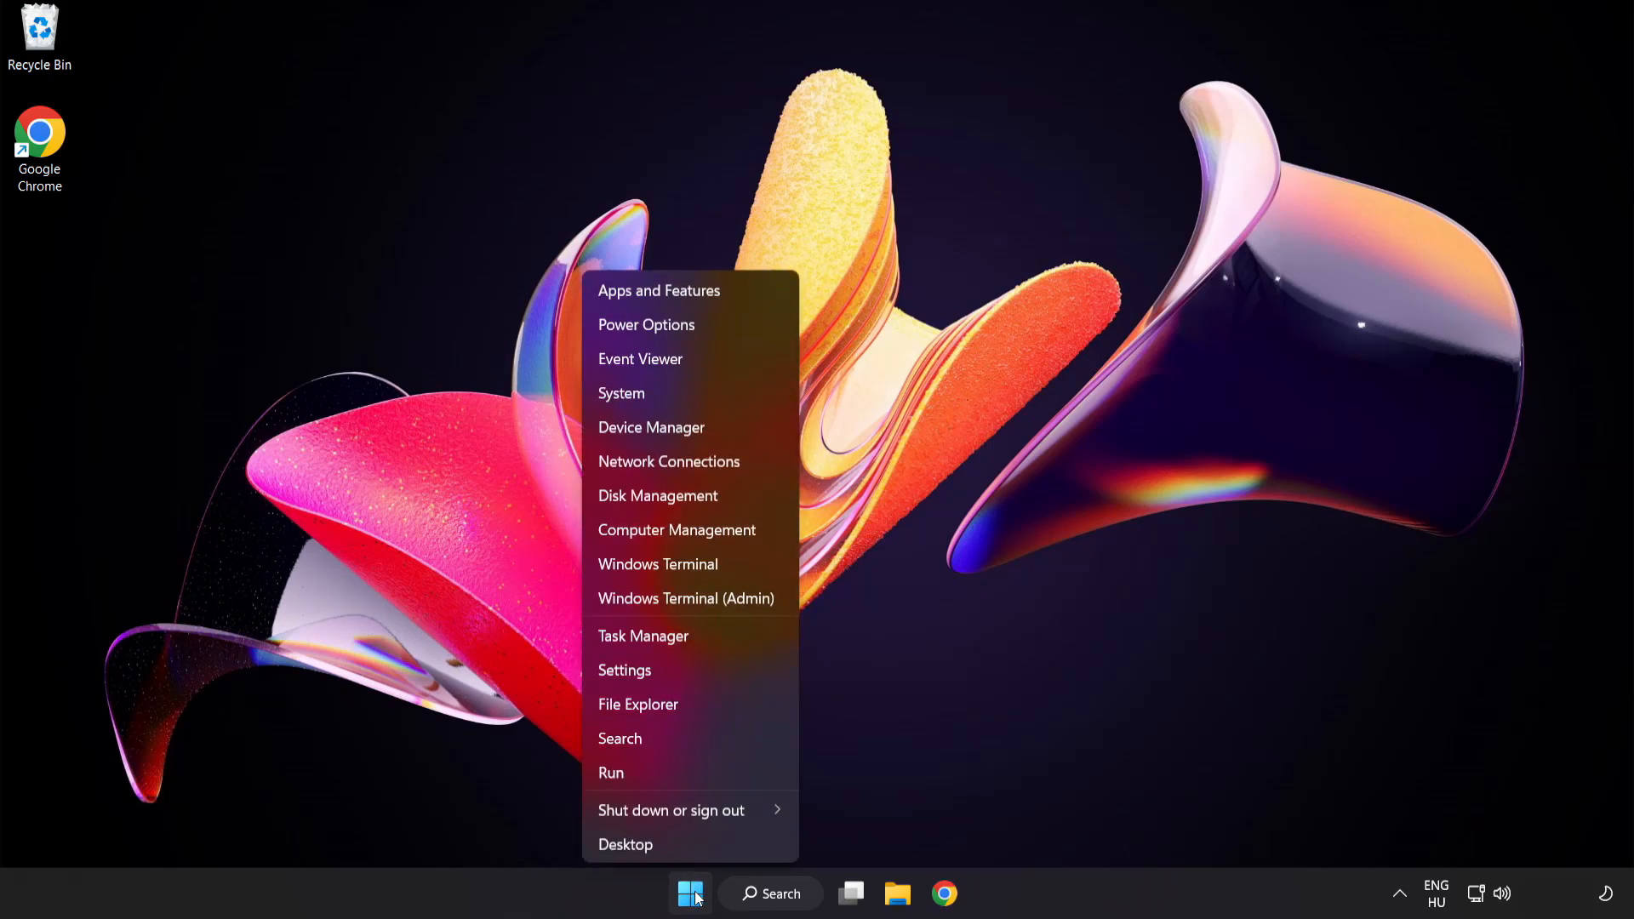
{"action": "mouse_move", "coordinate": [644, 635]}
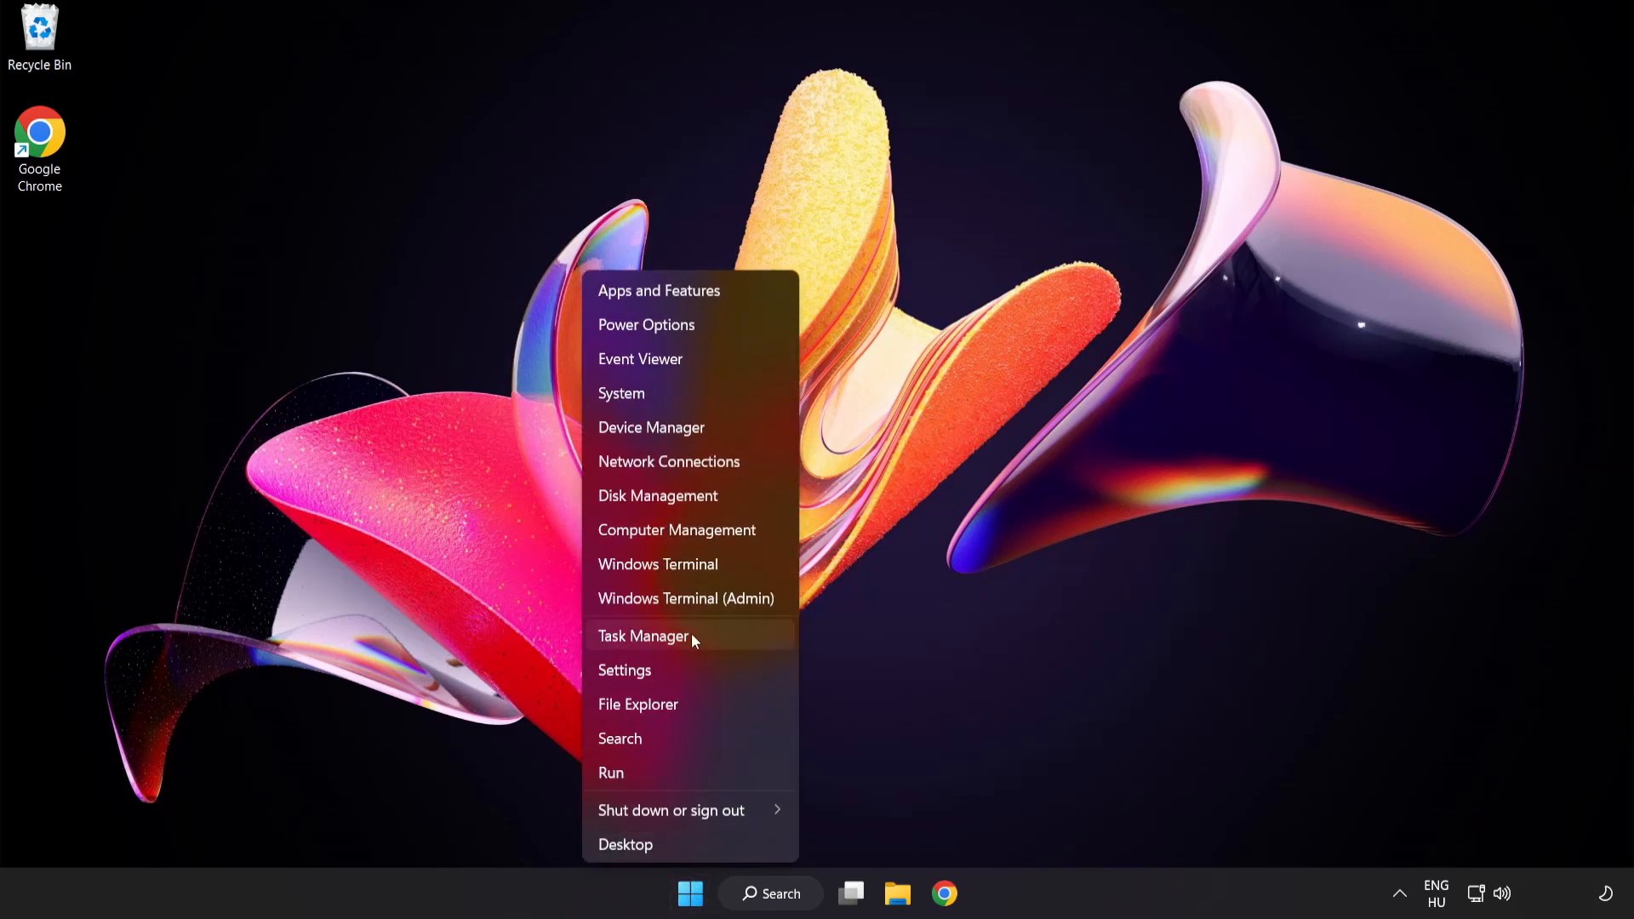
{"action": "left_click", "coordinate": [644, 635]}
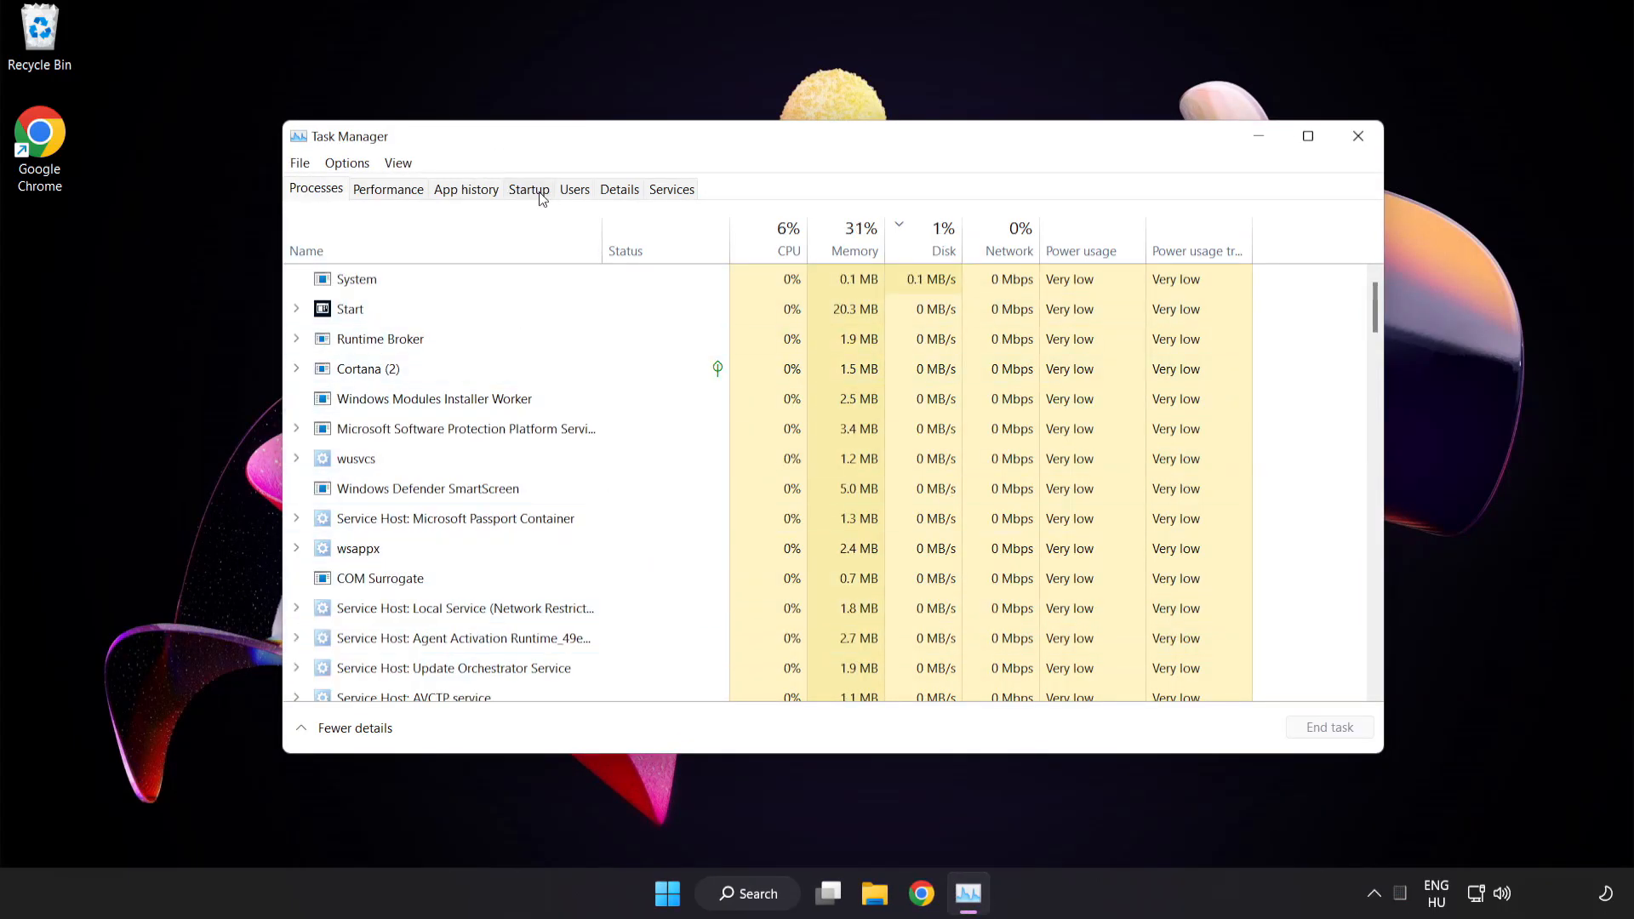
{"action": "left_click", "coordinate": [527, 189]}
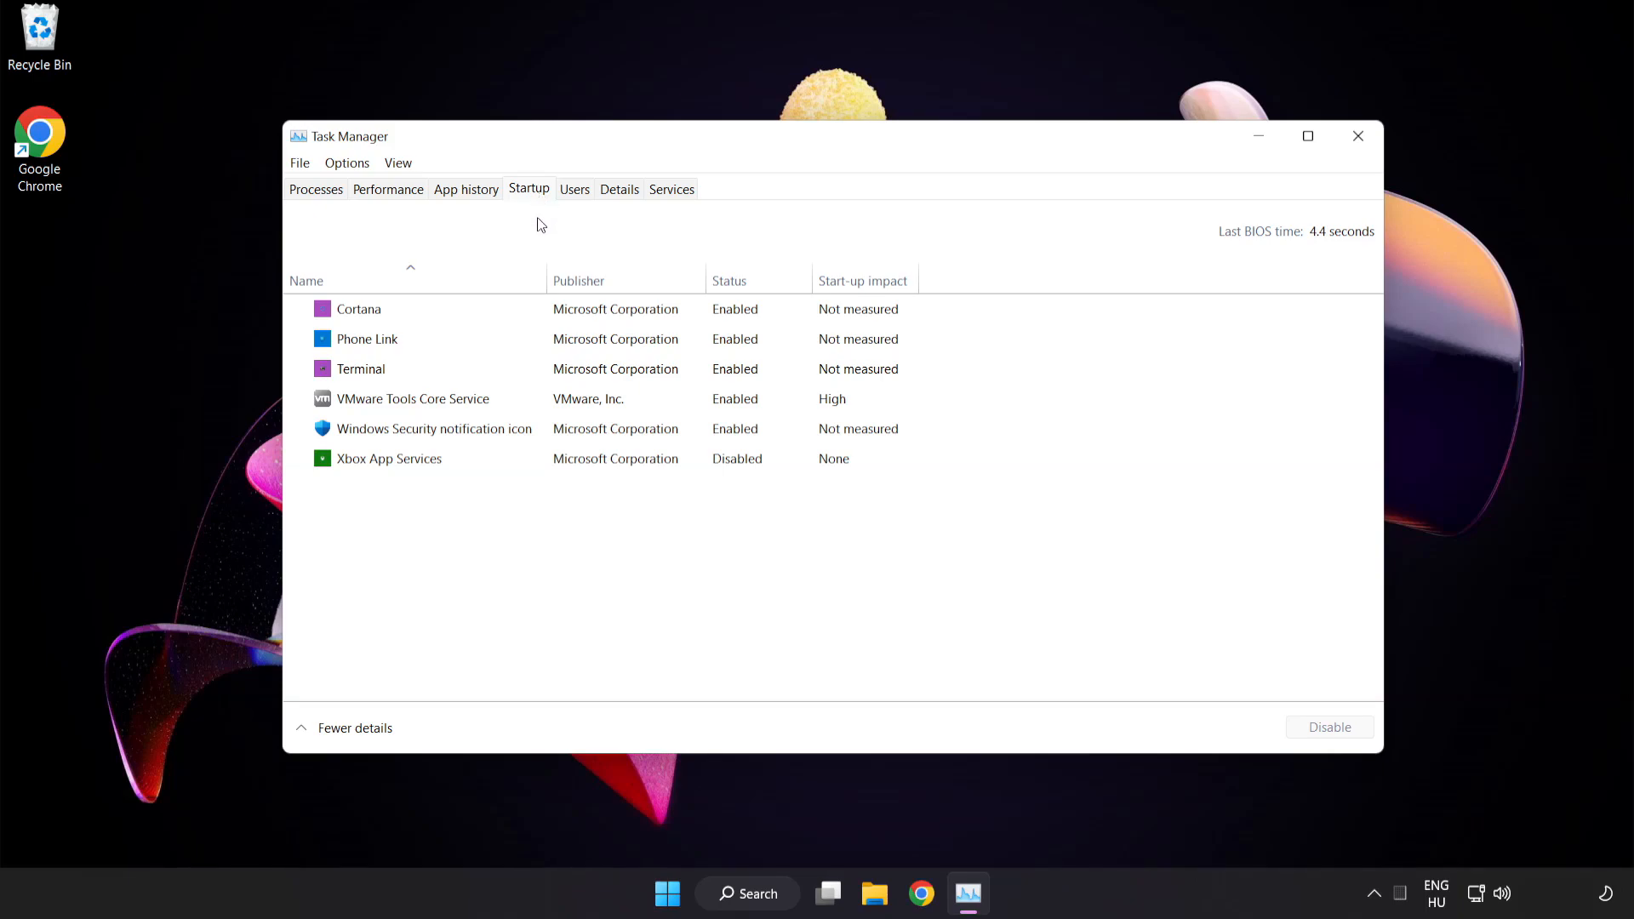
Step: Disable Cortana, Phone Link, Terminal and the Windows Security notification at startup, then close Task Manager
{"action": "left_click", "coordinate": [360, 308]}
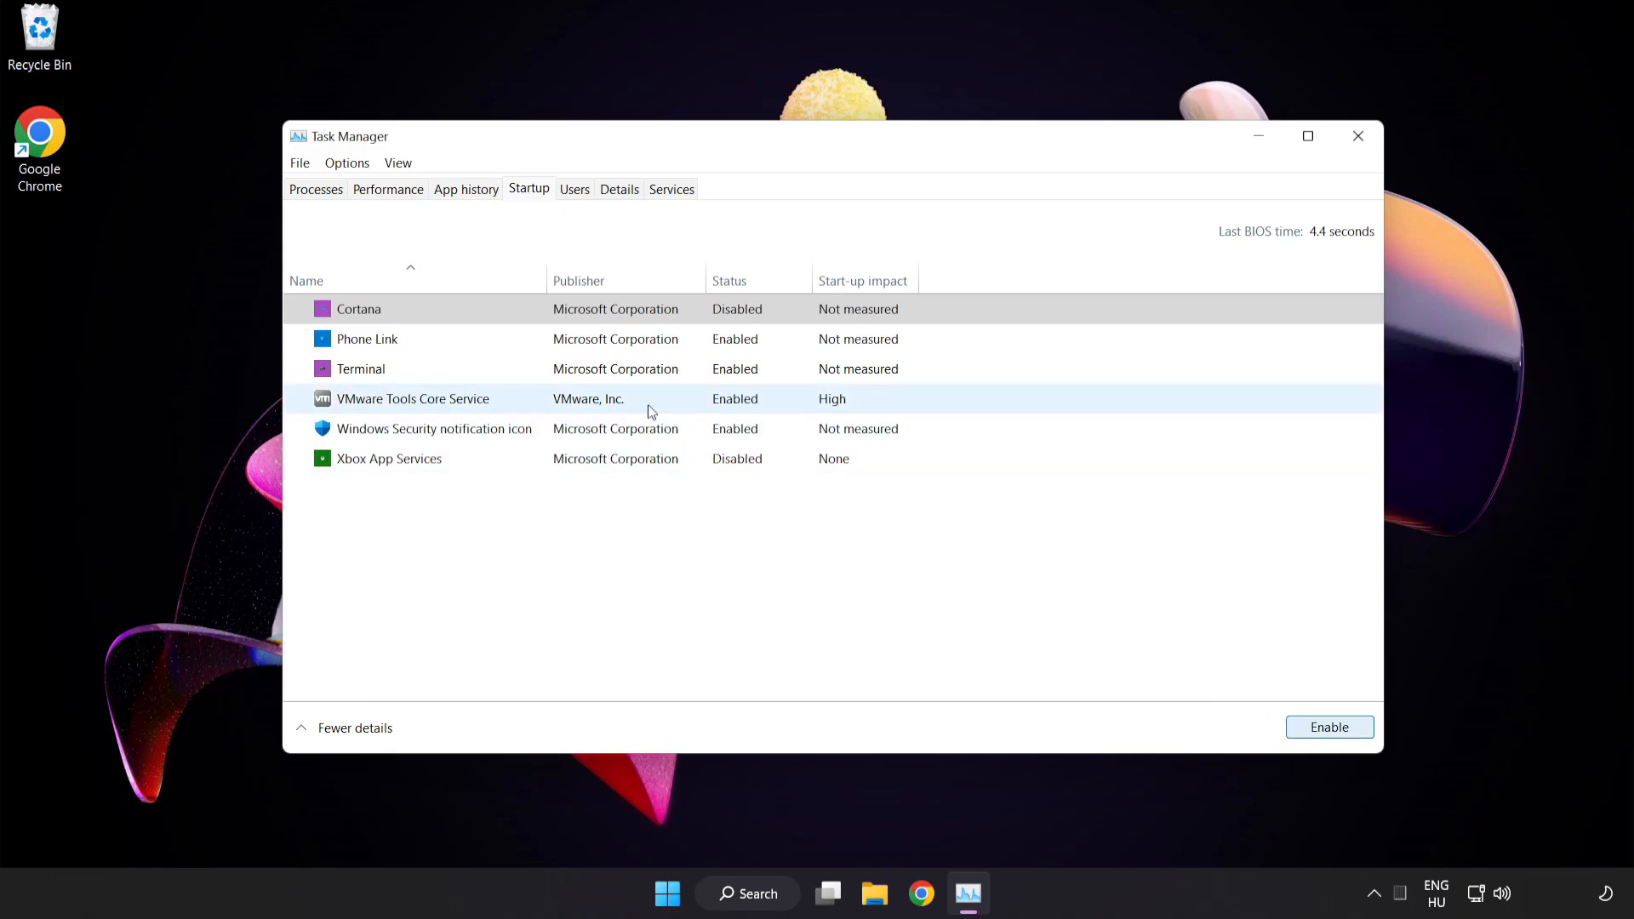
{"action": "left_click", "coordinate": [368, 338]}
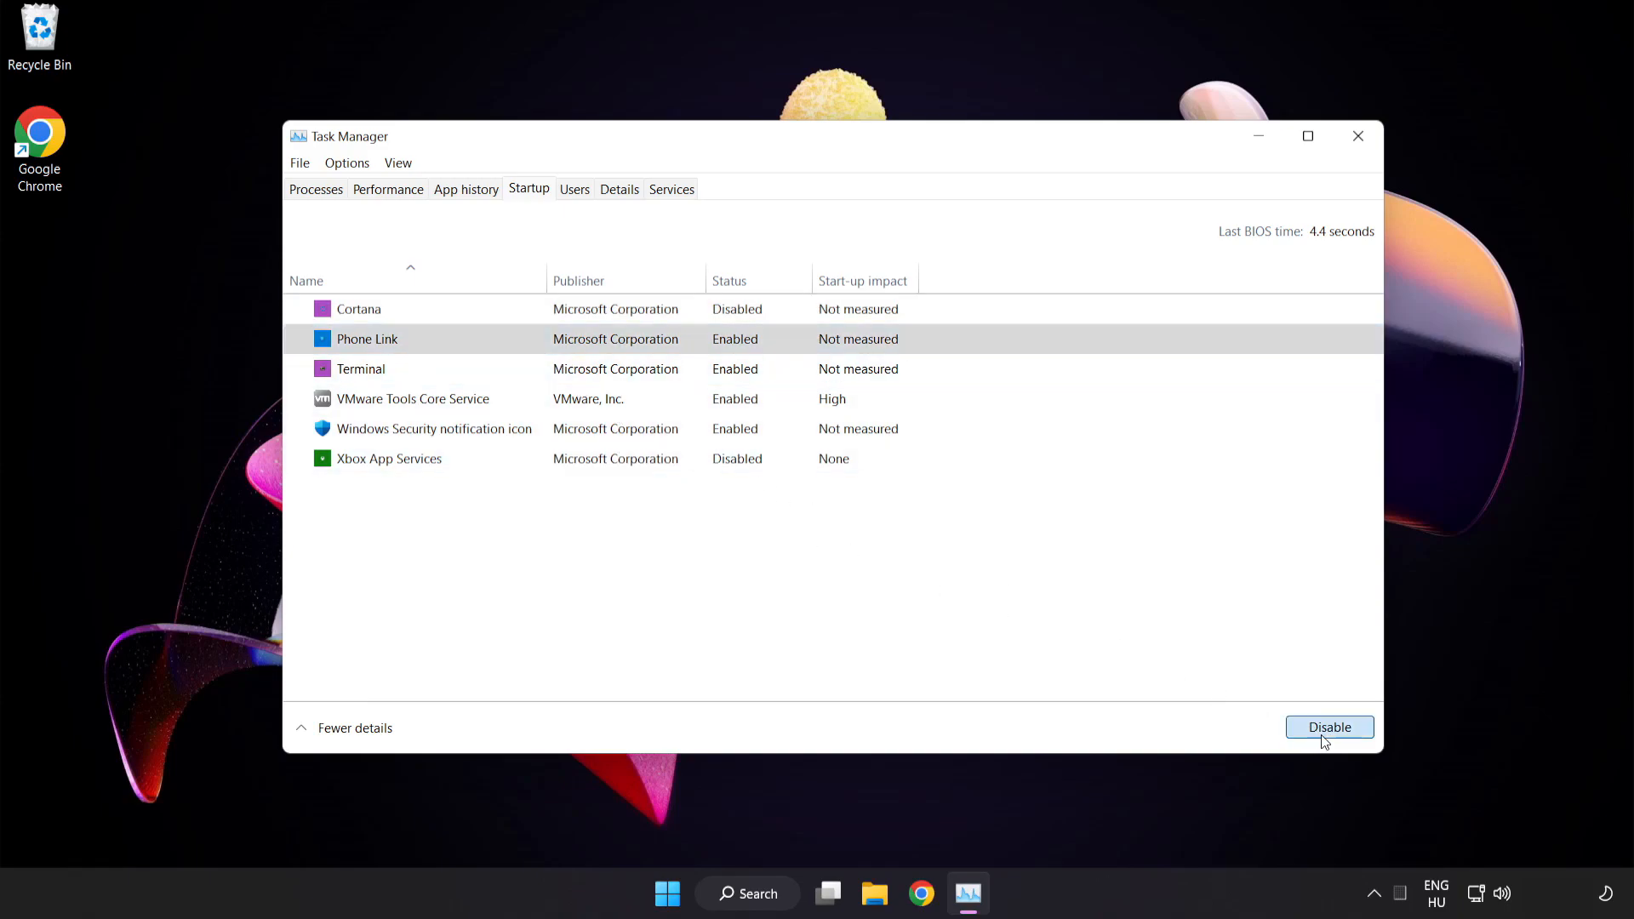
{"action": "left_click", "coordinate": [1330, 727]}
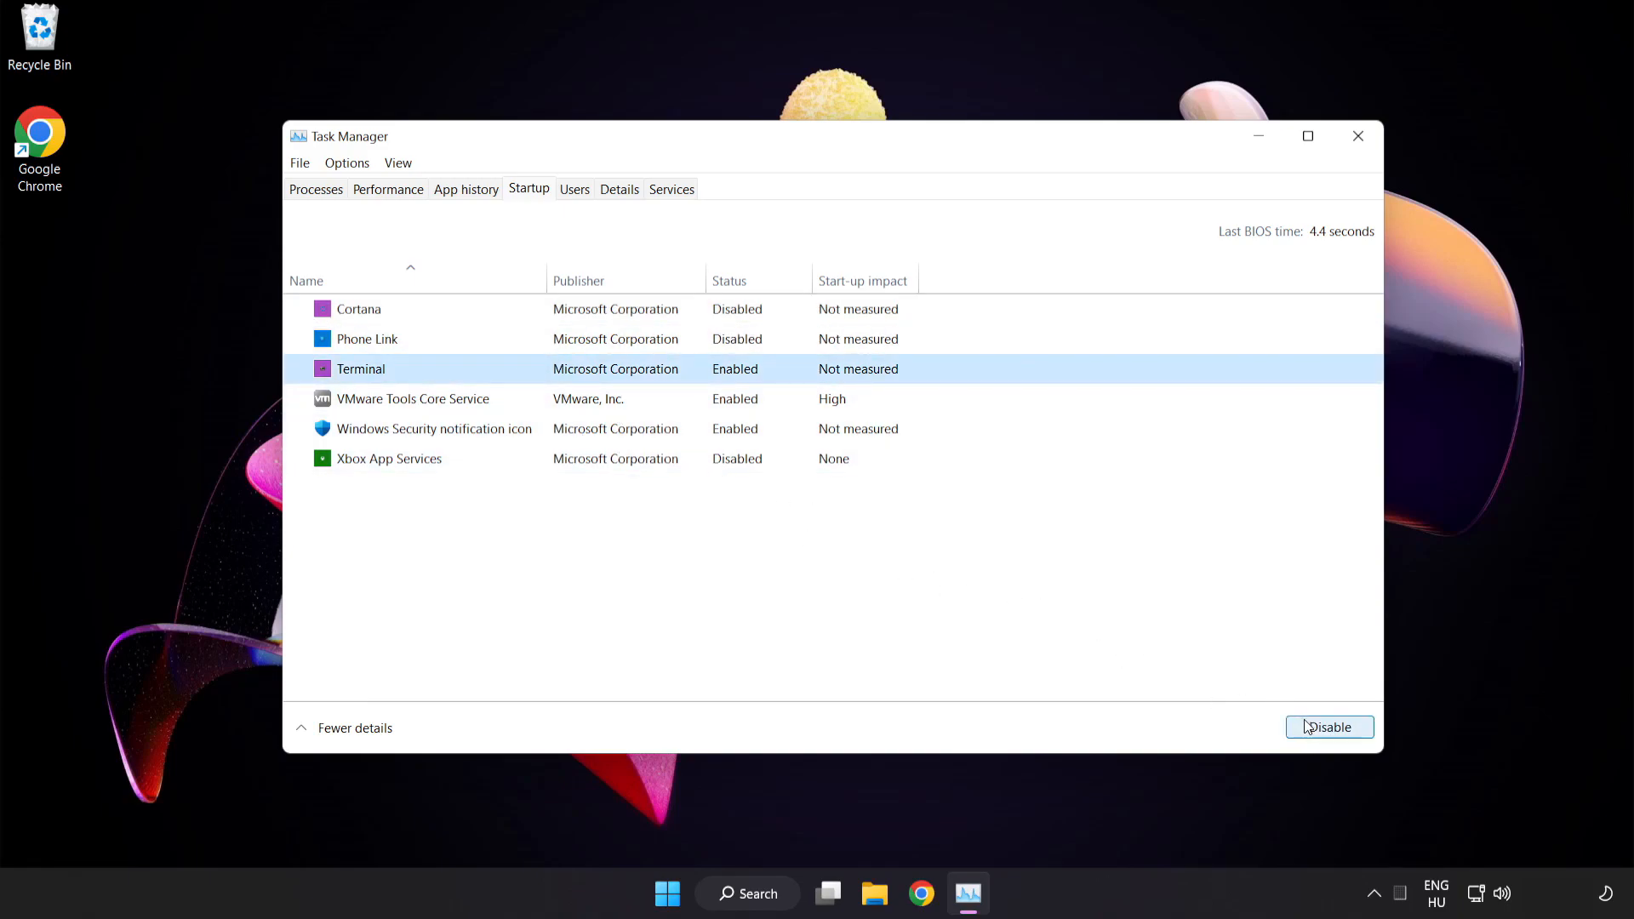
{"action": "left_click", "coordinate": [1330, 727]}
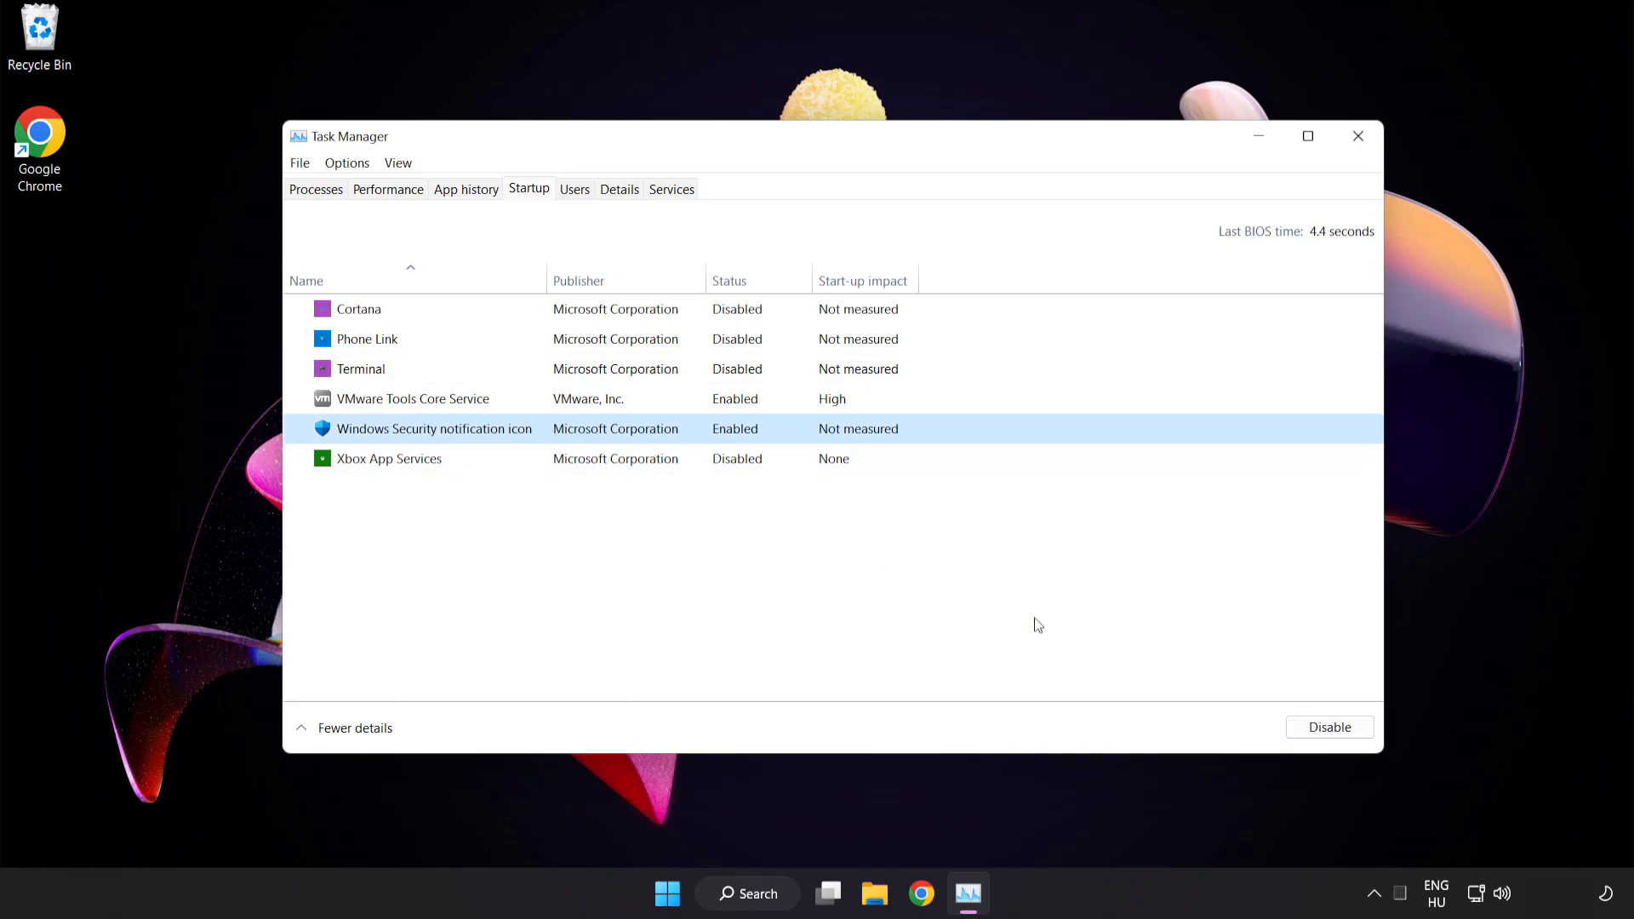
{"action": "left_click", "coordinate": [1330, 727]}
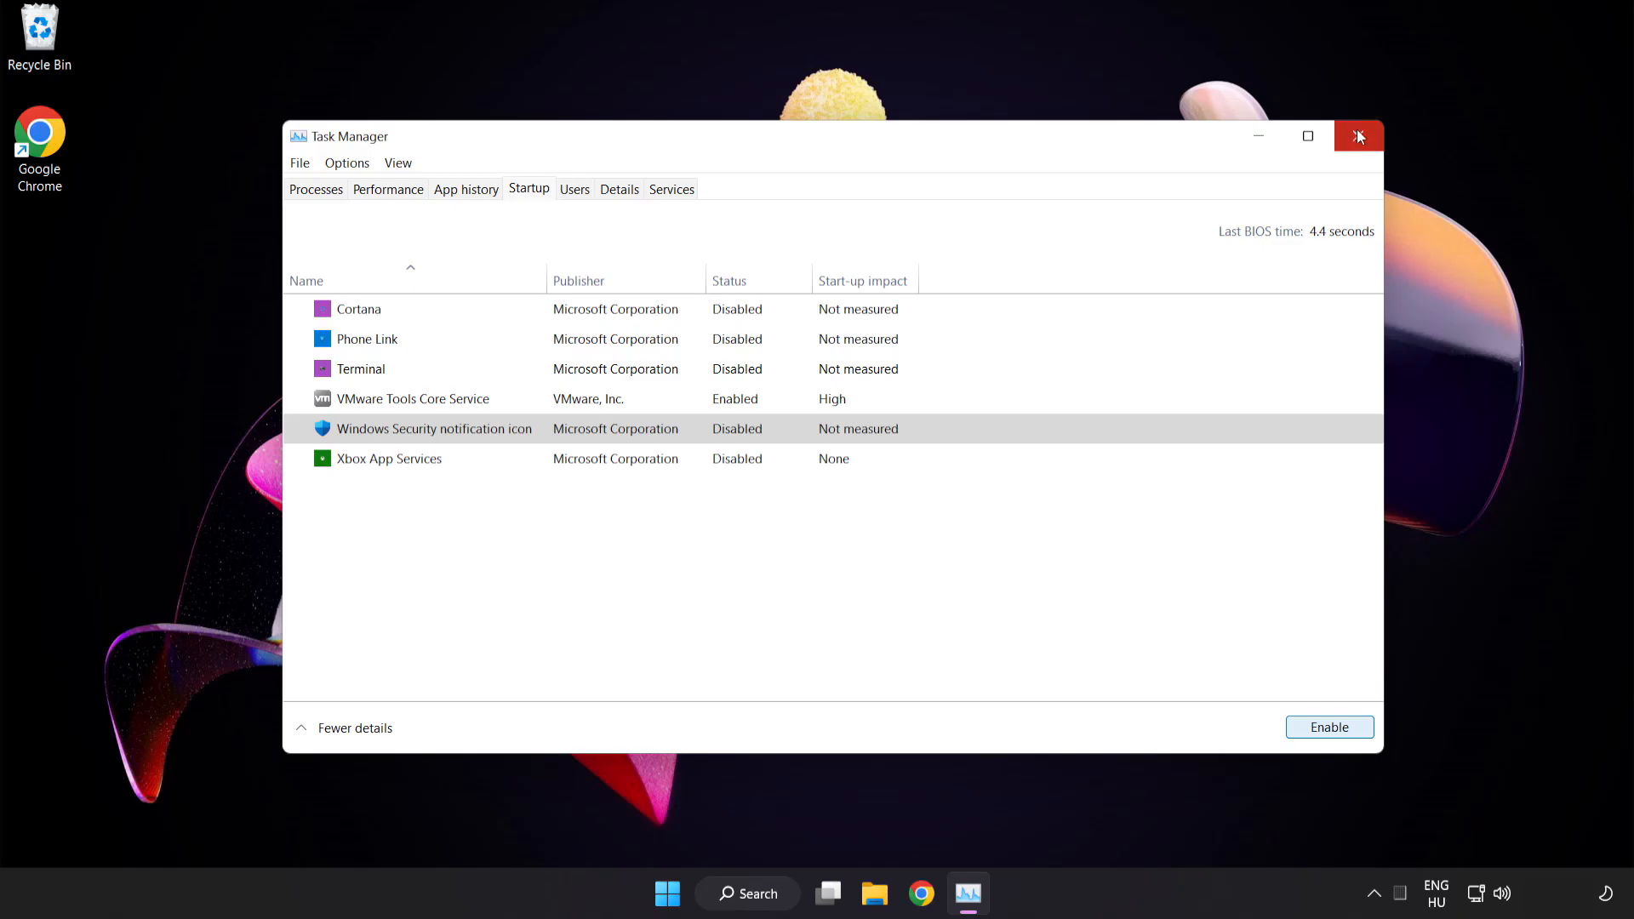
{"action": "mouse_move", "coordinate": [1358, 136]}
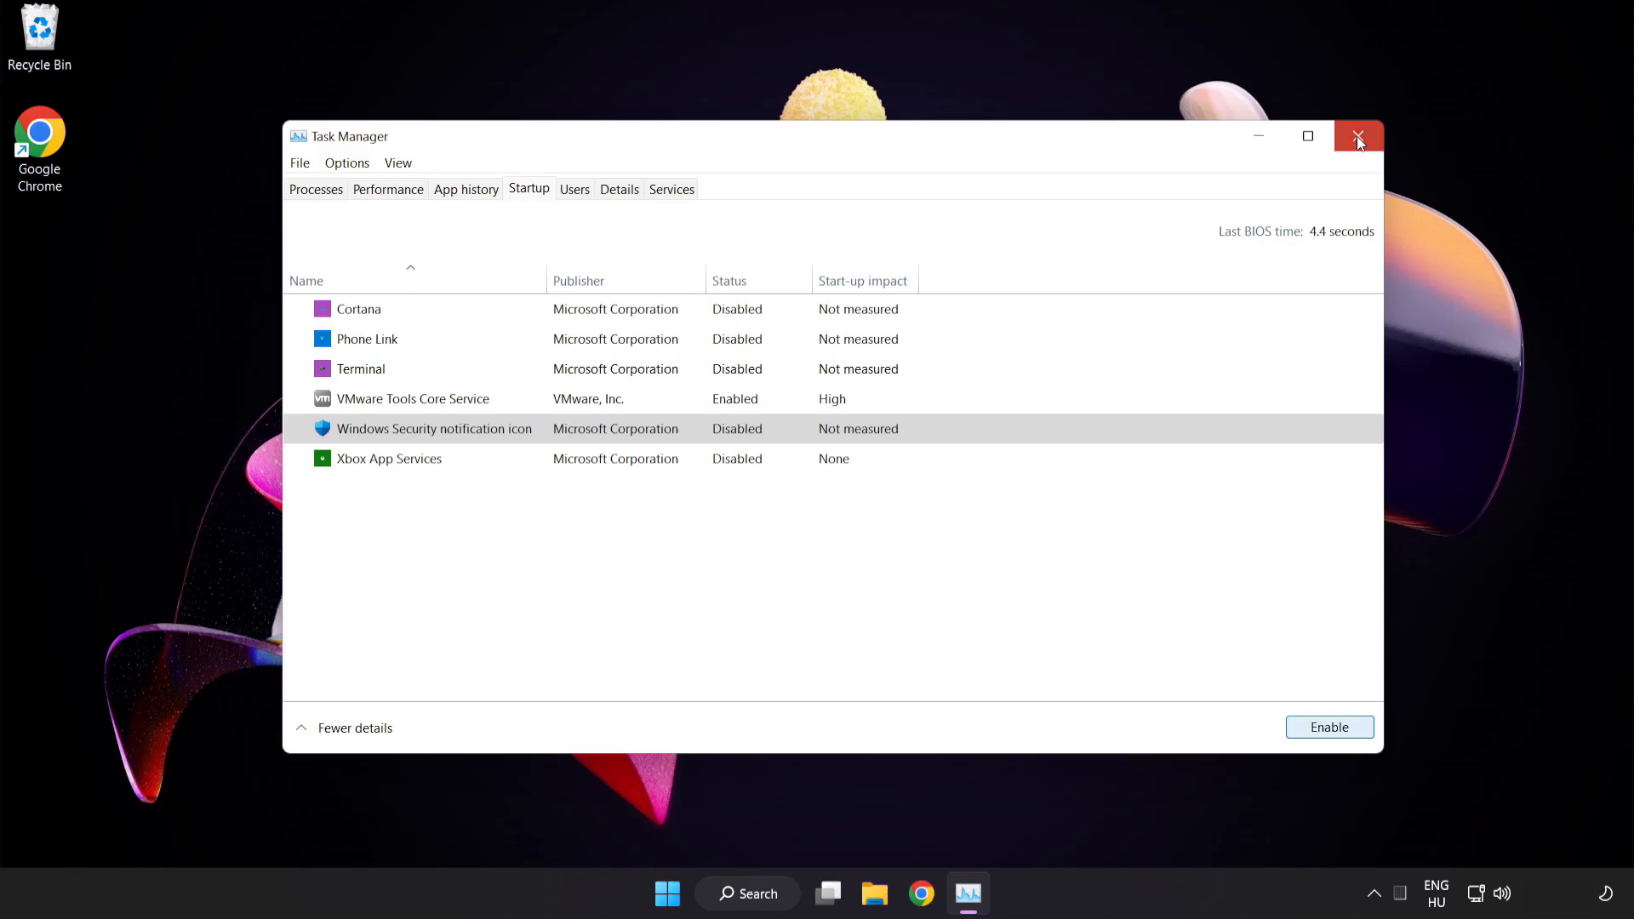
{"action": "left_click", "coordinate": [1359, 136]}
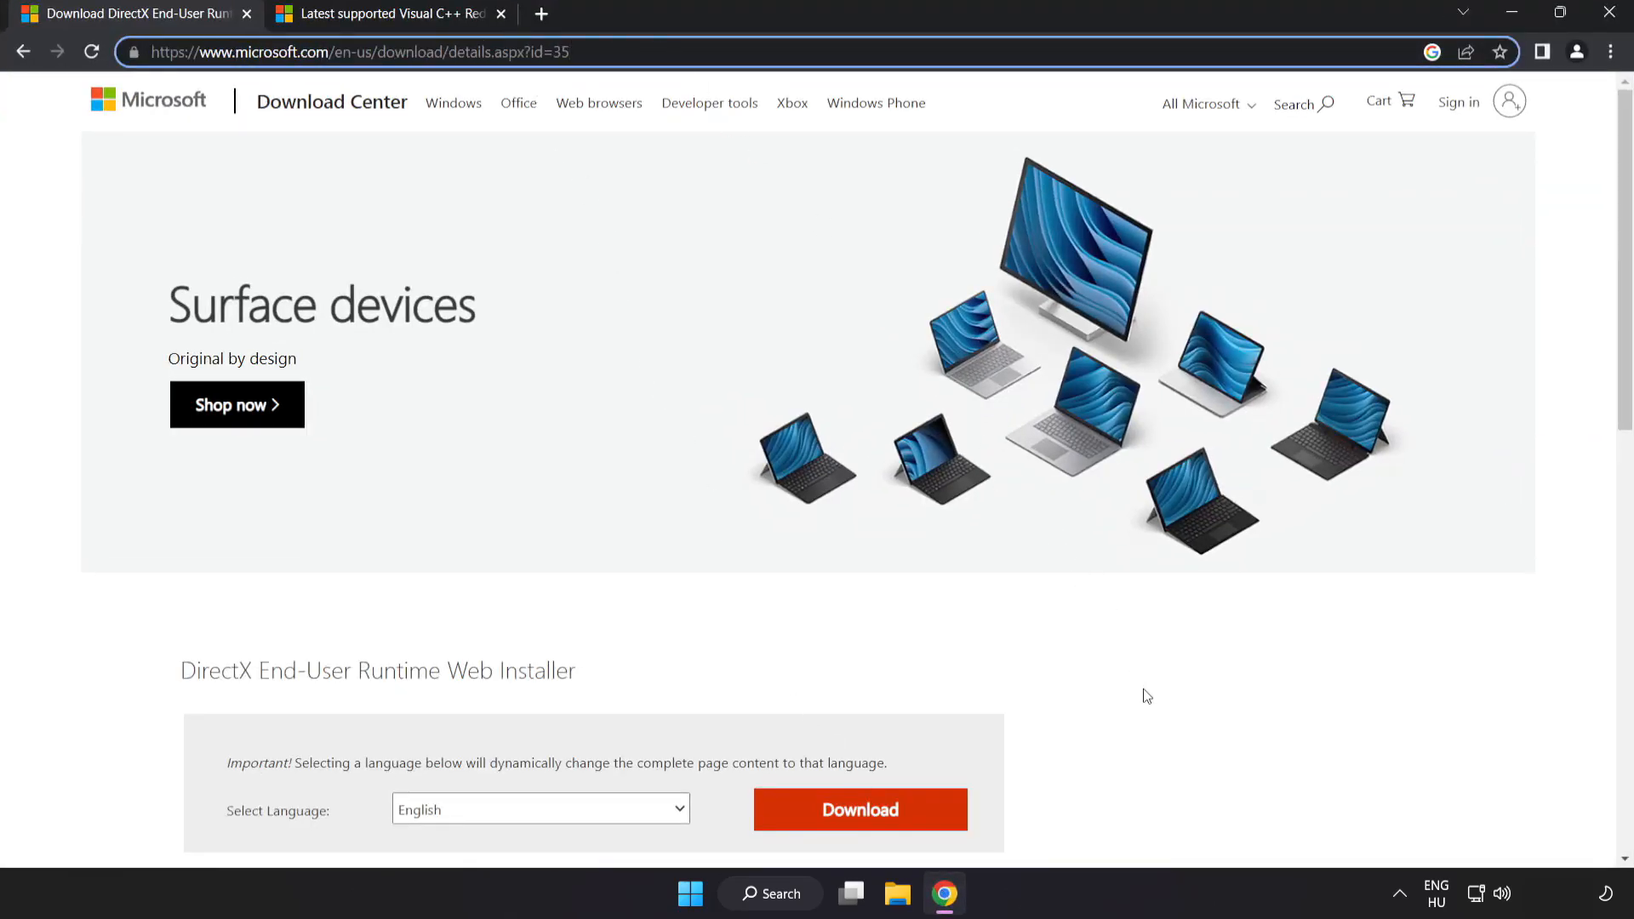
Step: Download and launch the DirectX end-user runtime web installer, accepting its licence
{"action": "scroll", "scroll_direction": "down", "scroll_amount": 3}
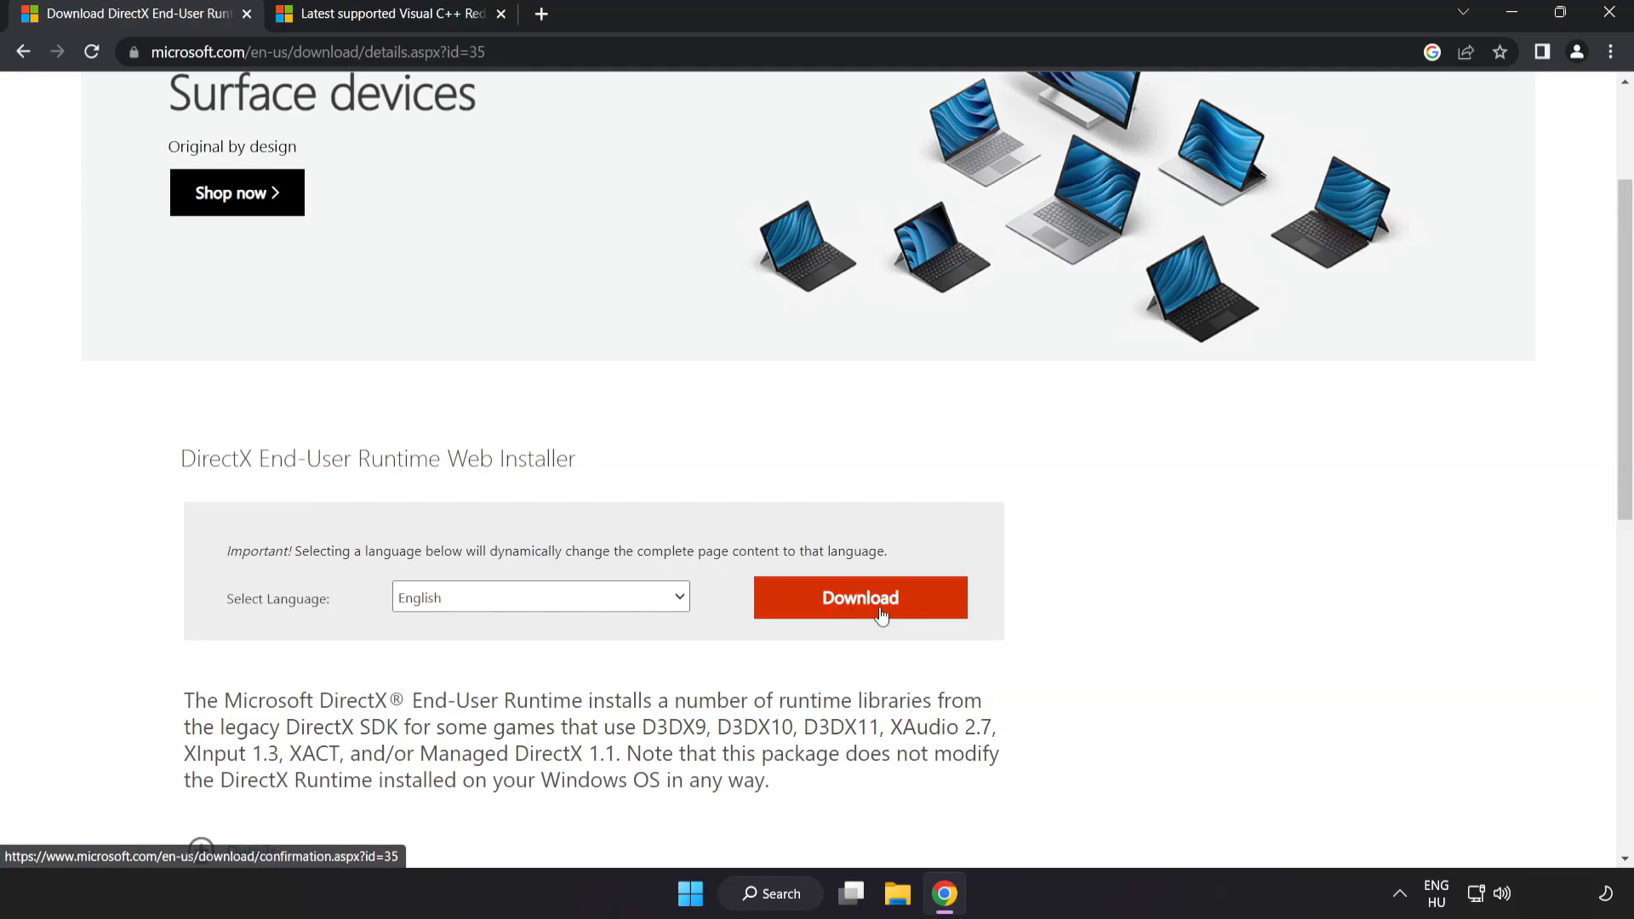
{"action": "left_click", "coordinate": [858, 598]}
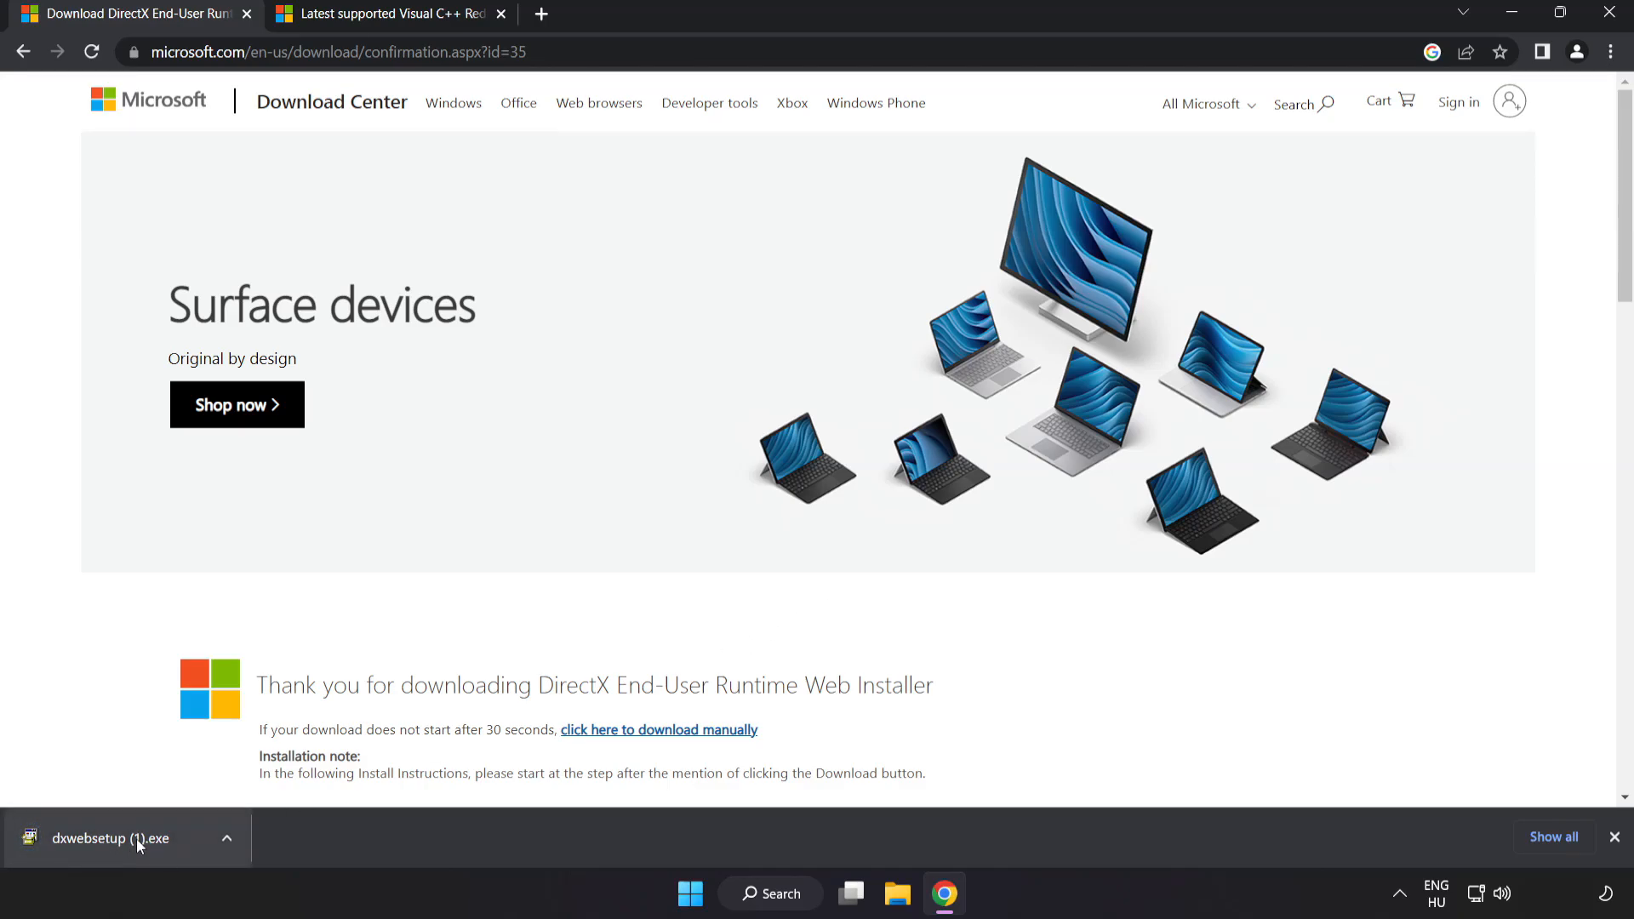
{"action": "left_click", "coordinate": [109, 838]}
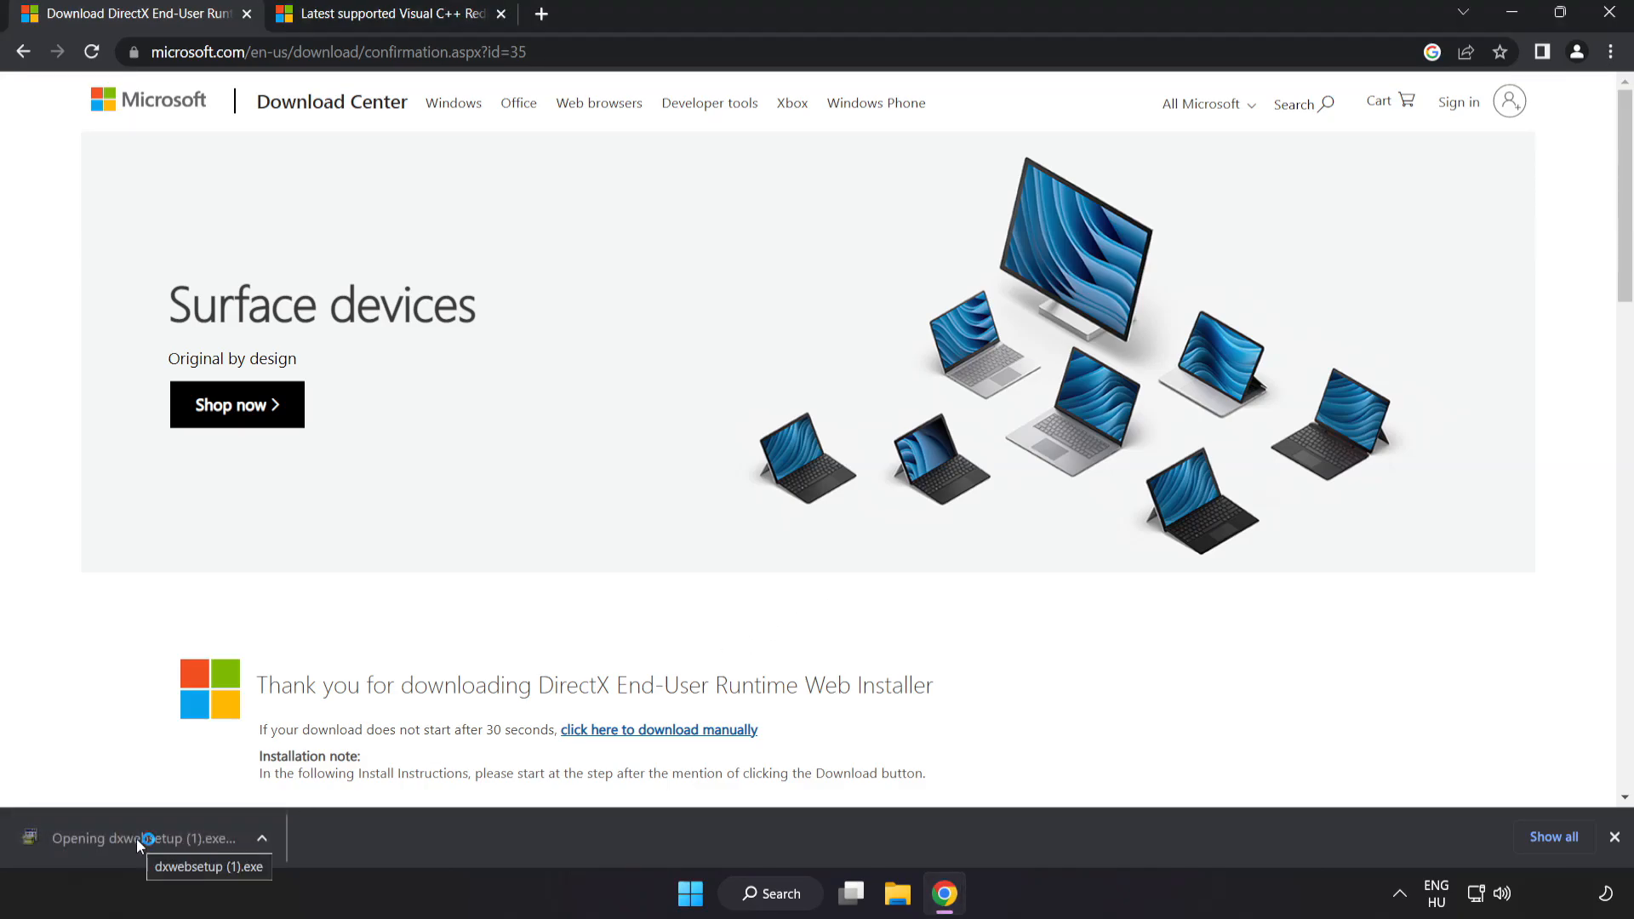
{"action": "left_click", "coordinate": [147, 838]}
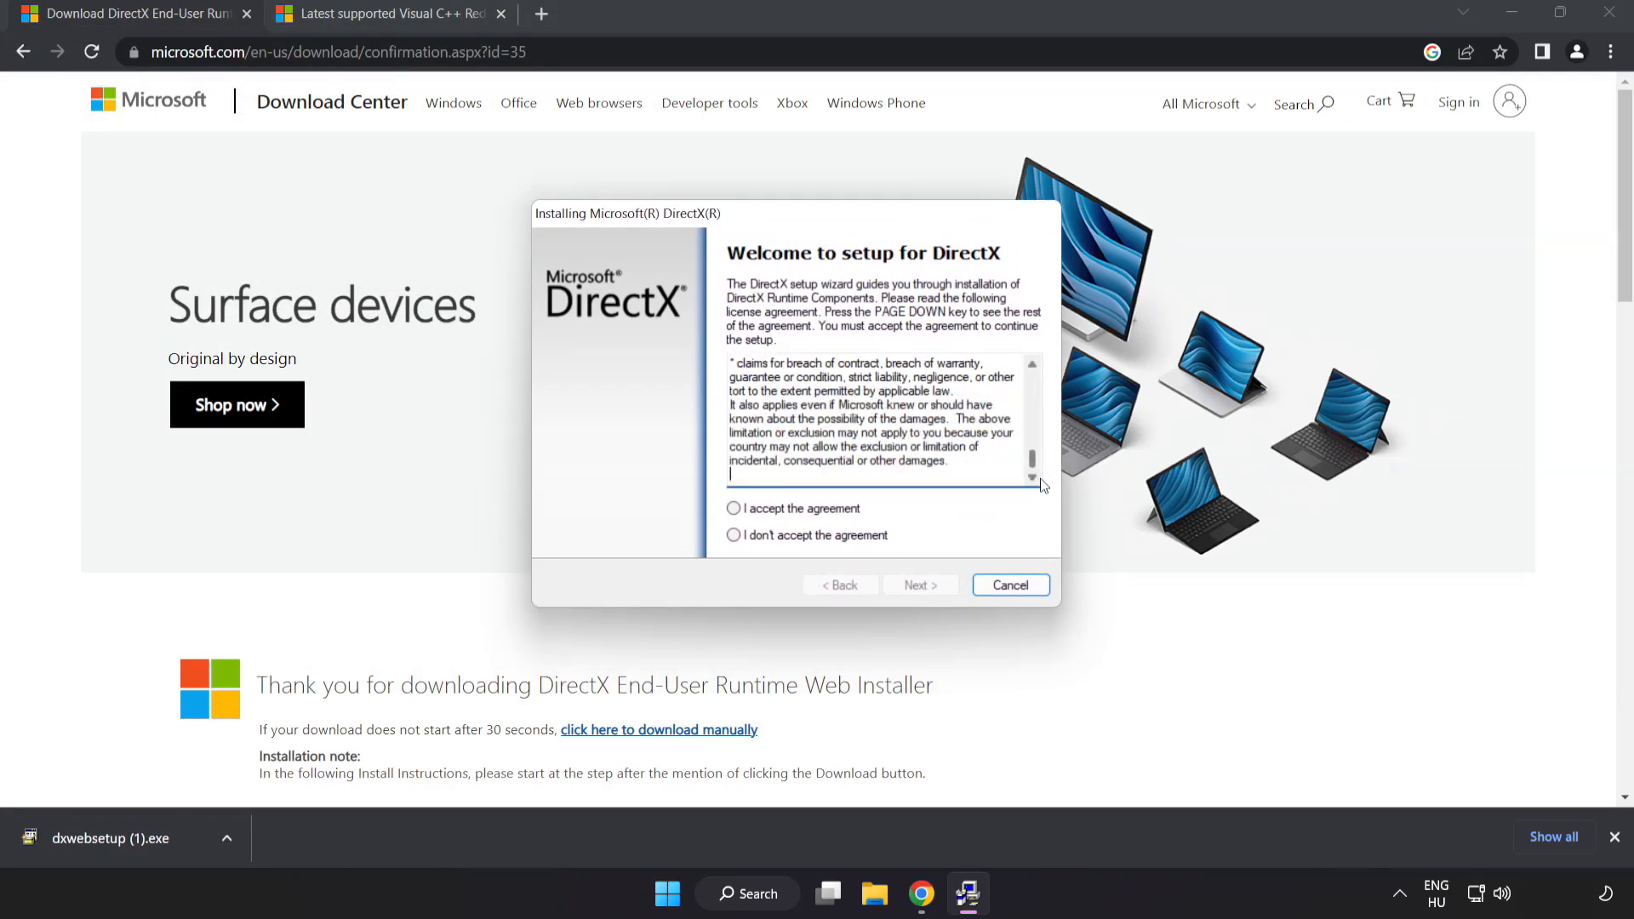
{"action": "left_click", "coordinate": [736, 509]}
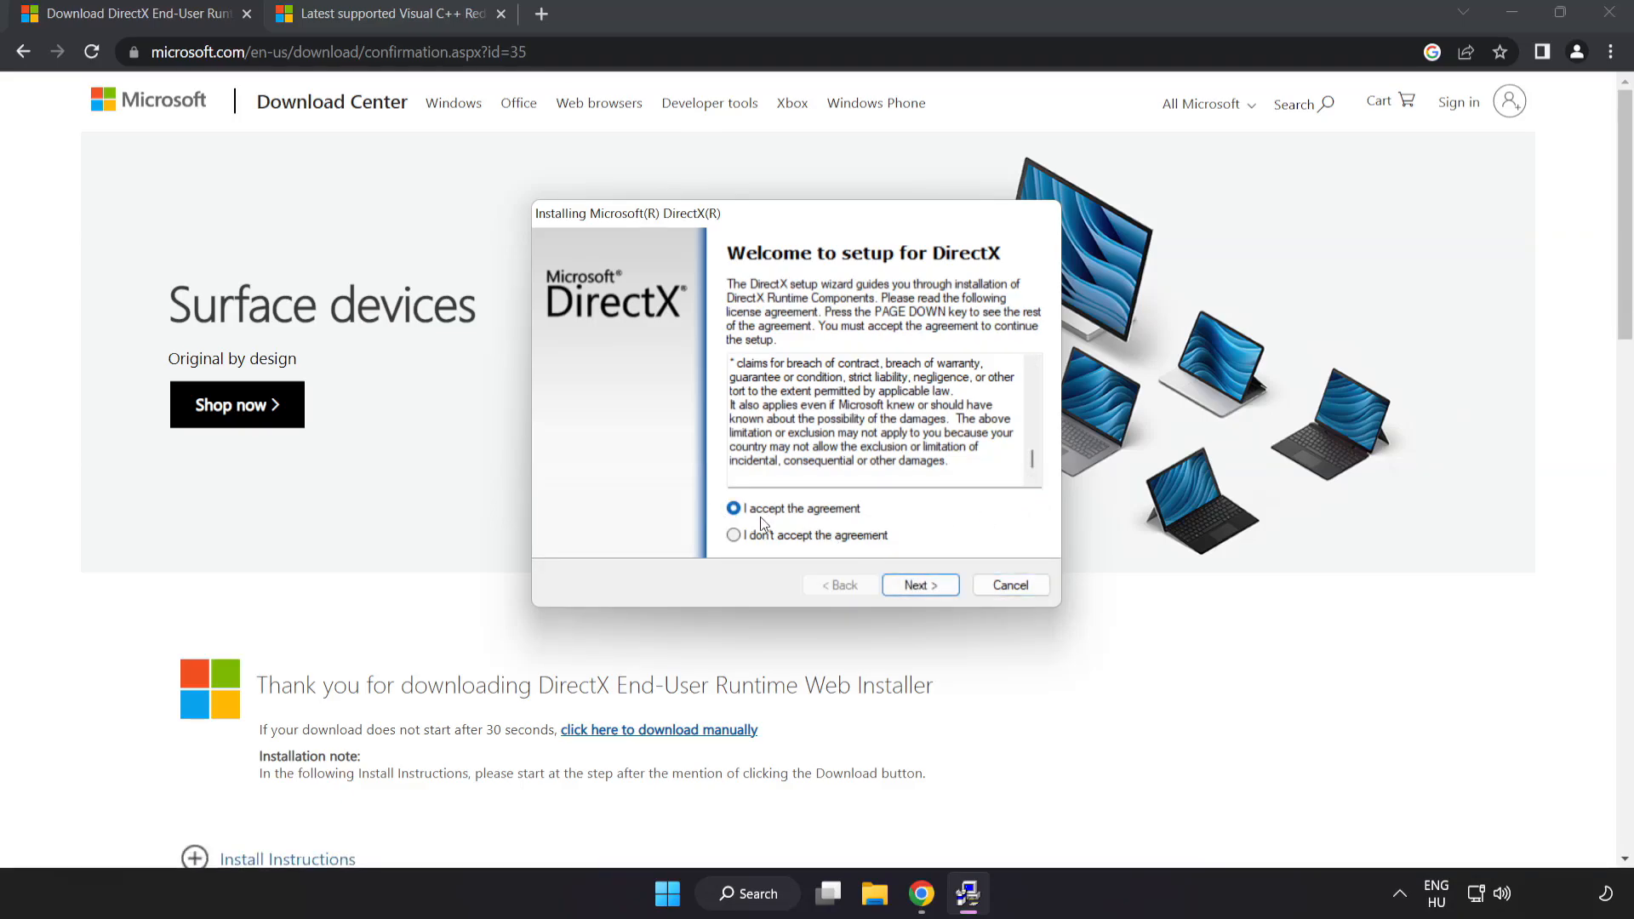
Step: Decline the Bing Bar offer and finish setup, which reports a newer DirectX already installed
{"action": "left_click", "coordinate": [920, 584]}
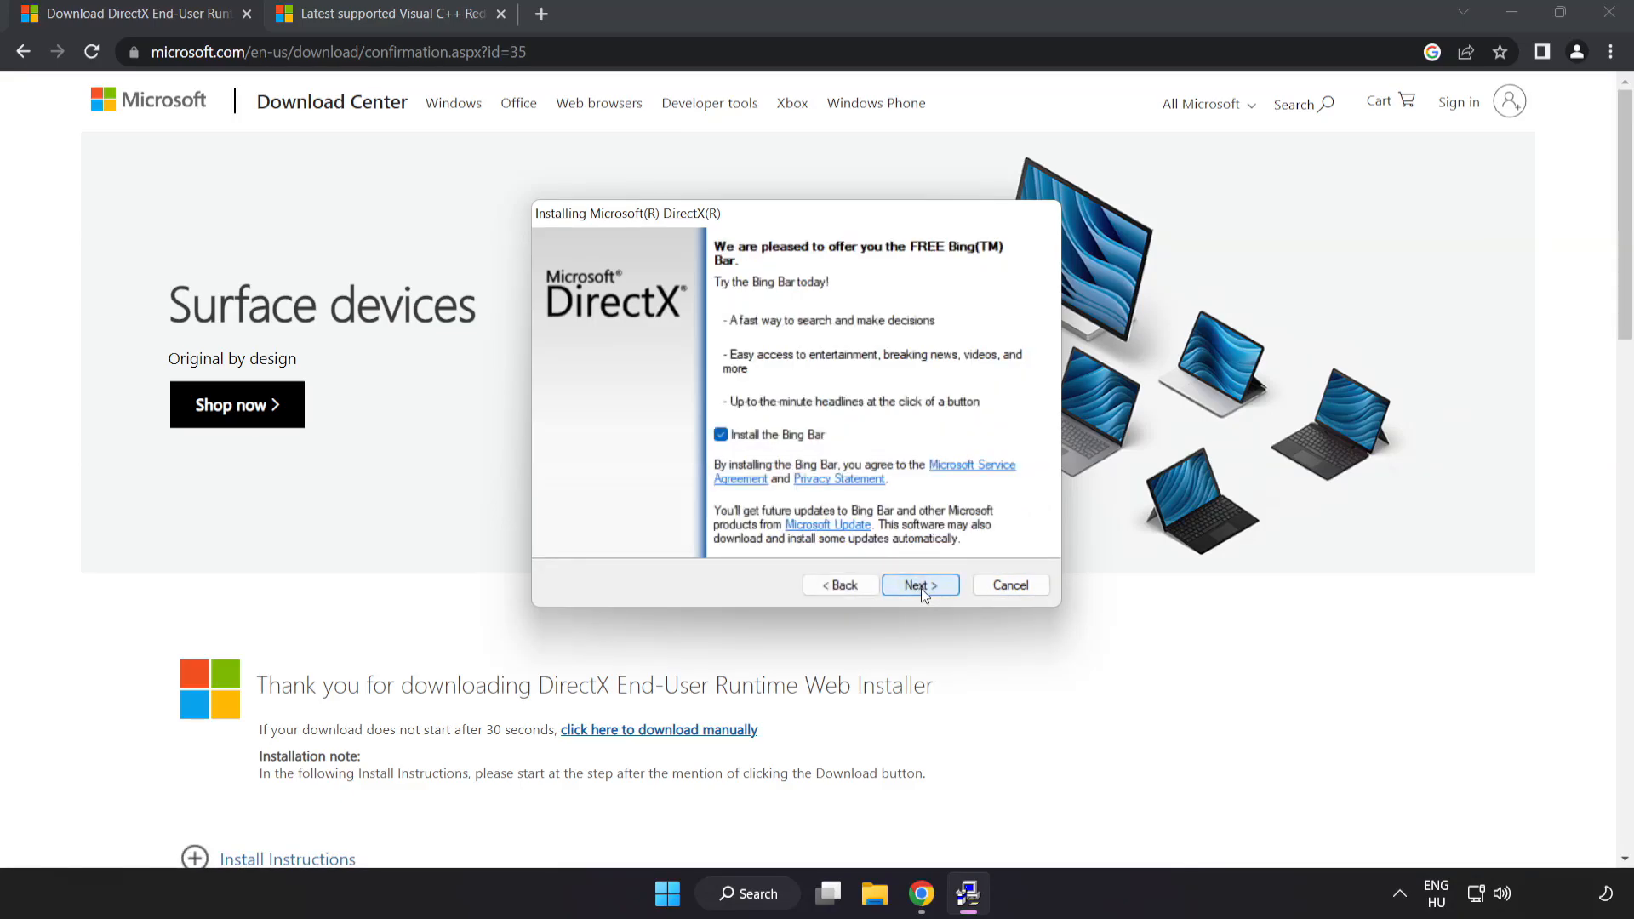
{"action": "left_click", "coordinate": [720, 434]}
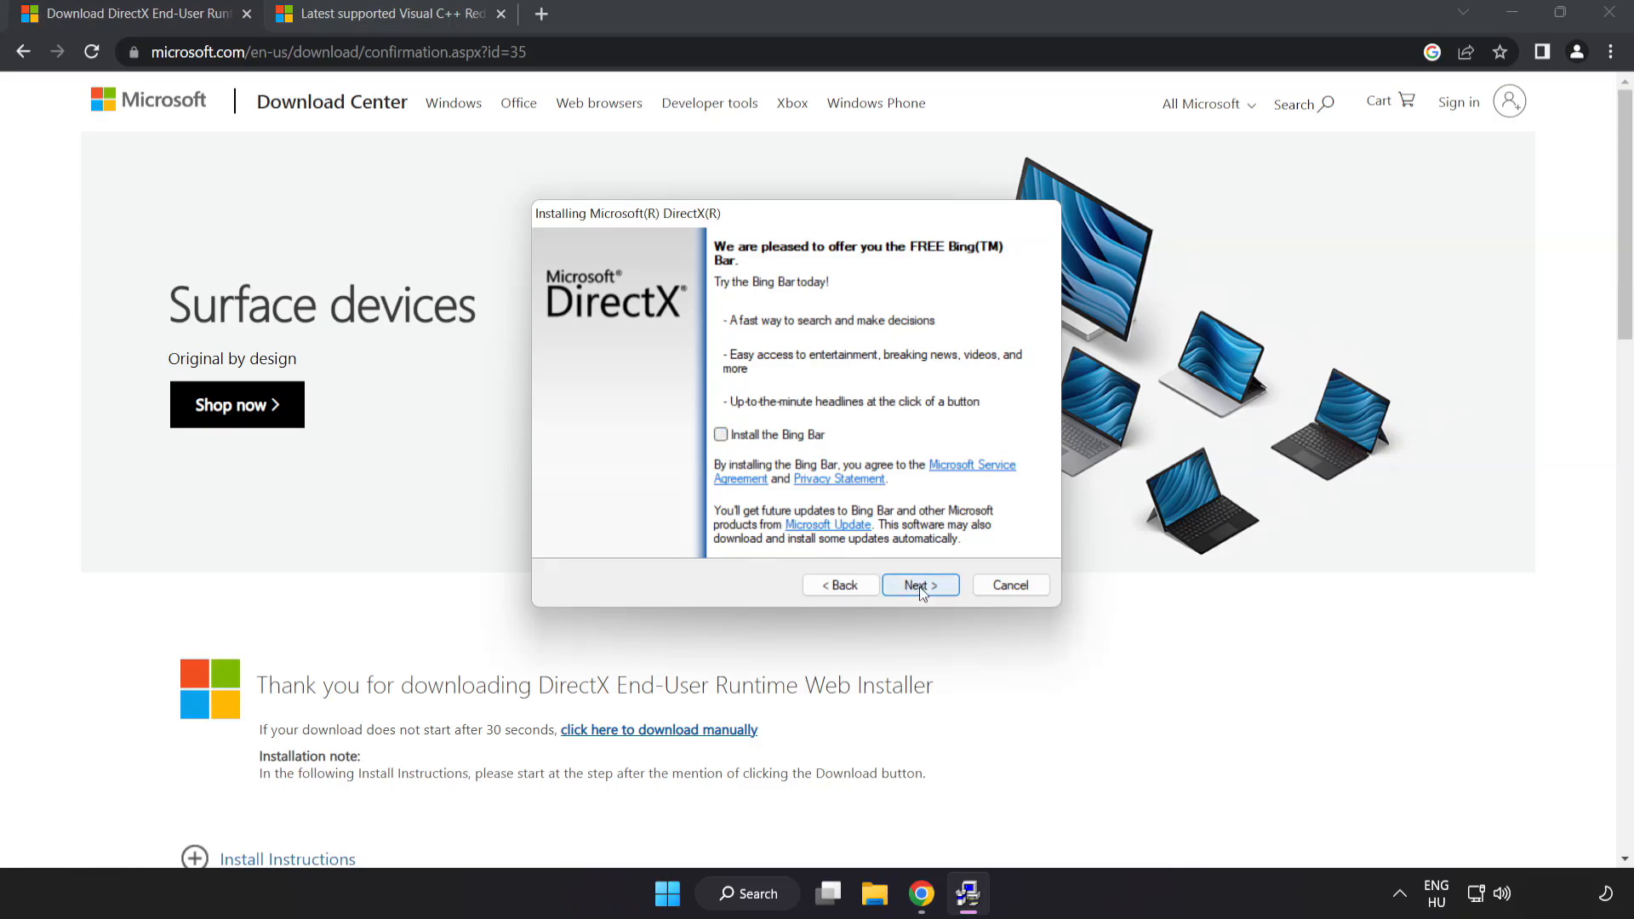
{"action": "left_click", "coordinate": [919, 584]}
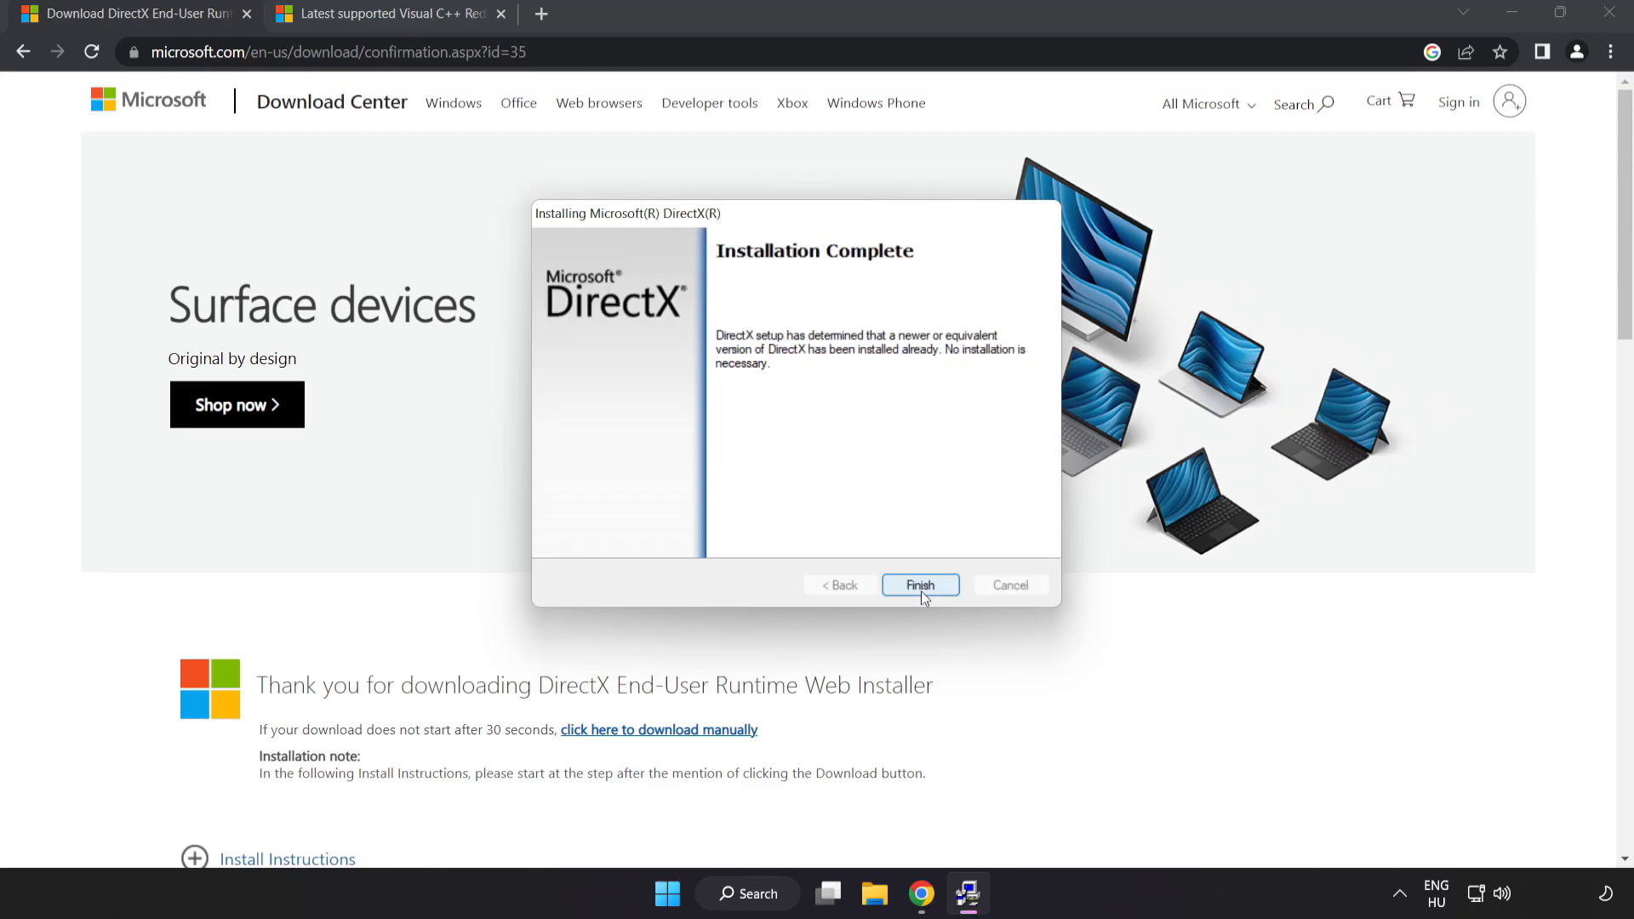
{"action": "left_click", "coordinate": [920, 584]}
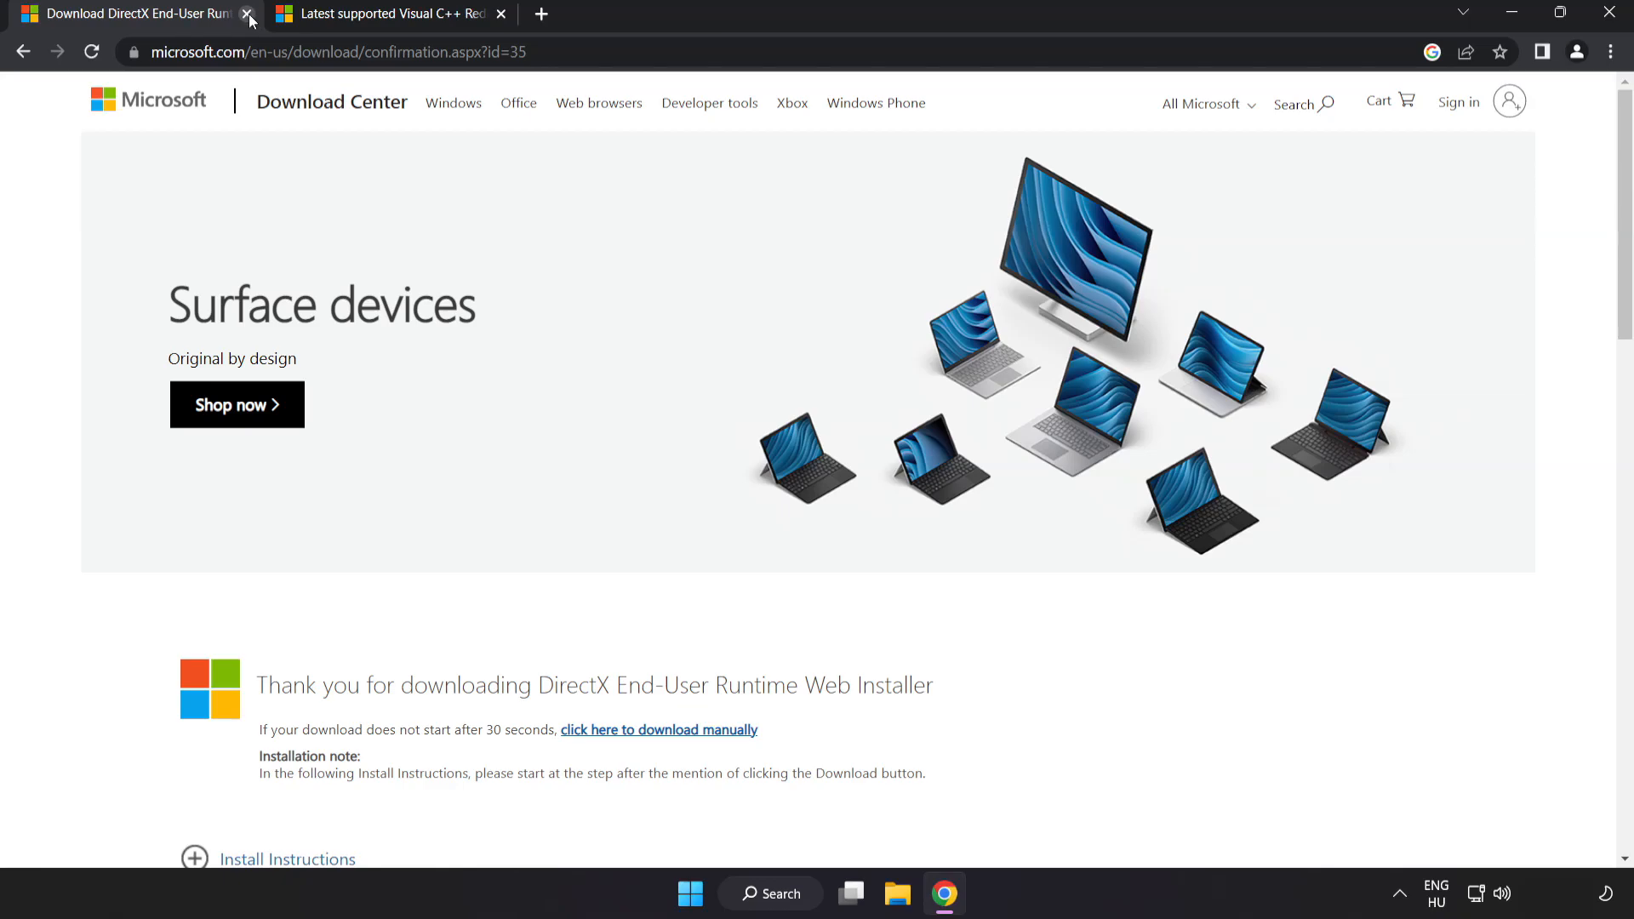
Step: Switch from the DirectX page to the Visual C++ 2015-2022 redistributable page and download the installers
{"action": "left_click", "coordinate": [248, 14]}
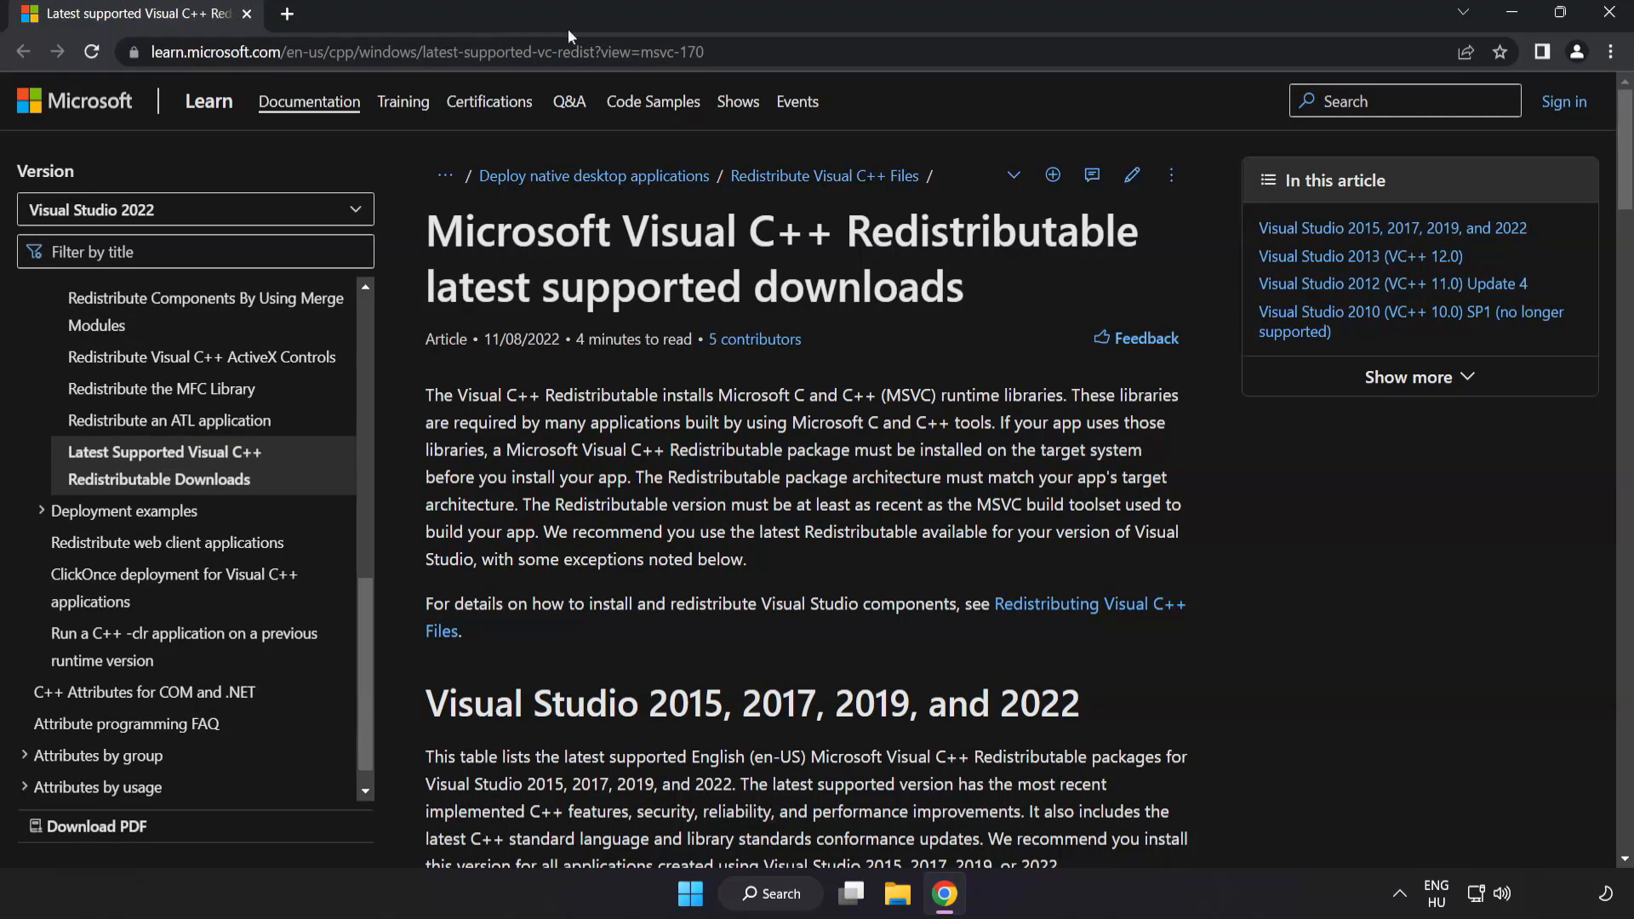
{"action": "left_click", "coordinate": [417, 53]}
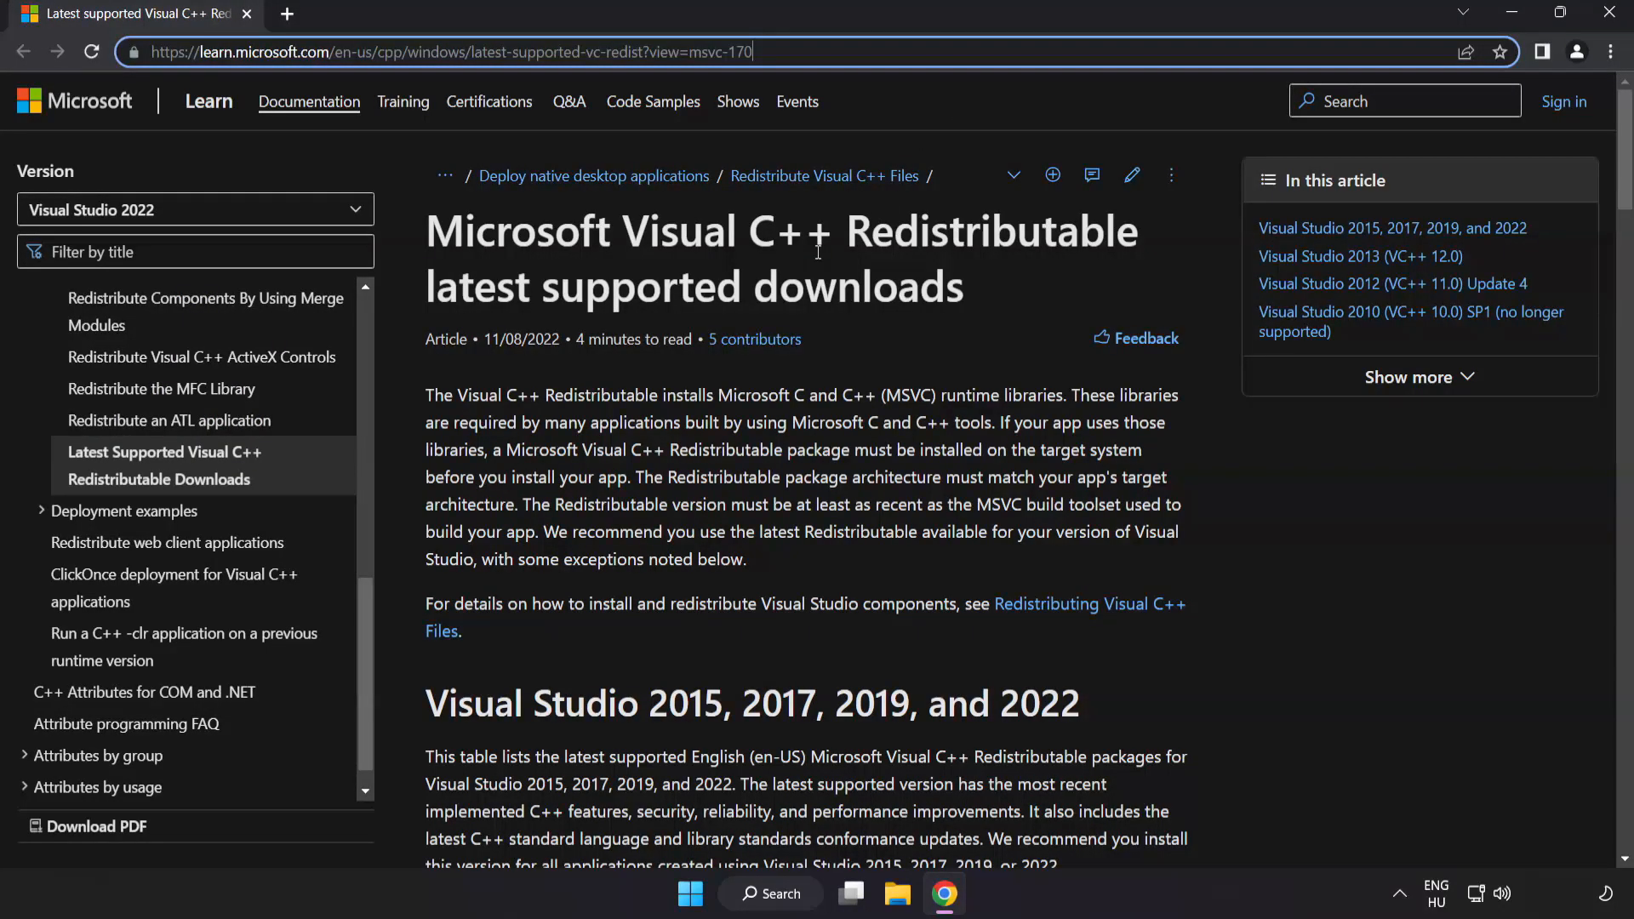
{"action": "scroll", "scroll_direction": "down", "scroll_amount": 3}
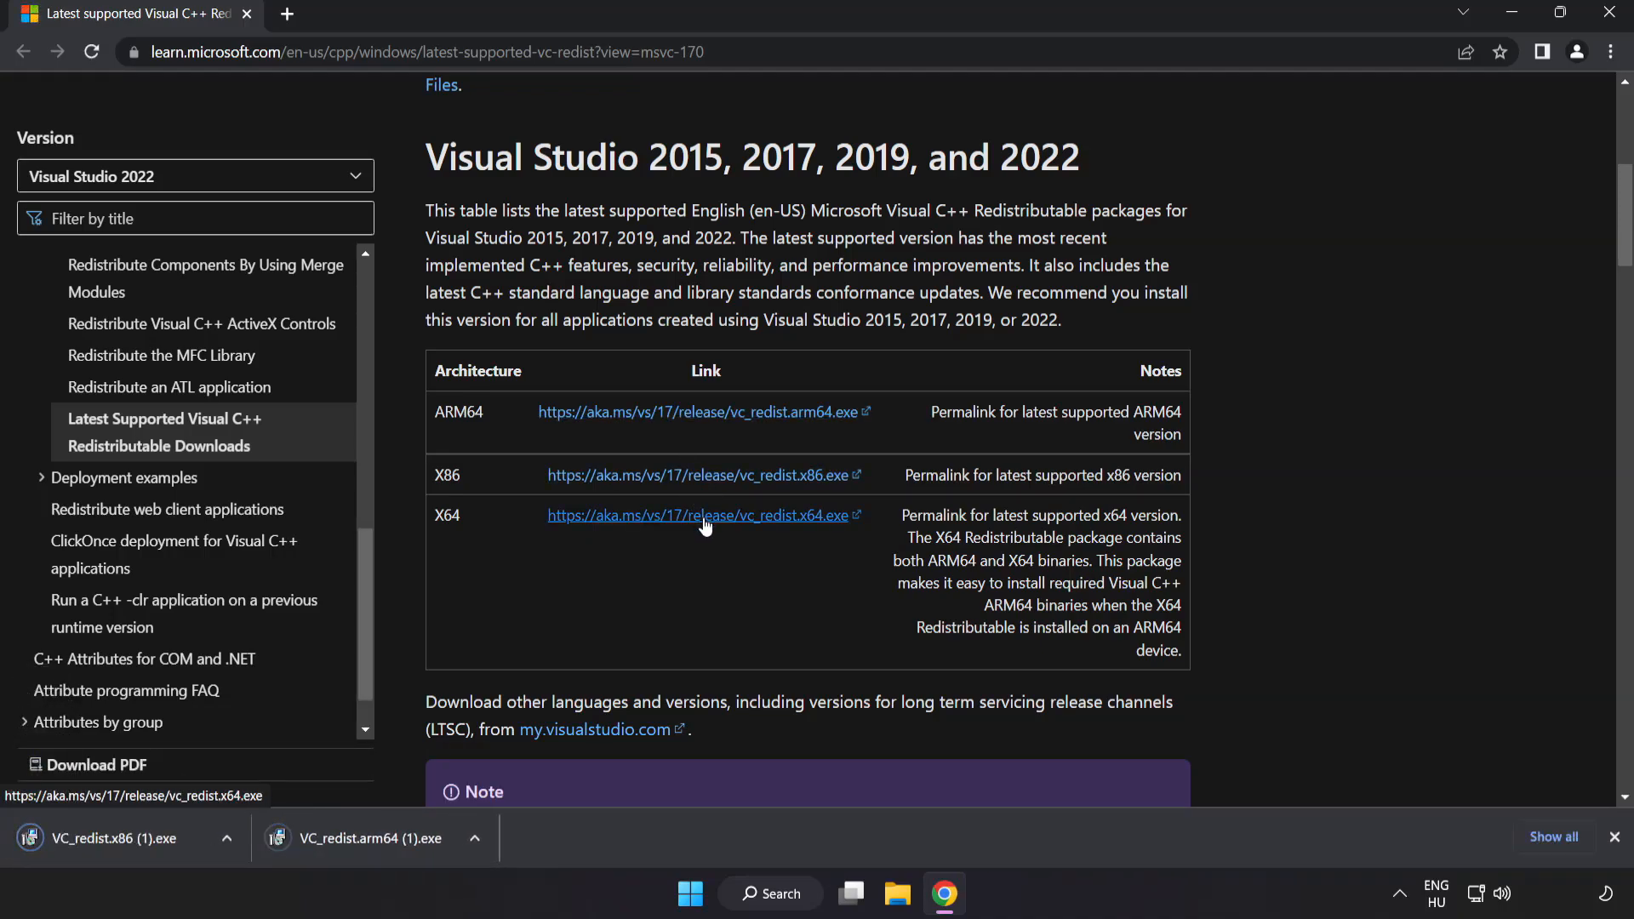
{"action": "left_click", "coordinate": [703, 514]}
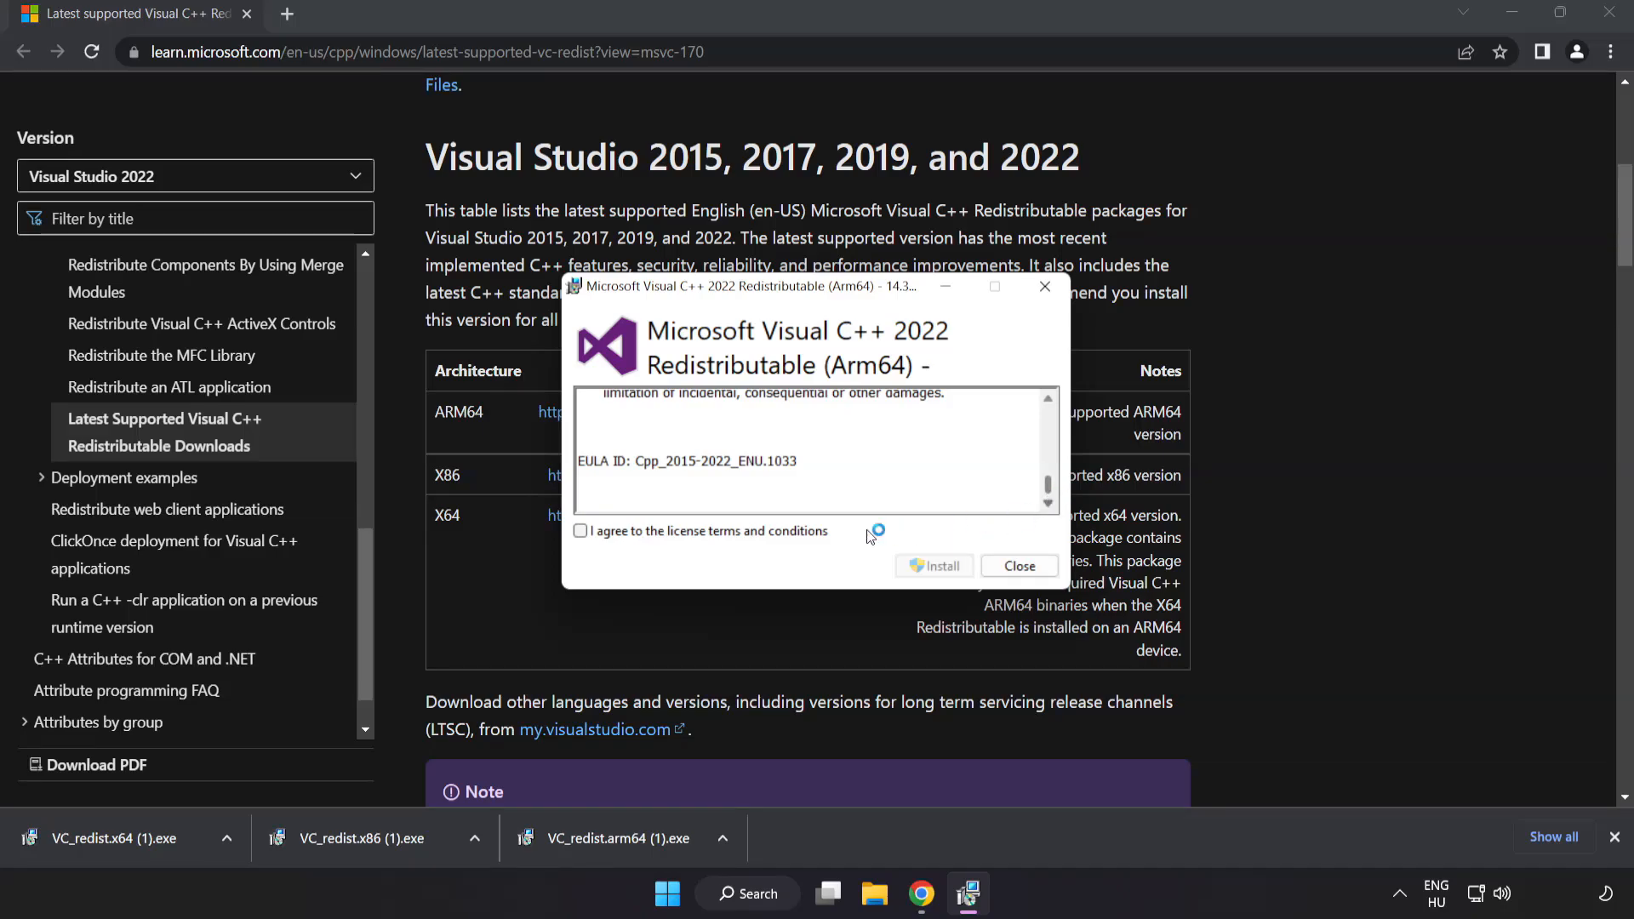
Step: Run the Arm64 redistributable setup, which fails, and dismiss it
{"action": "left_click", "coordinate": [580, 531]}
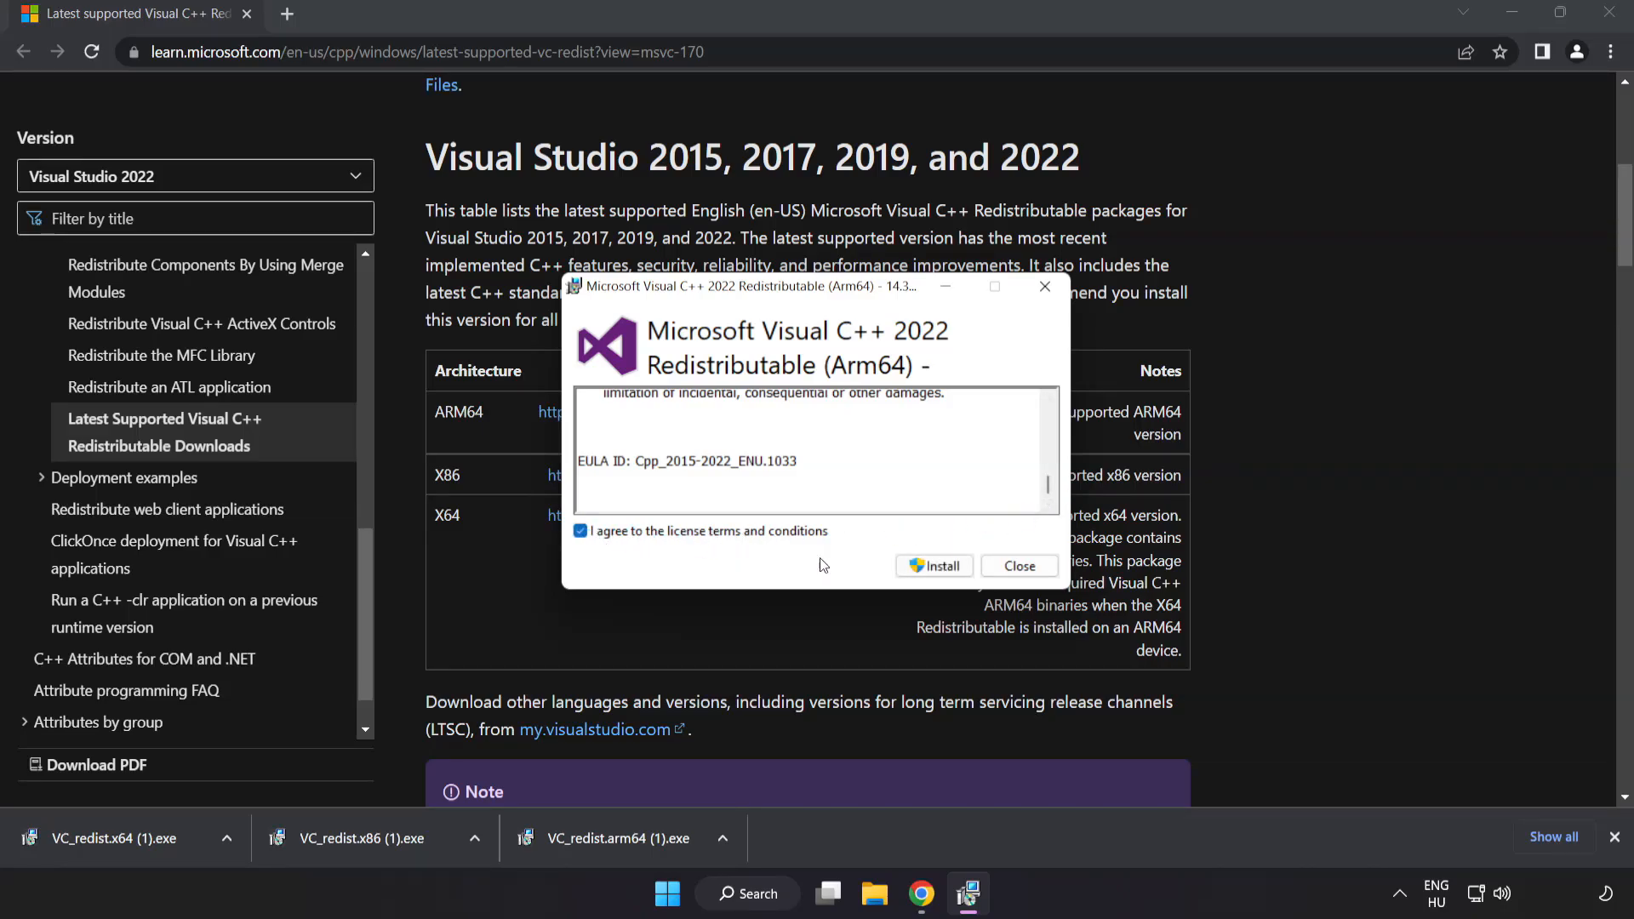
{"action": "left_click", "coordinate": [935, 566]}
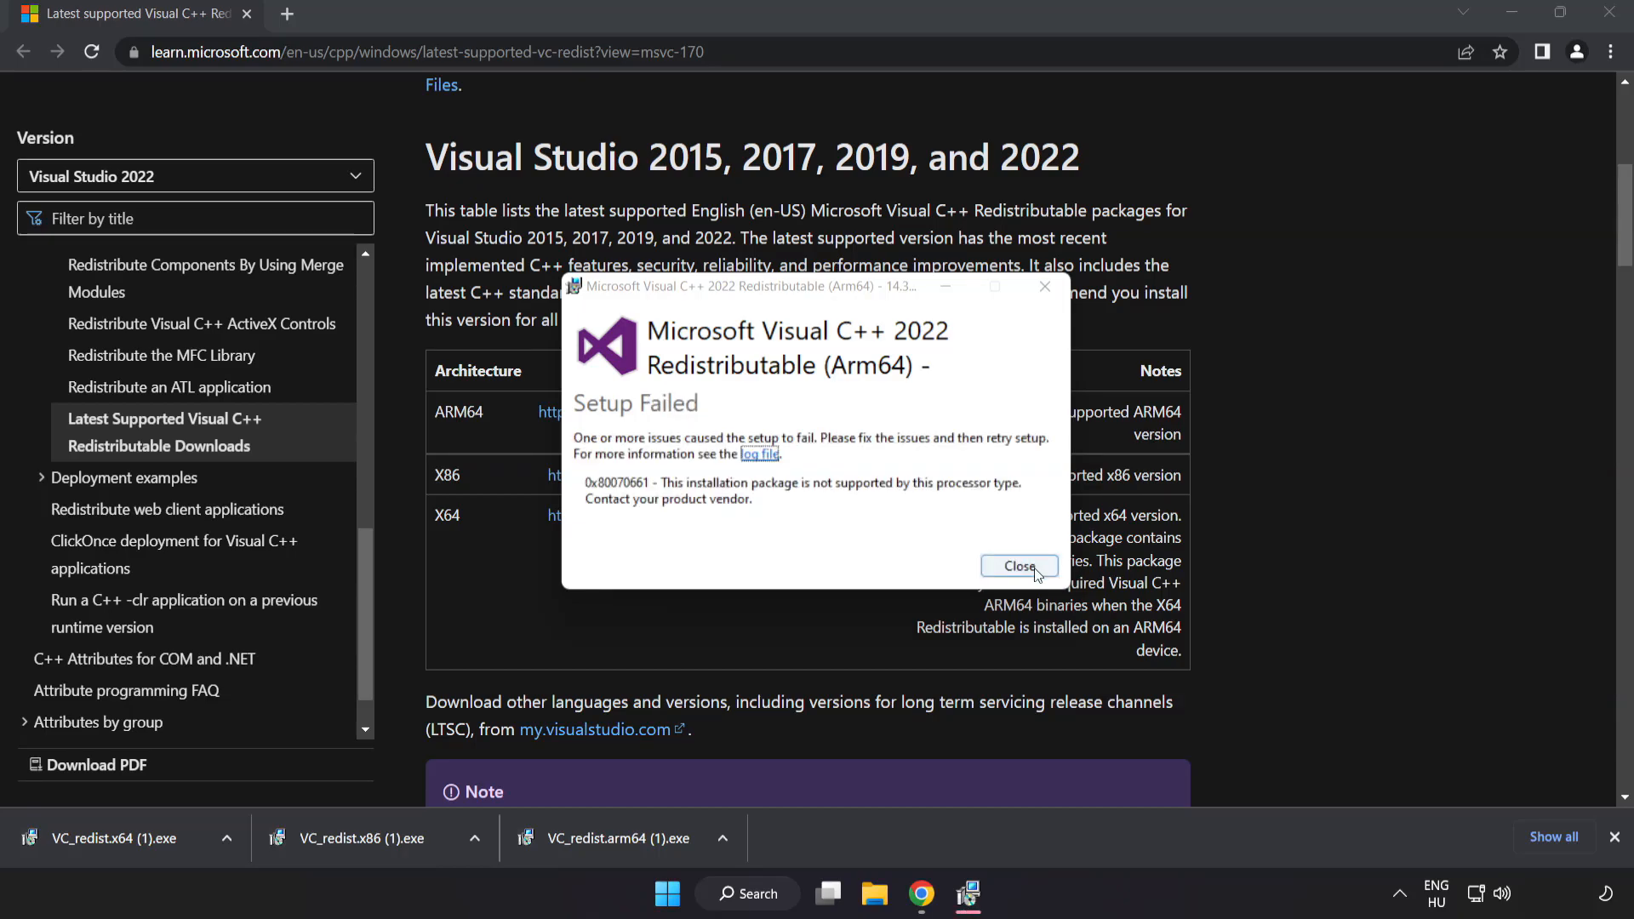
{"action": "left_click", "coordinate": [1018, 565]}
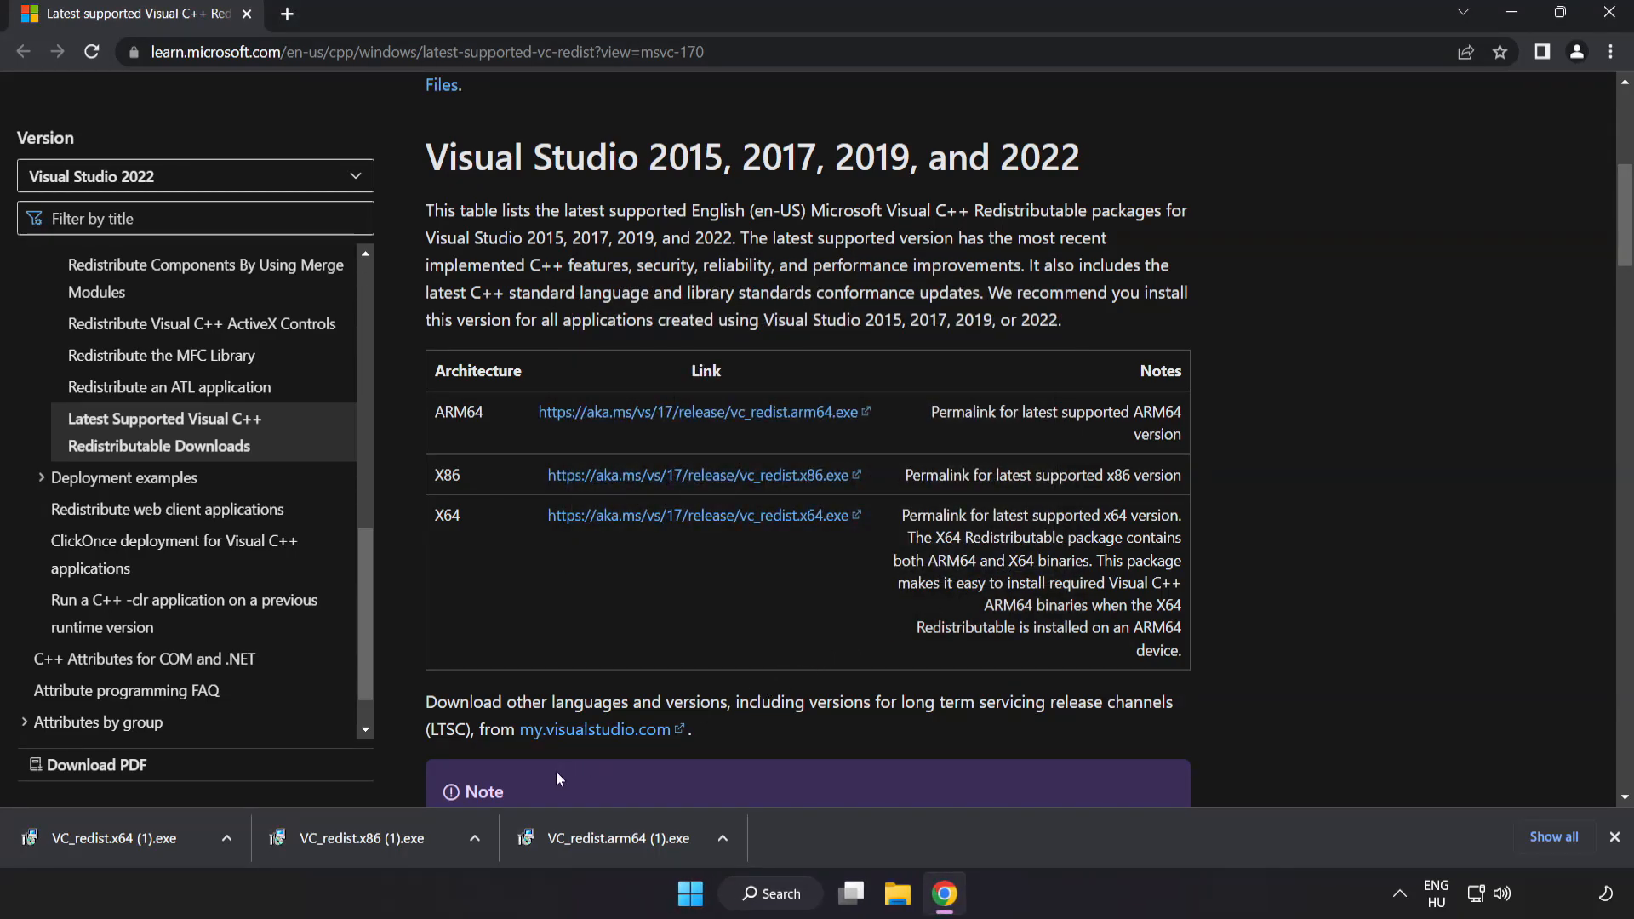
Step: Install the x86 redistributable successfully, then dismiss the failed x64 setup without restarting
{"action": "left_click", "coordinate": [364, 839]}
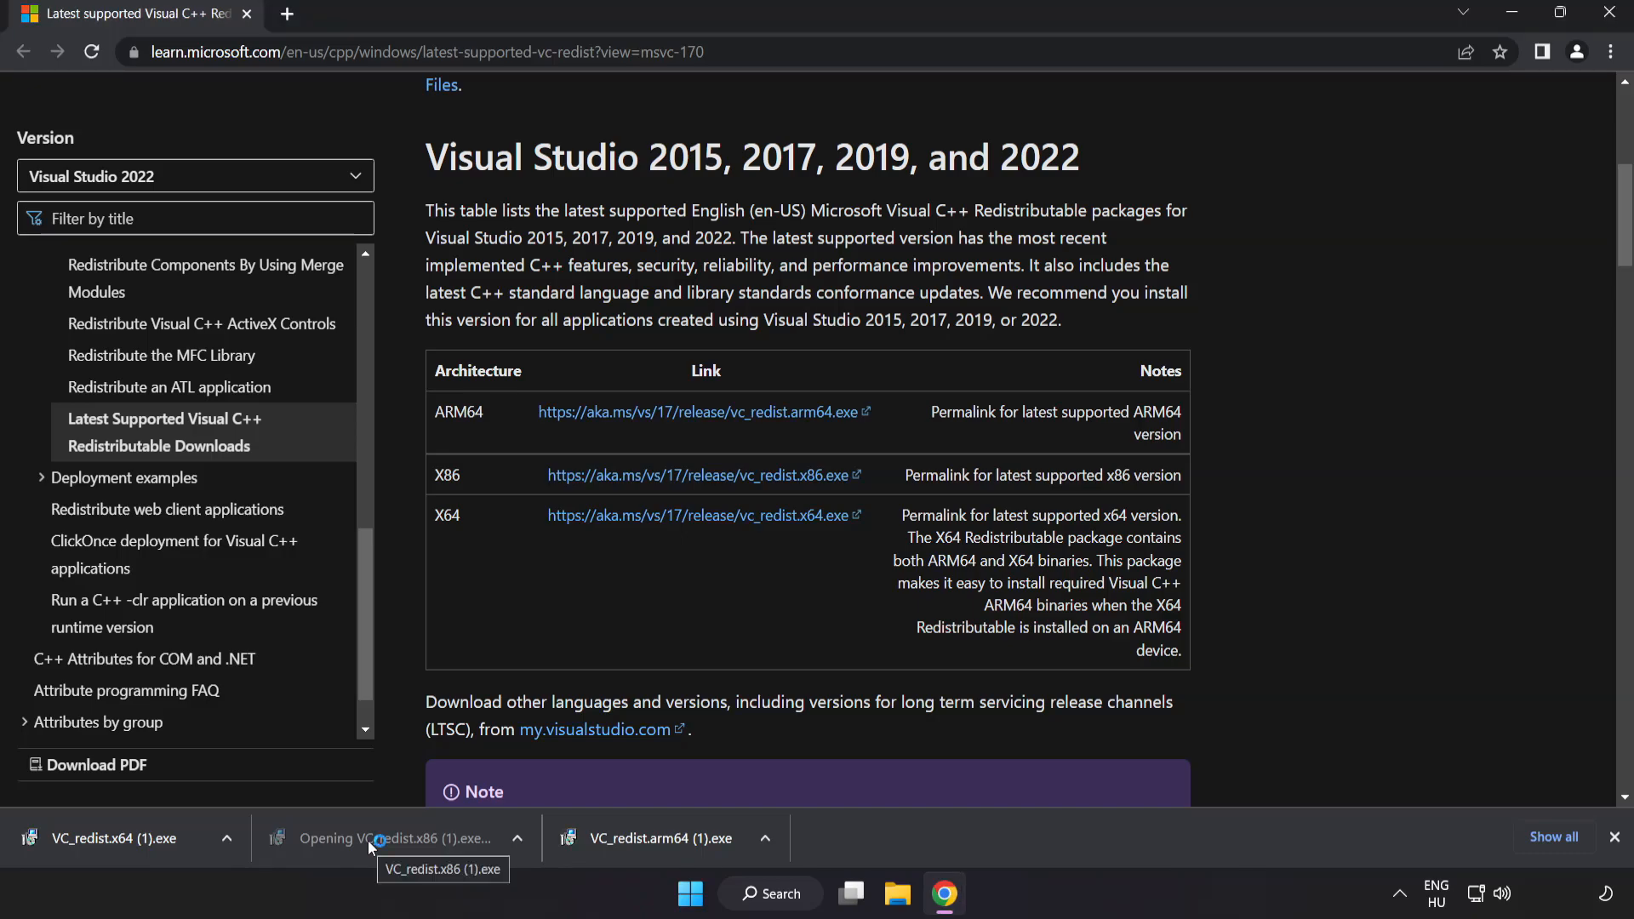
{"action": "left_click", "coordinate": [393, 838]}
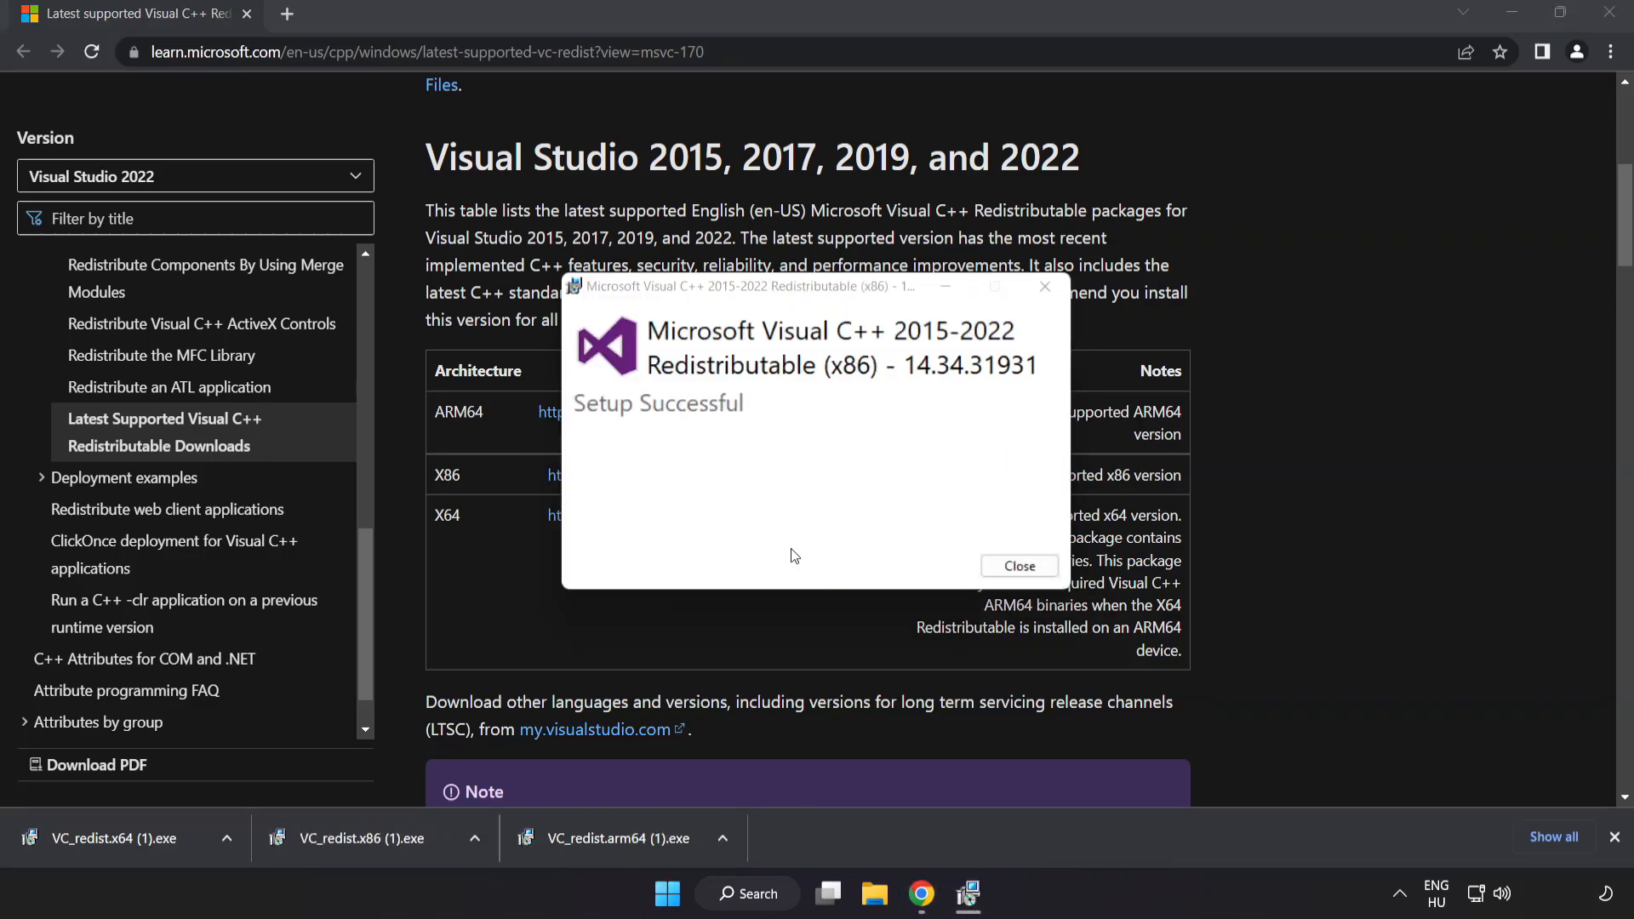
{"action": "left_click", "coordinate": [1018, 565]}
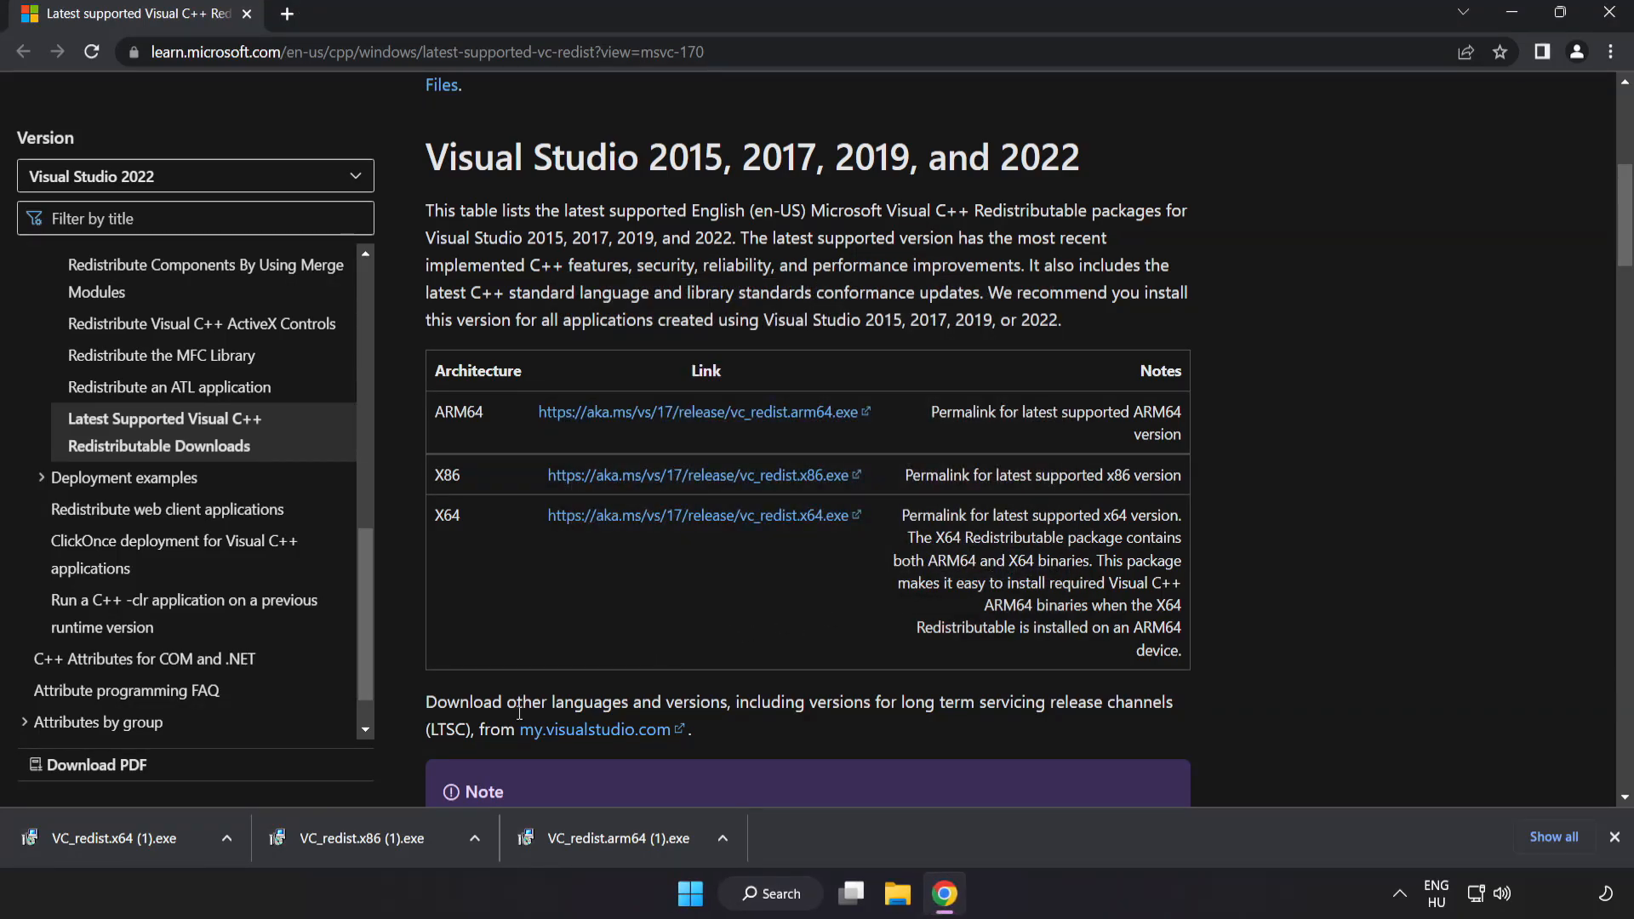
{"action": "left_click", "coordinate": [114, 838]}
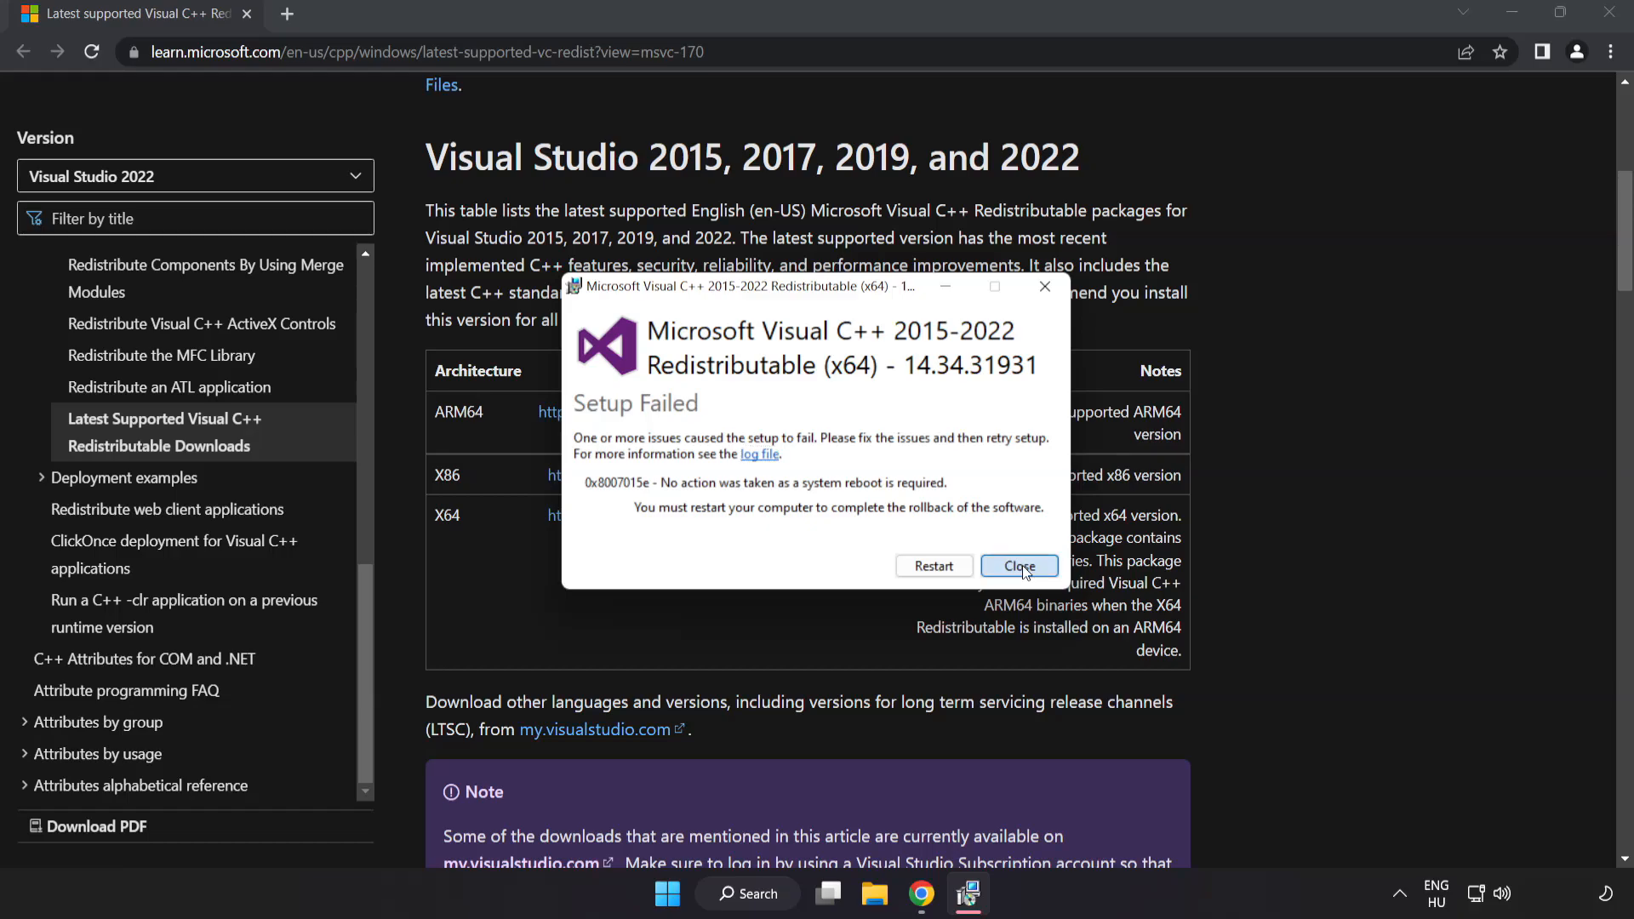
{"action": "left_click", "coordinate": [1018, 565]}
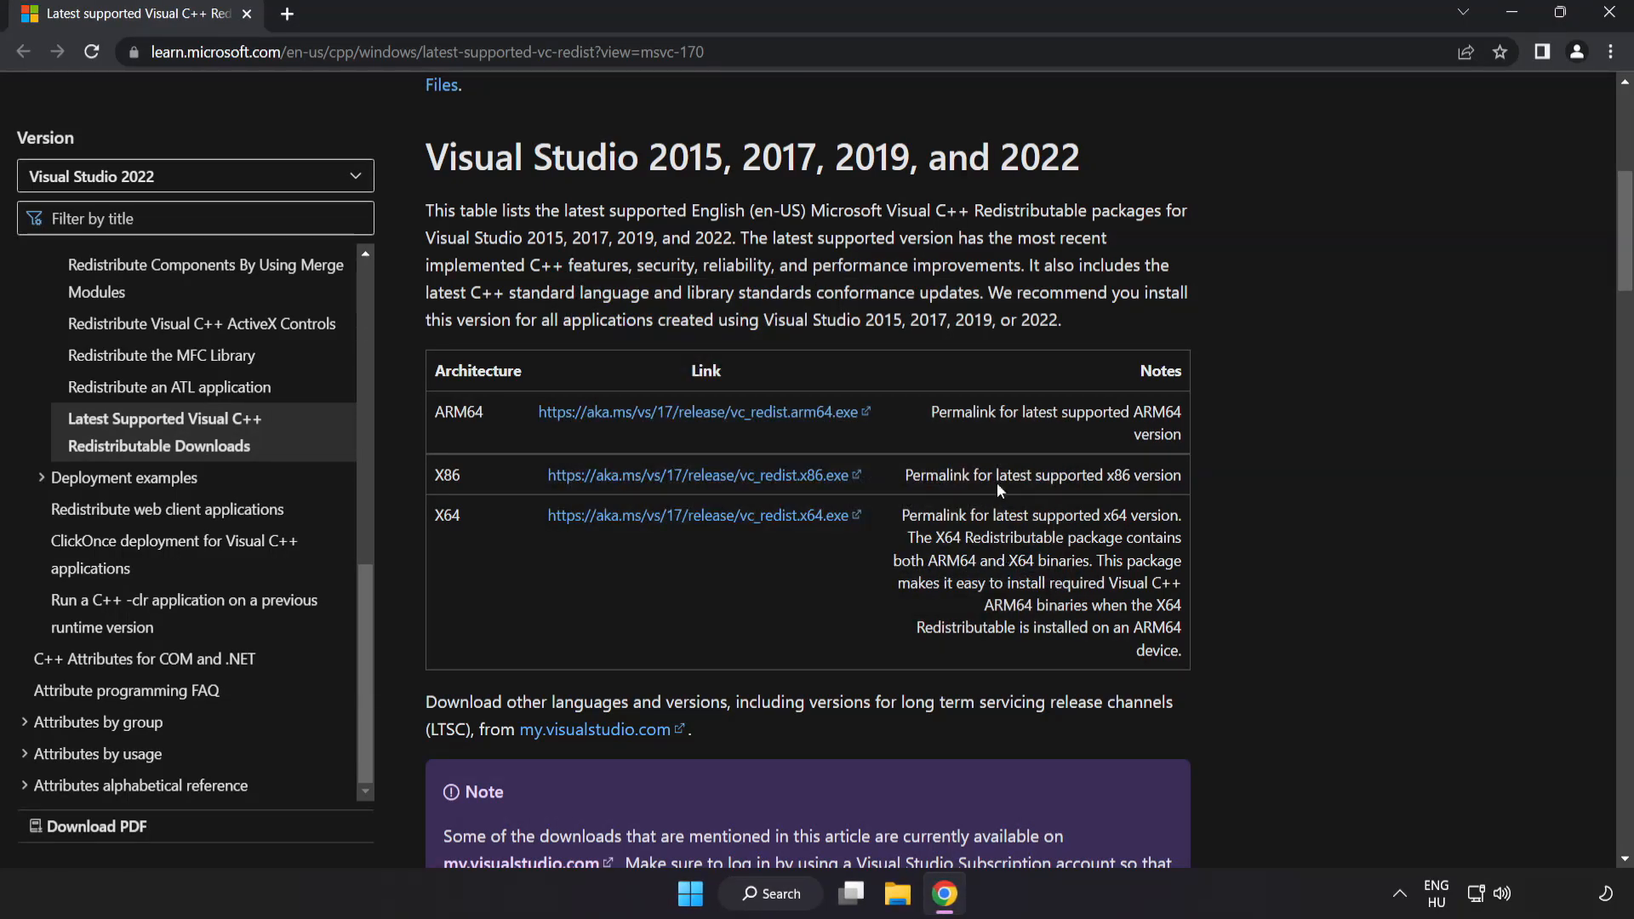
{"action": "mouse_move", "coordinate": [1610, 14]}
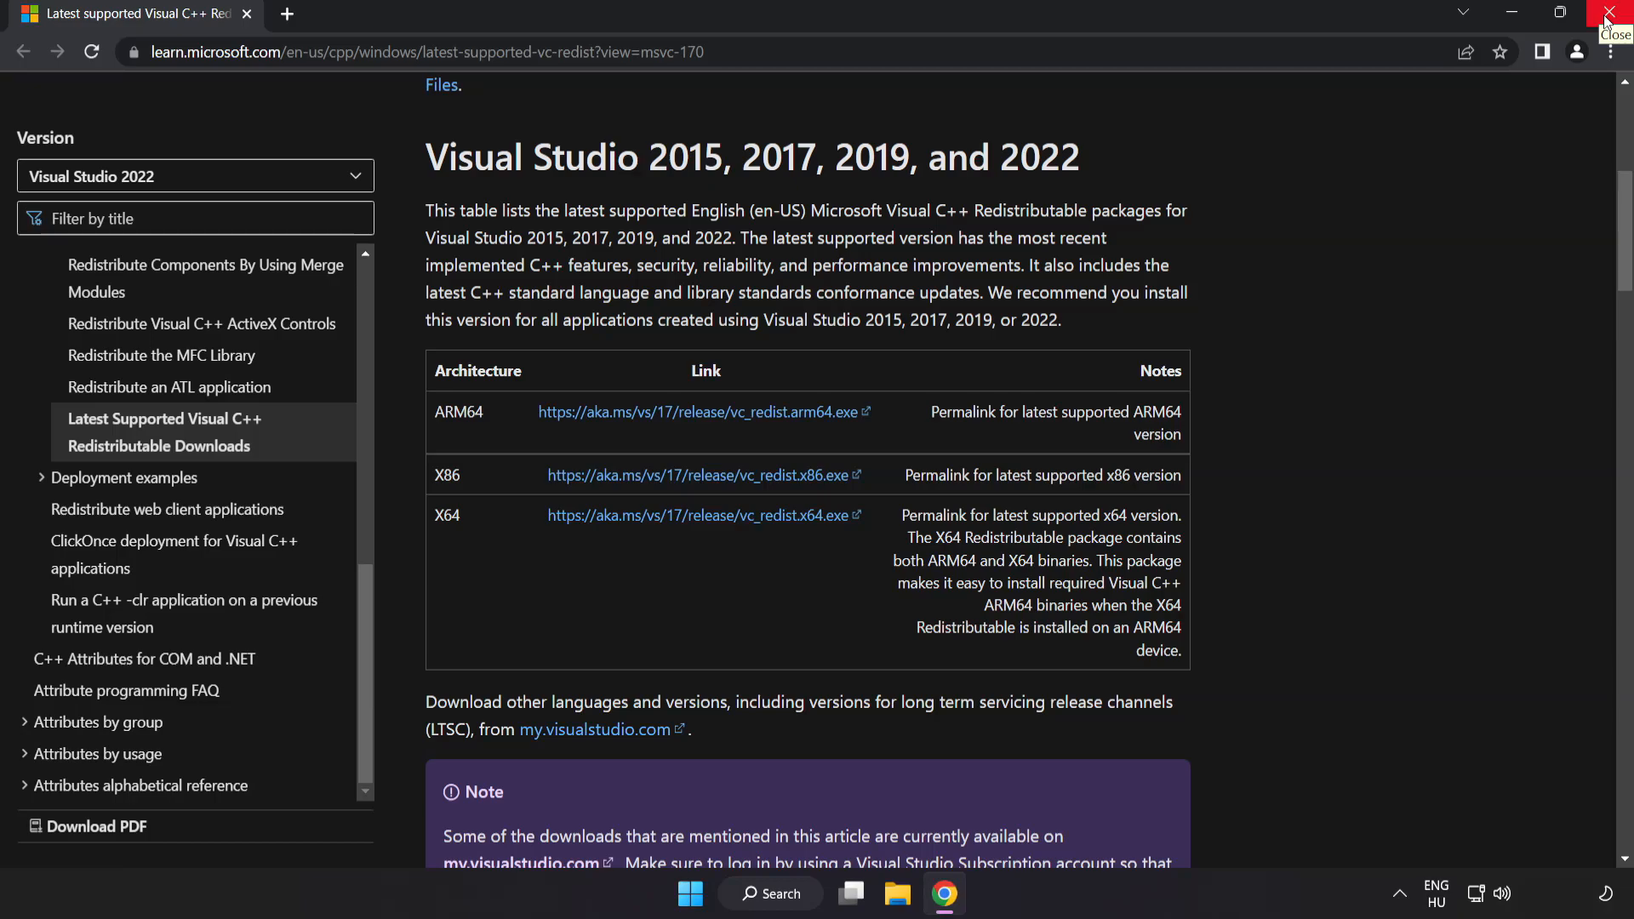
Step: Close Chrome and launch an administrator Command Prompt via a 'cmd' search
{"action": "left_click", "coordinate": [1610, 19]}
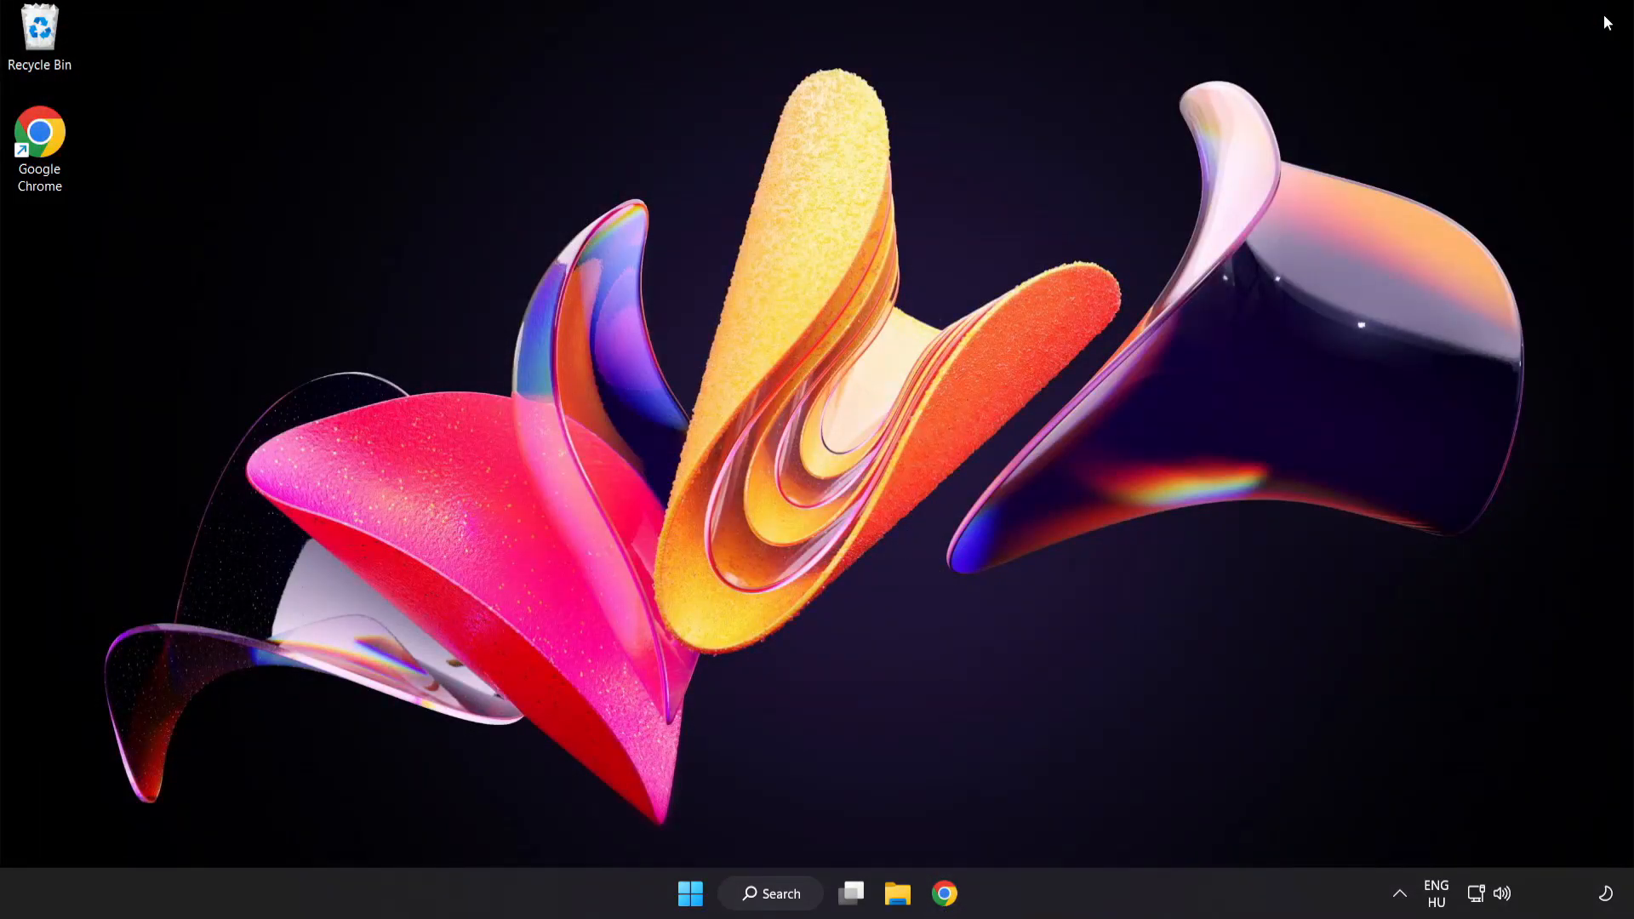
{"action": "mouse_move", "coordinate": [1037, 657]}
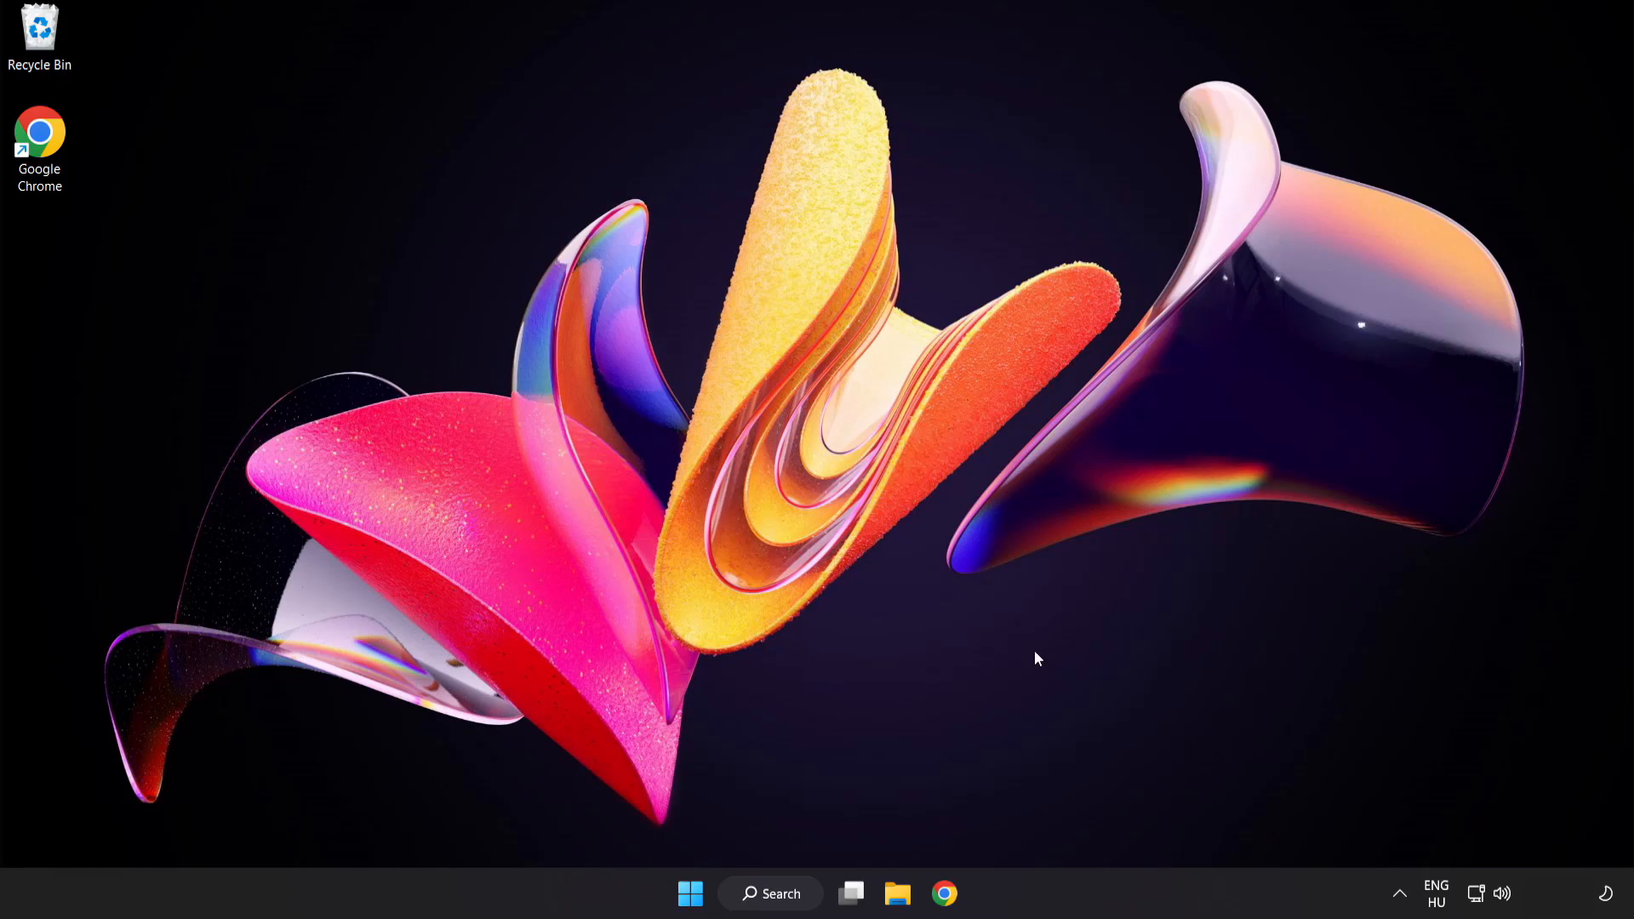
{"action": "left_click", "coordinate": [770, 894]}
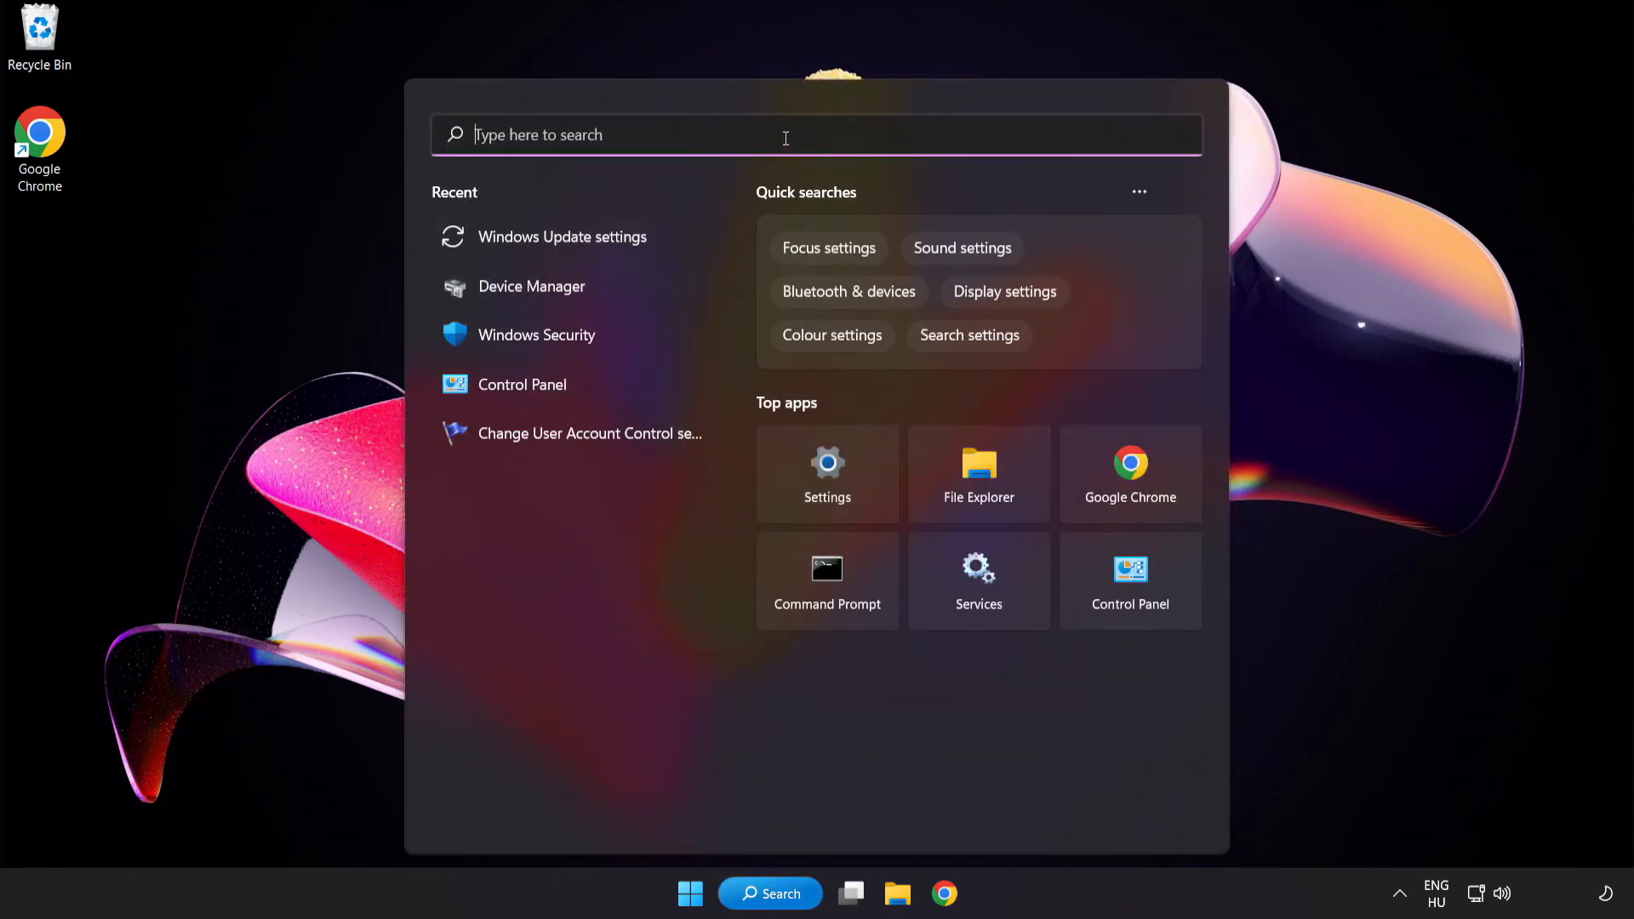
{"action": "type", "text": "cmd"}
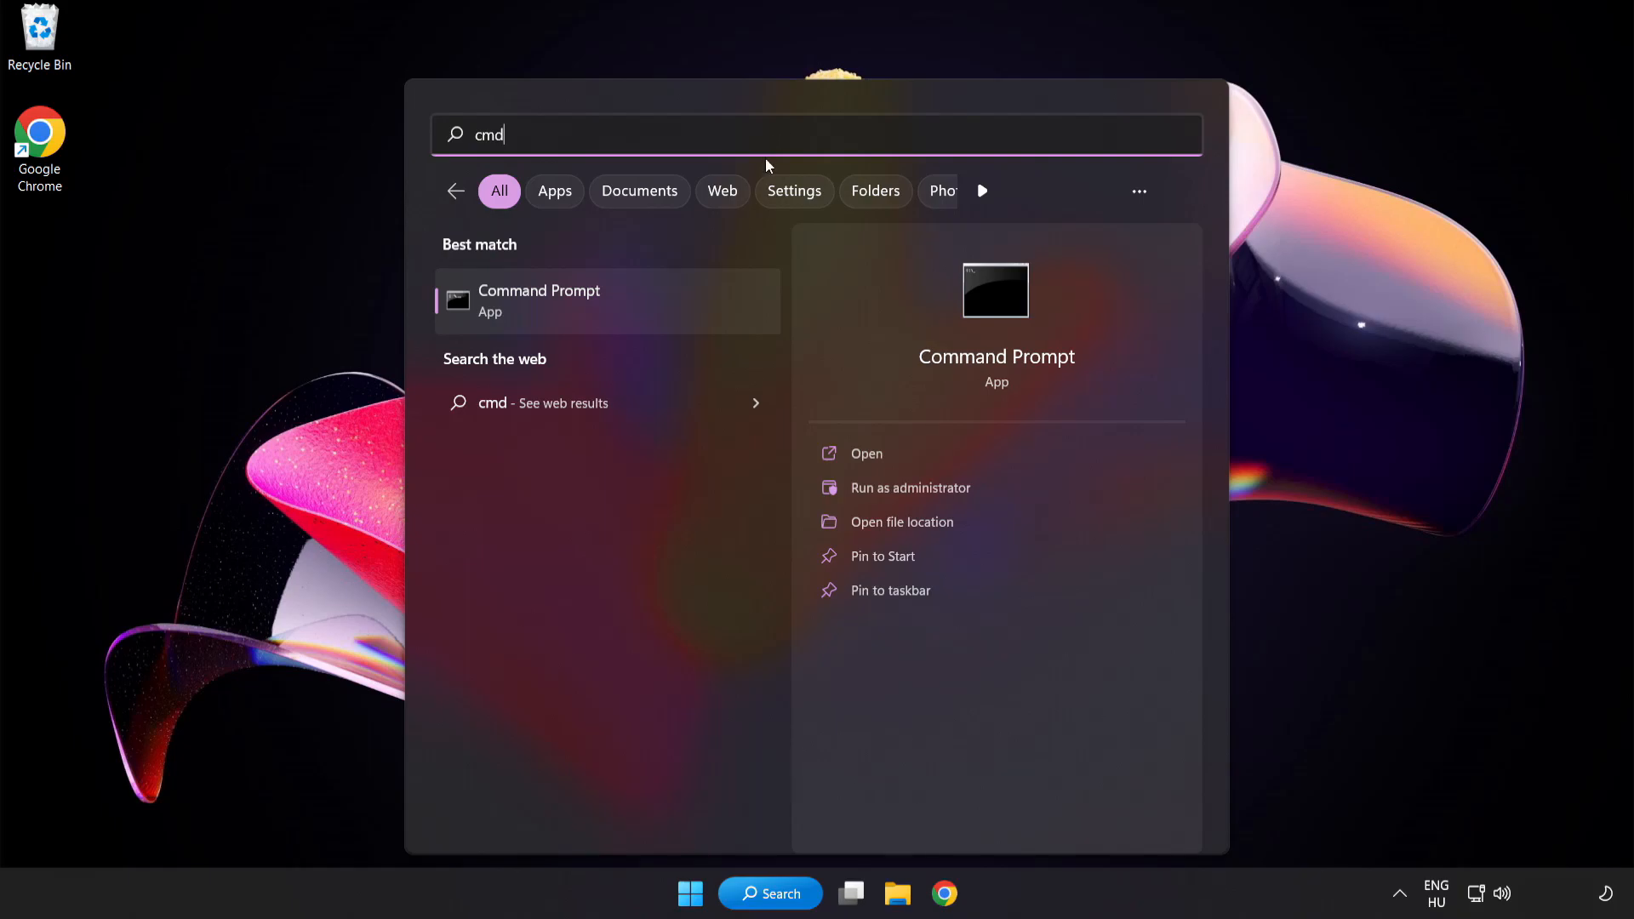
{"action": "right_click", "coordinate": [540, 299]}
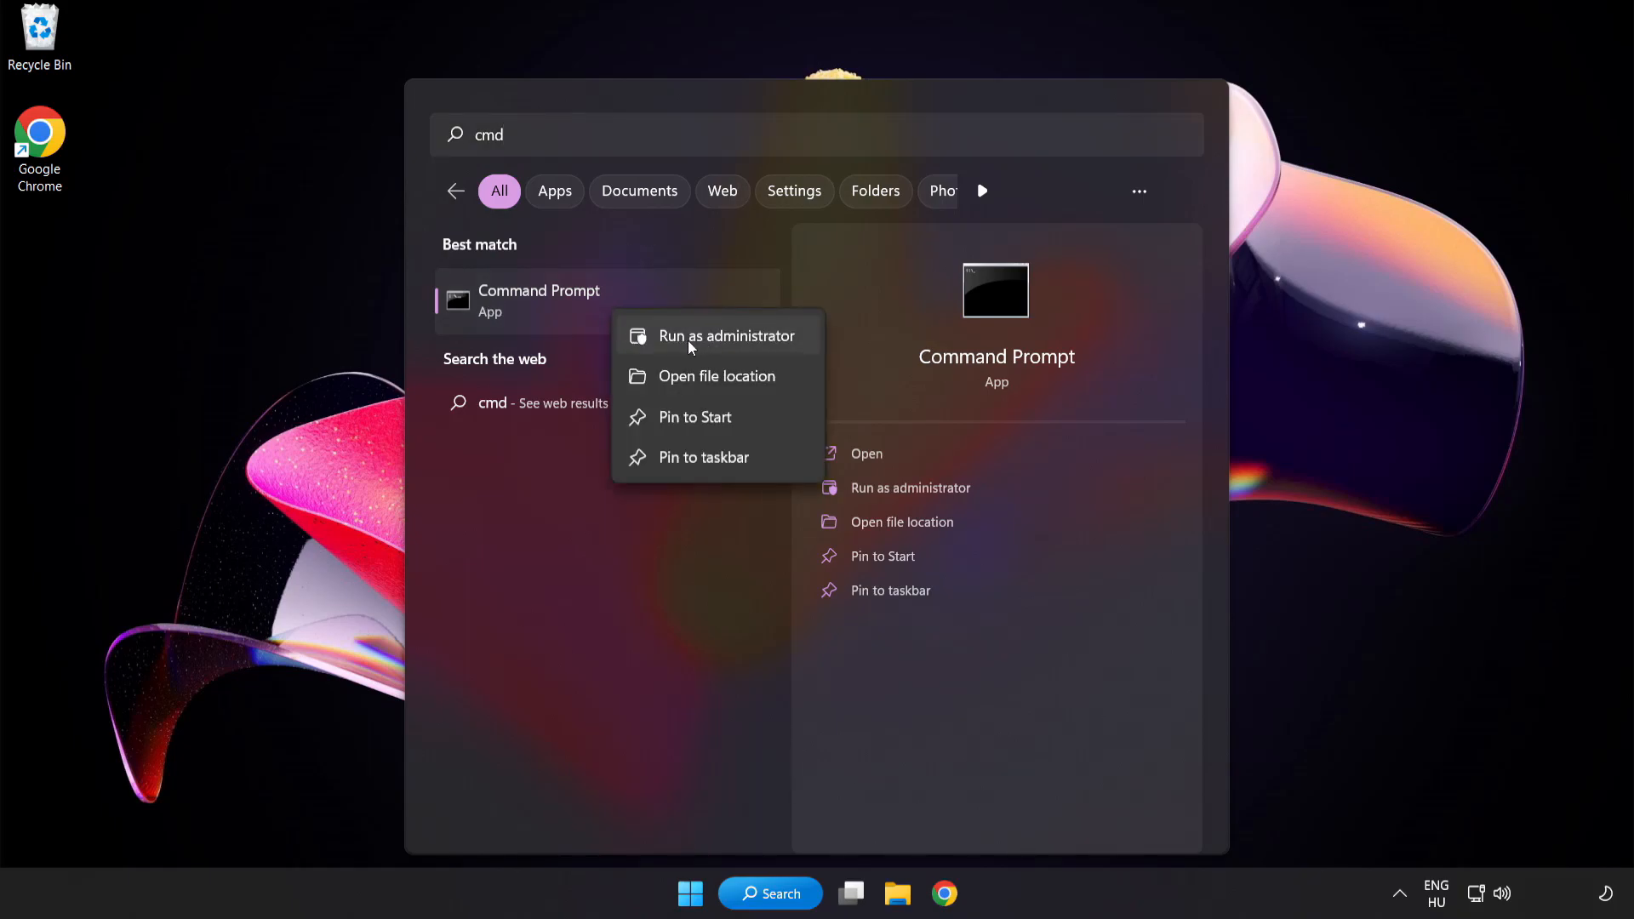
{"action": "left_click", "coordinate": [725, 335]}
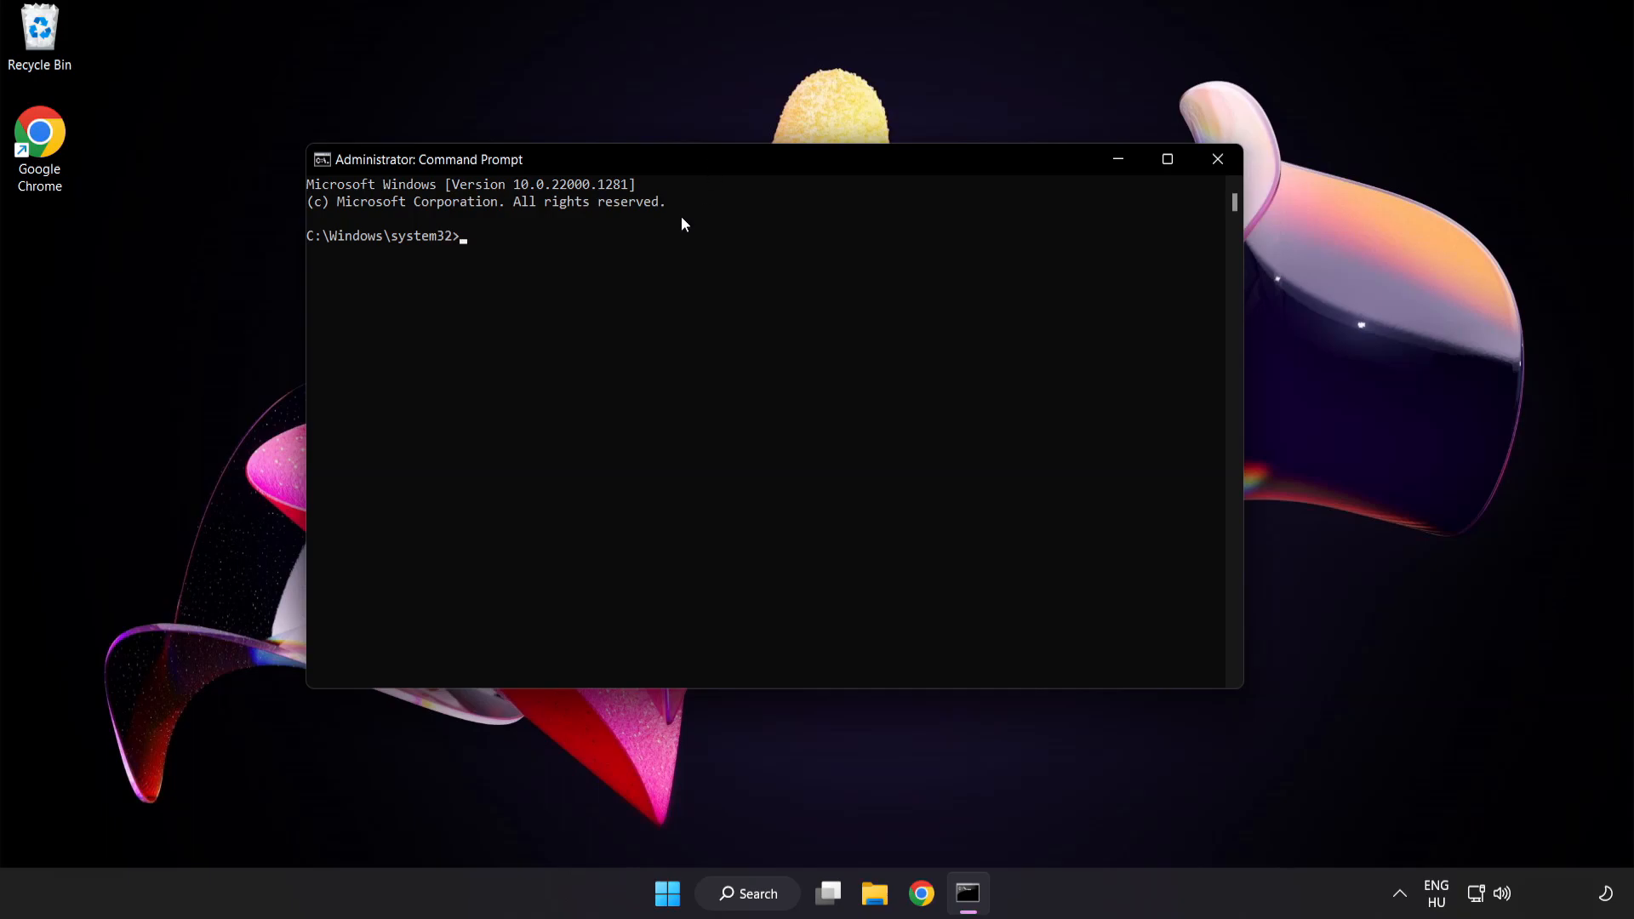
Step: Run sfc /scannow, which finds no integrity violations, then close the Command Prompt
{"action": "type", "text": "sfc"}
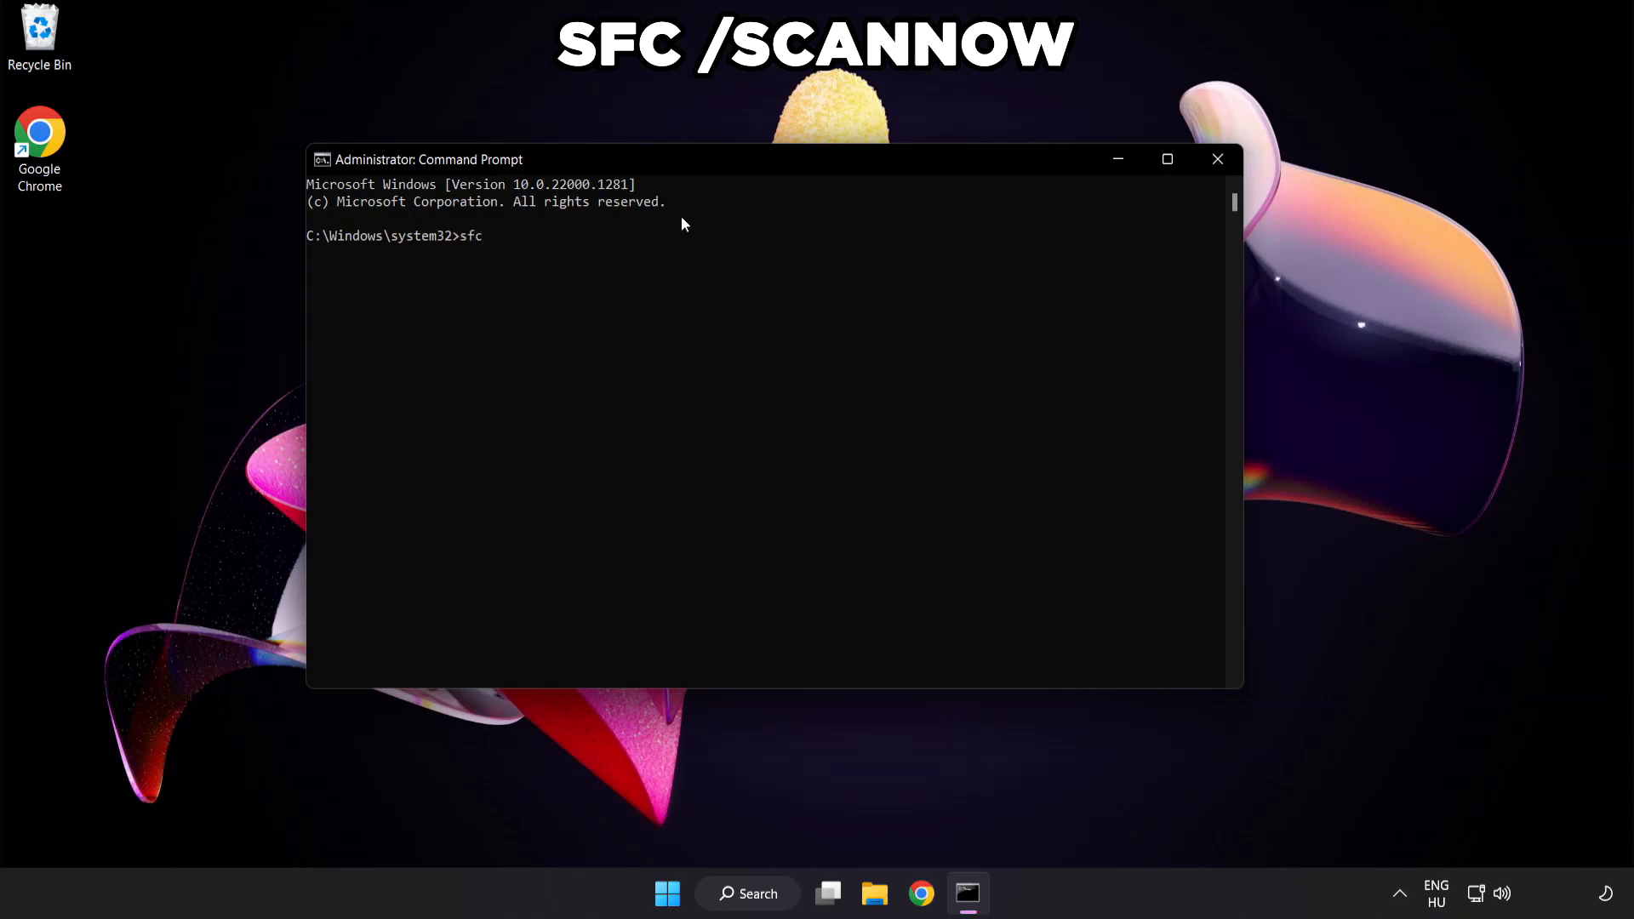
{"action": "type", "text": "/scannow"}
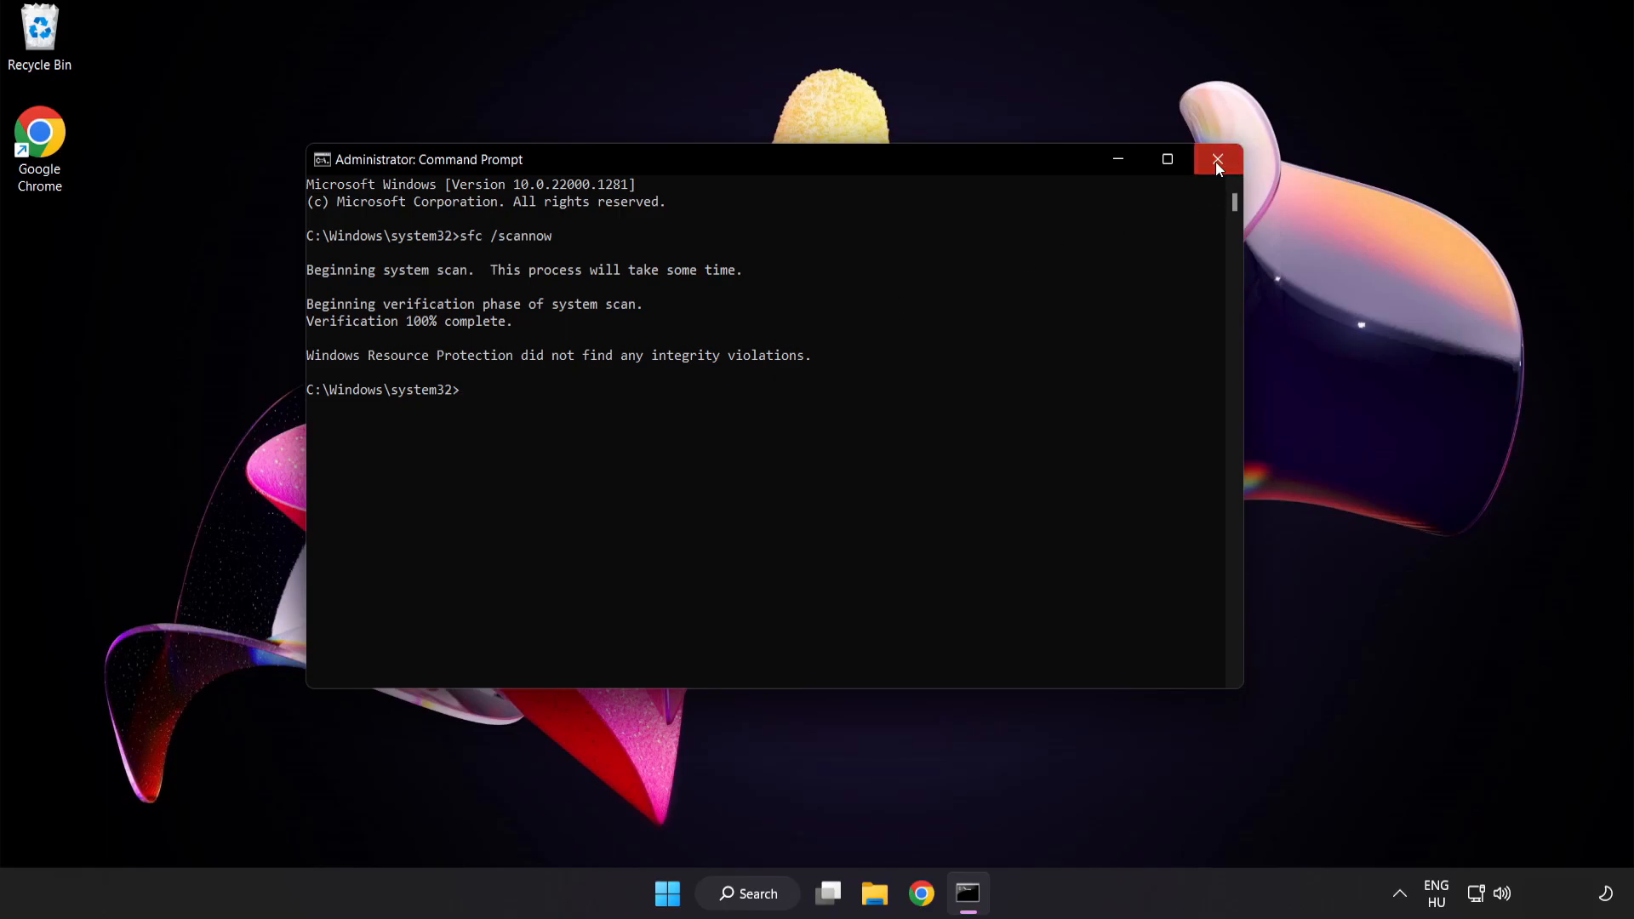
{"action": "left_click", "coordinate": [1218, 160]}
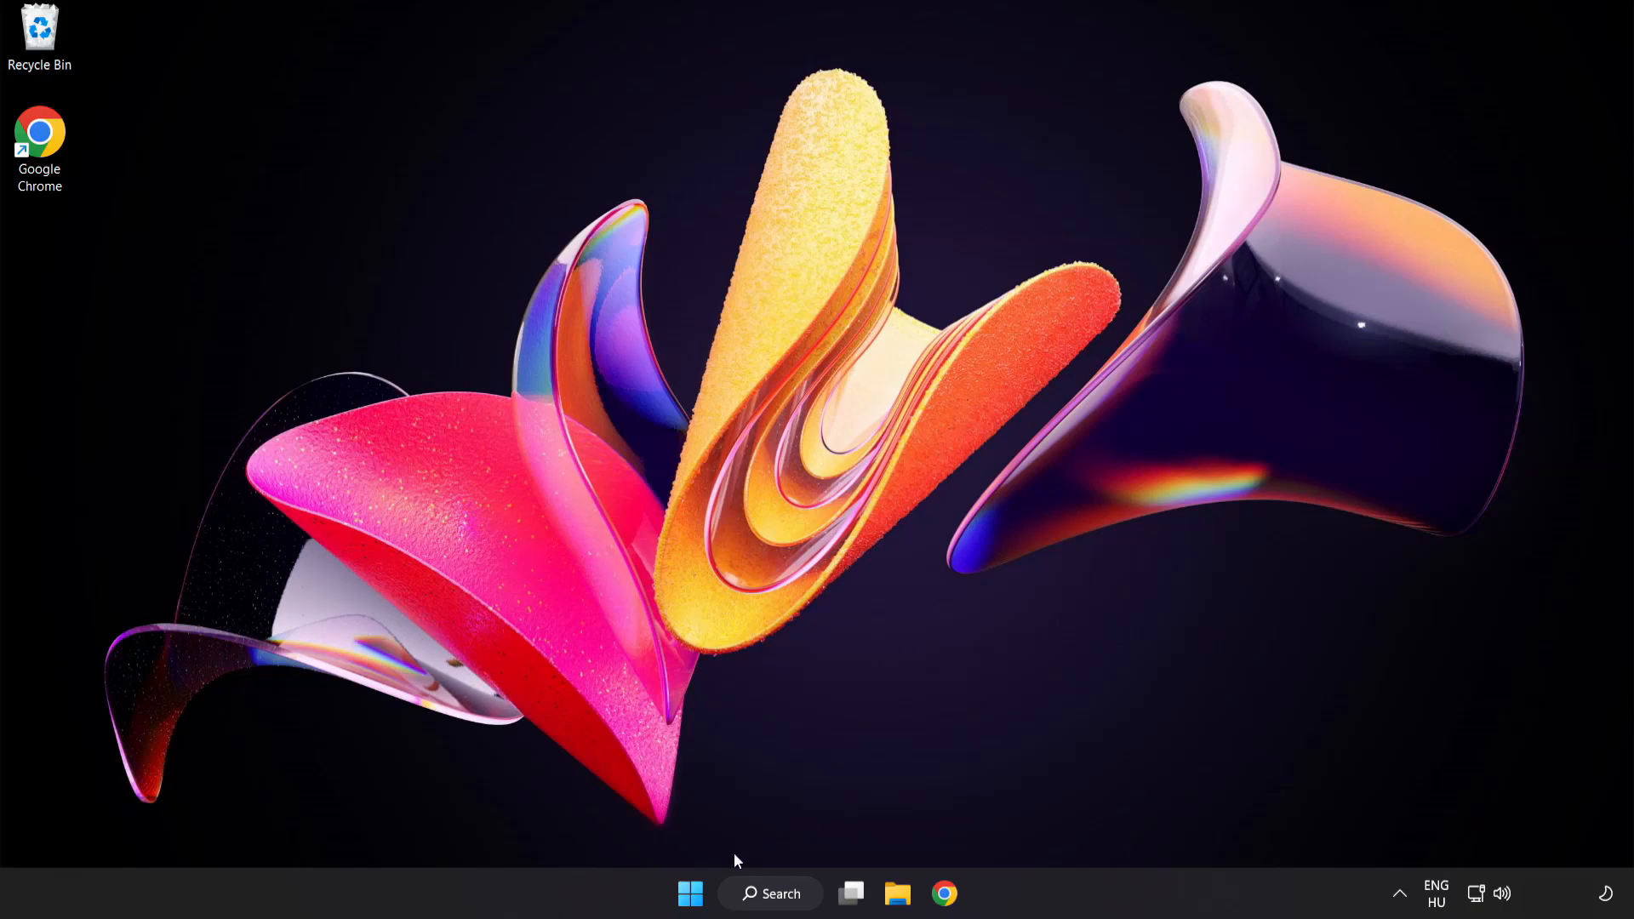